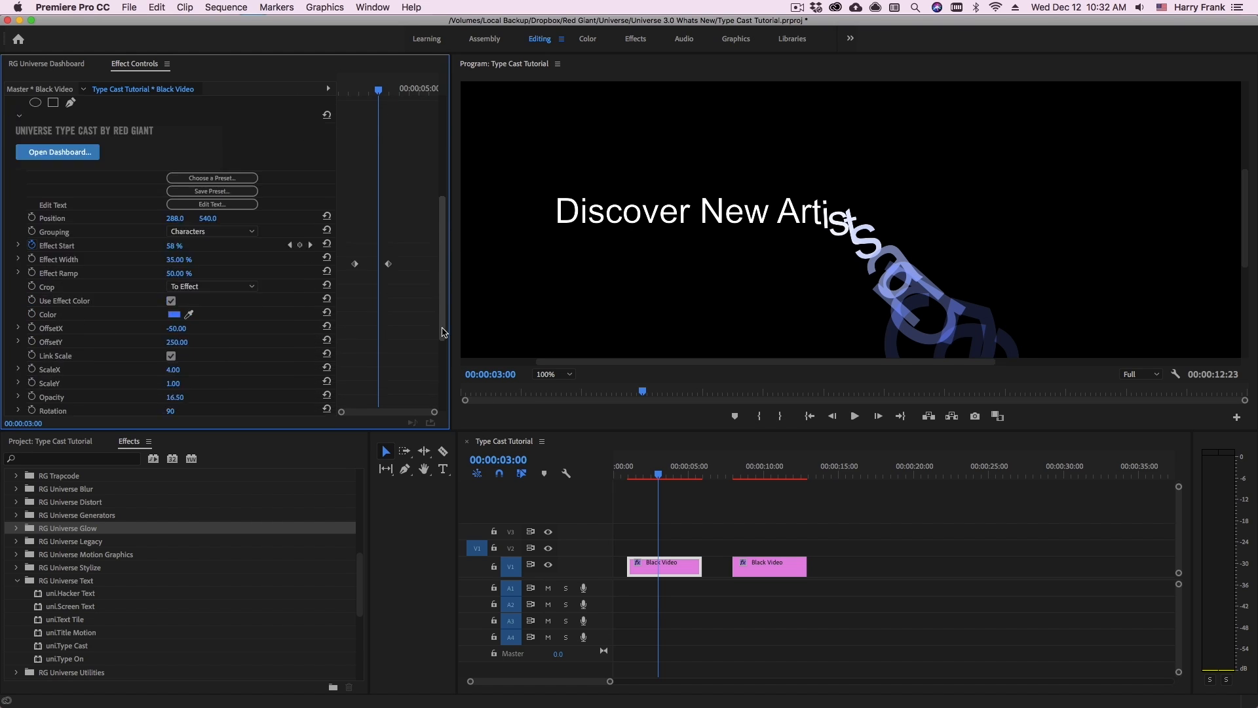
Drag a third Black Video clip from the Project panel onto V1 after the second clip
scroll("down", 3)
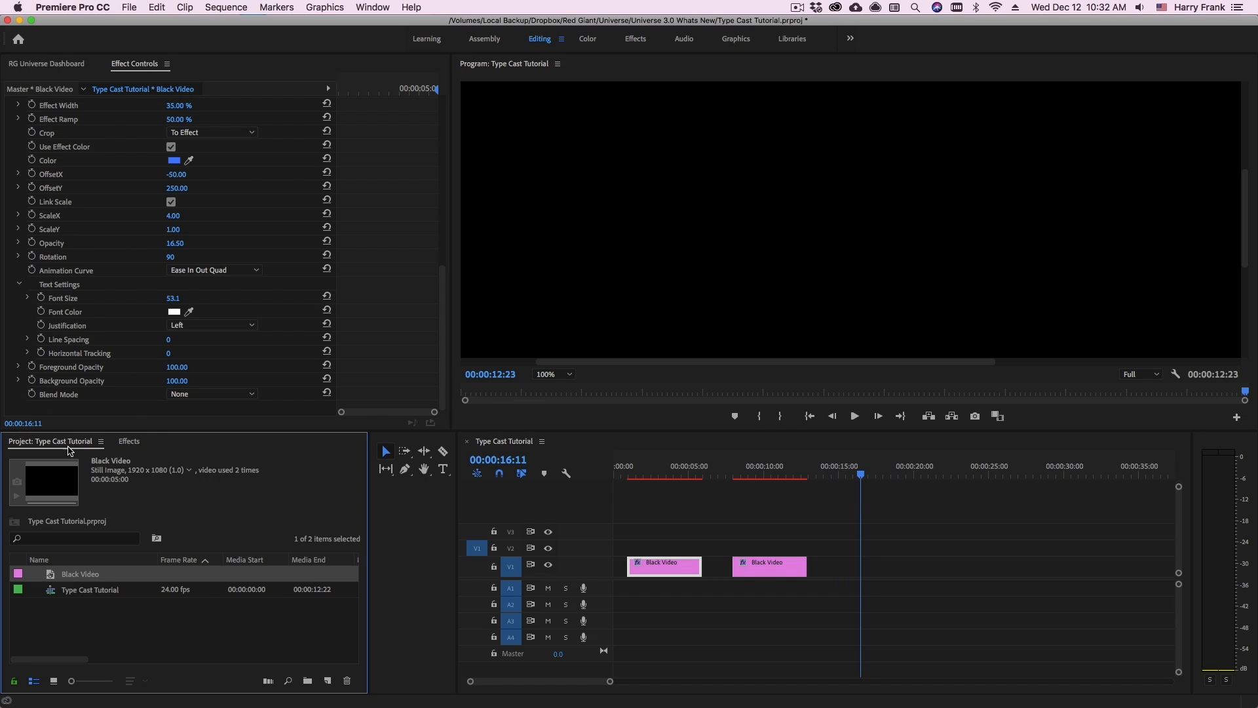
left_click_drag(49, 480, 881, 566)
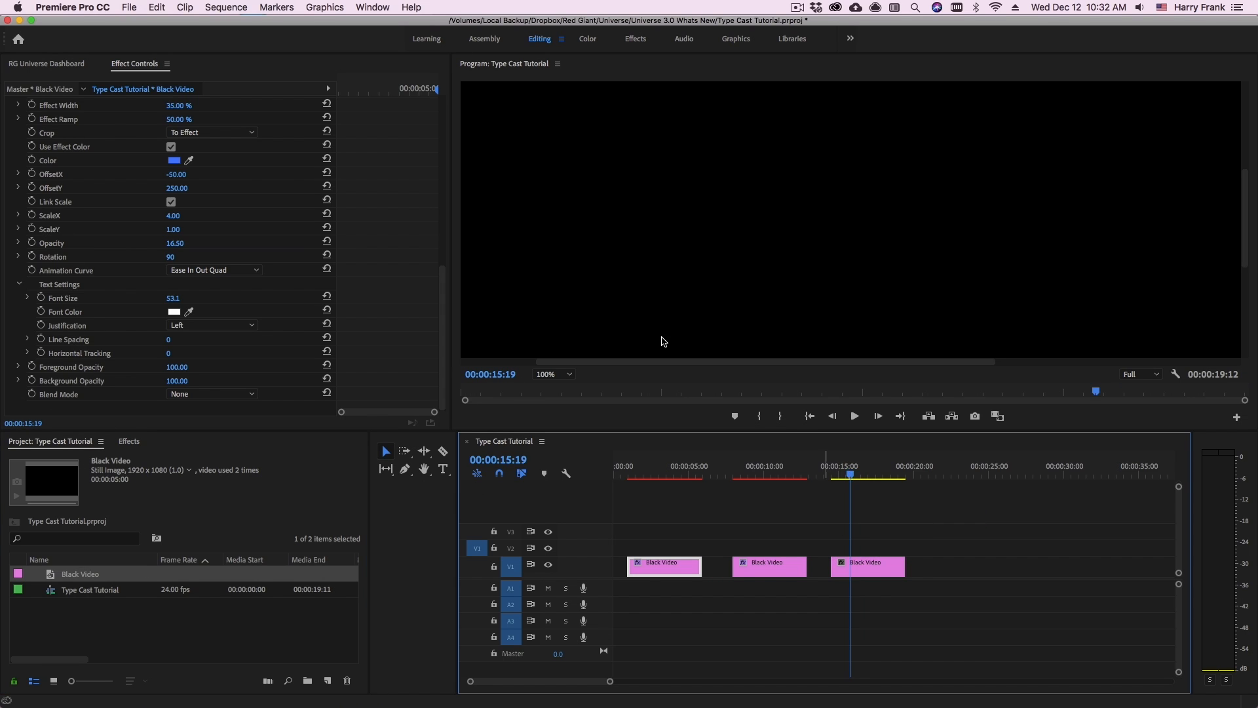
left_click(135, 7)
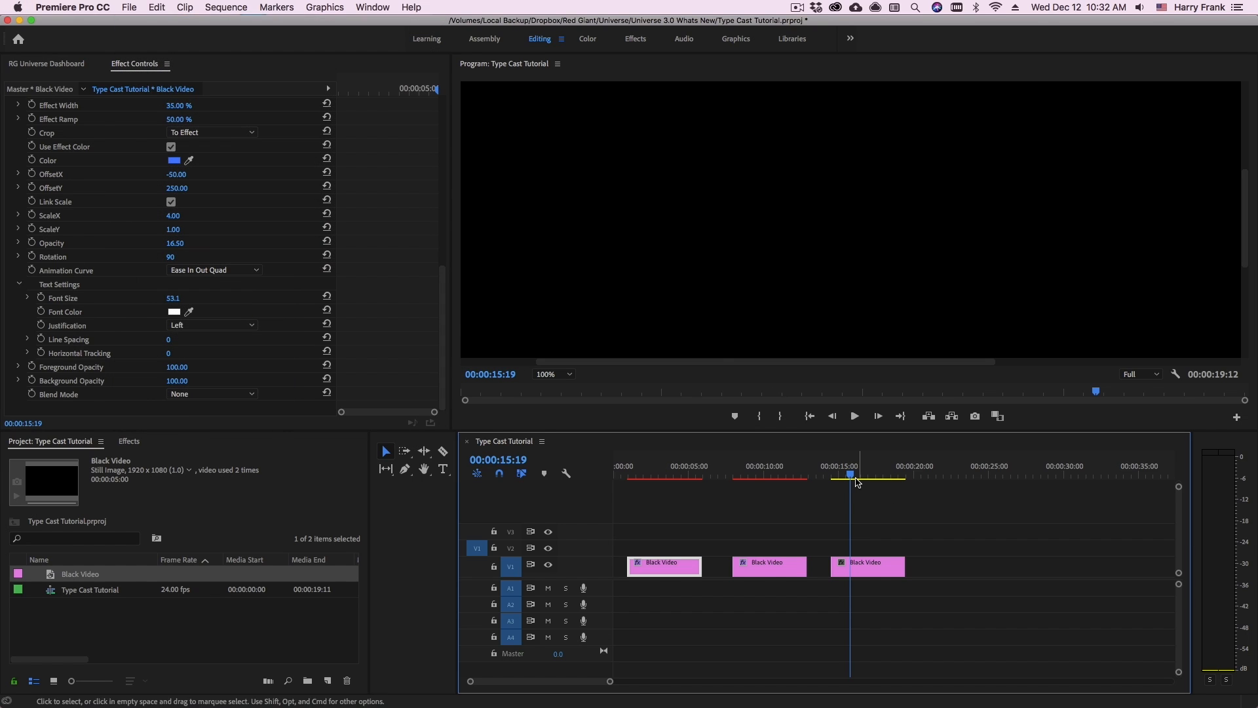
Select the third clip and scroll the Effects panel to RG Universe Text
left_click(868, 566)
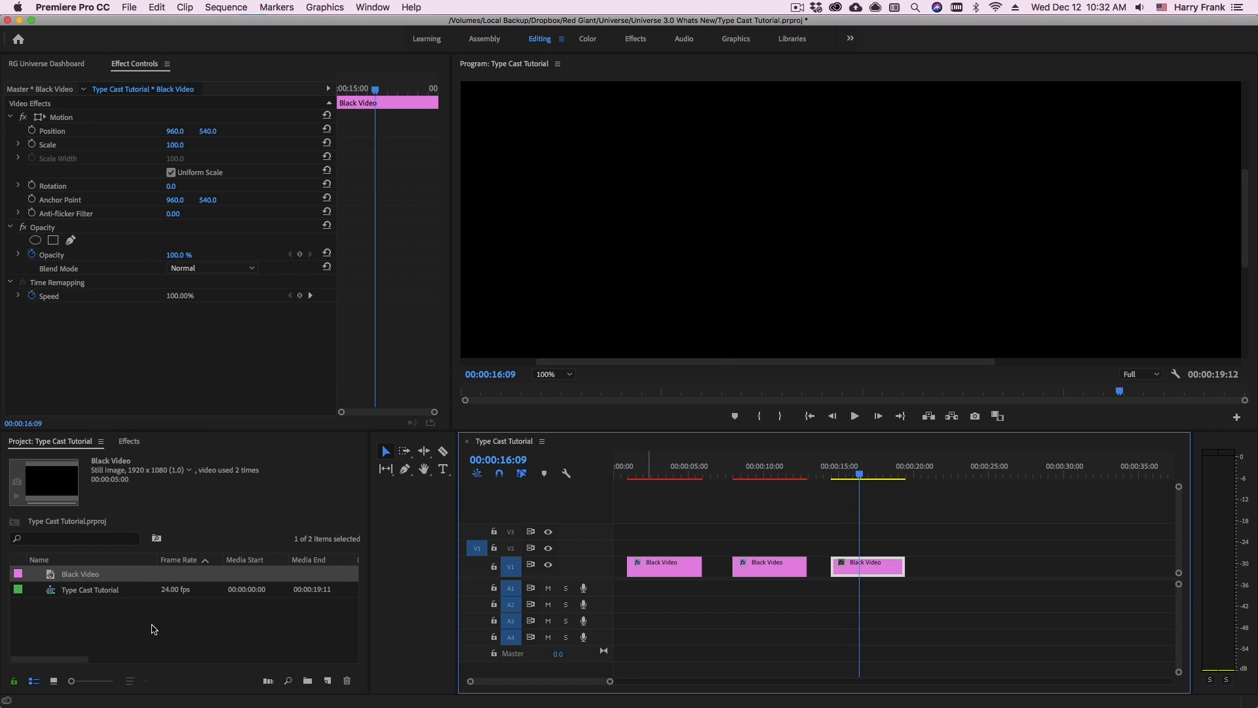
left_click(128, 441)
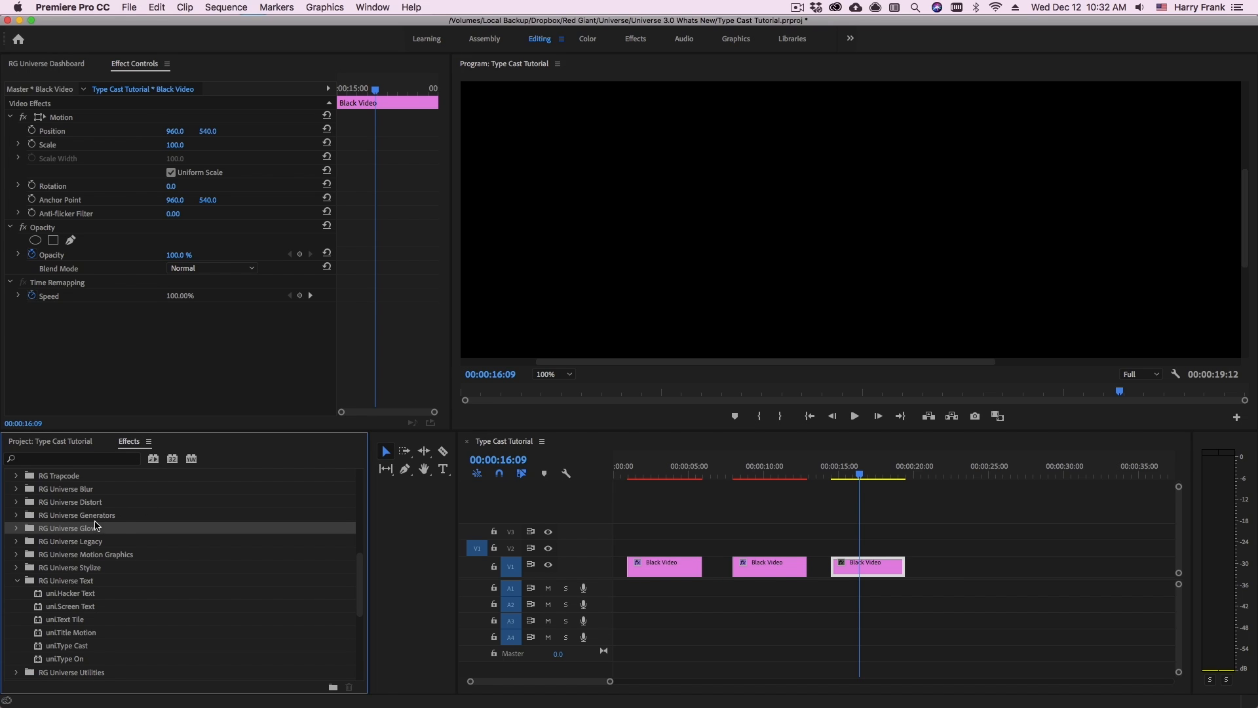
scroll("down", 3)
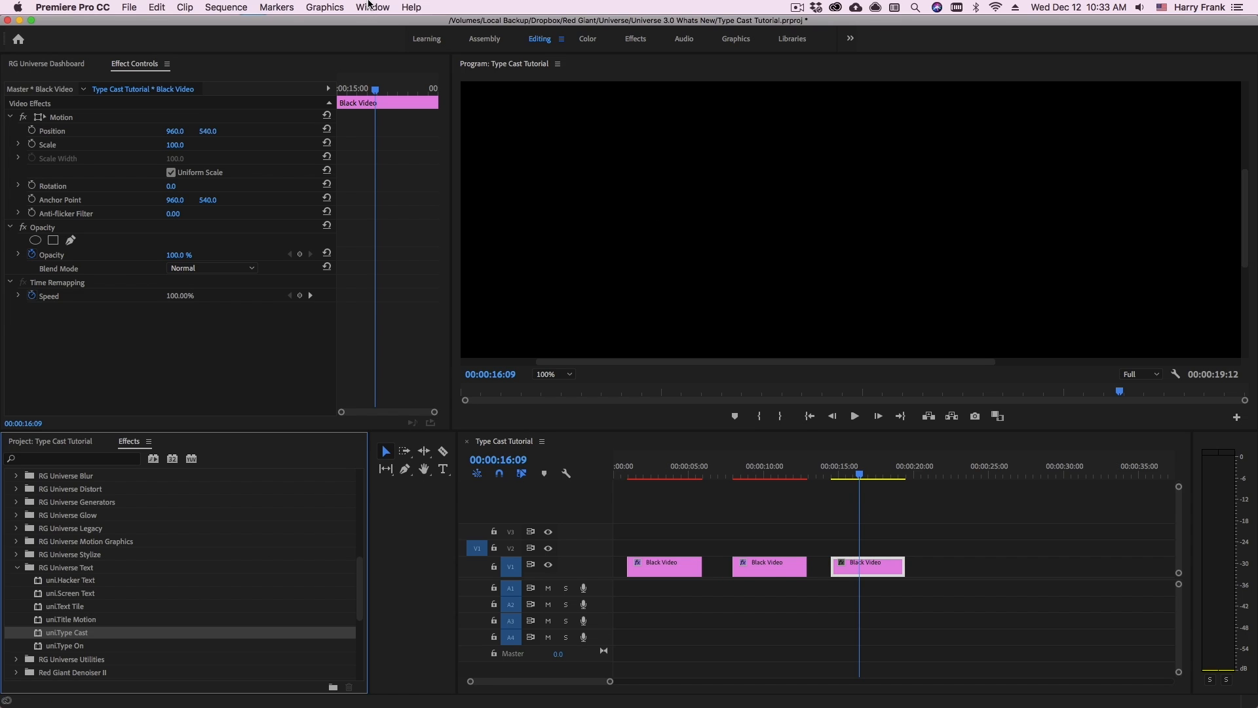
Bring up the RG Universe Dashboard from Window > Extensions and filter it to the Text category
left_click(373, 6)
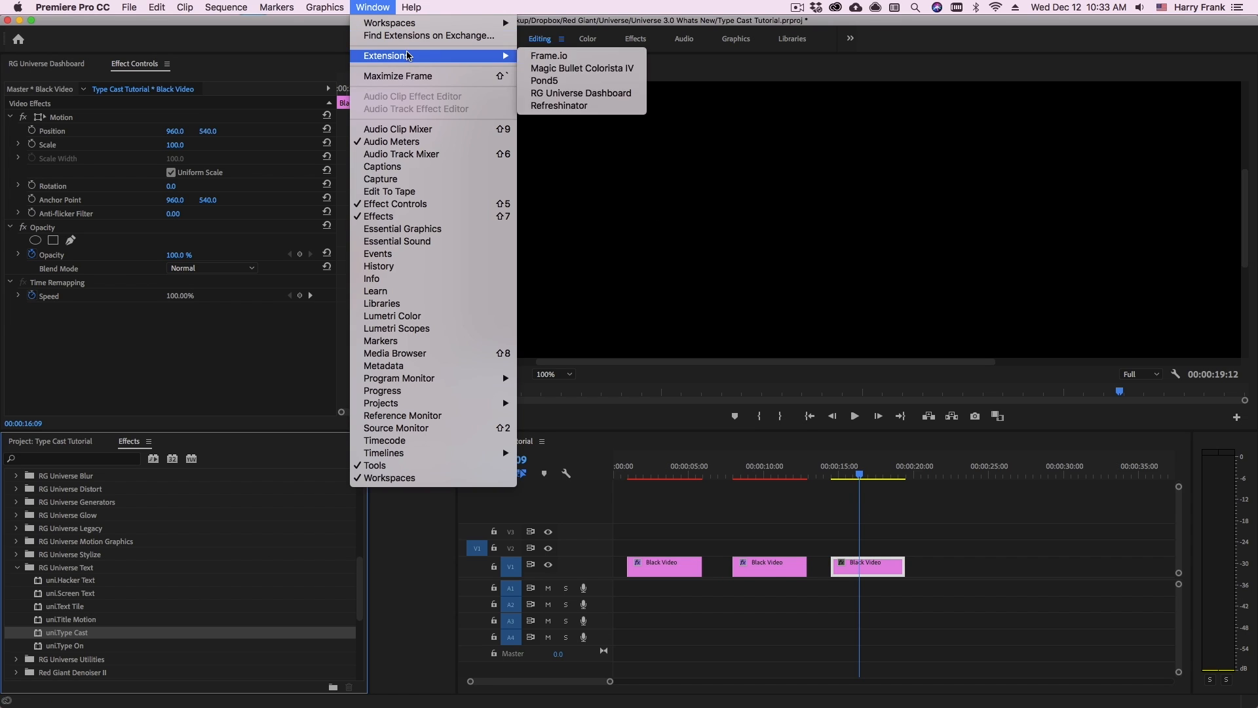
left_click(582, 93)
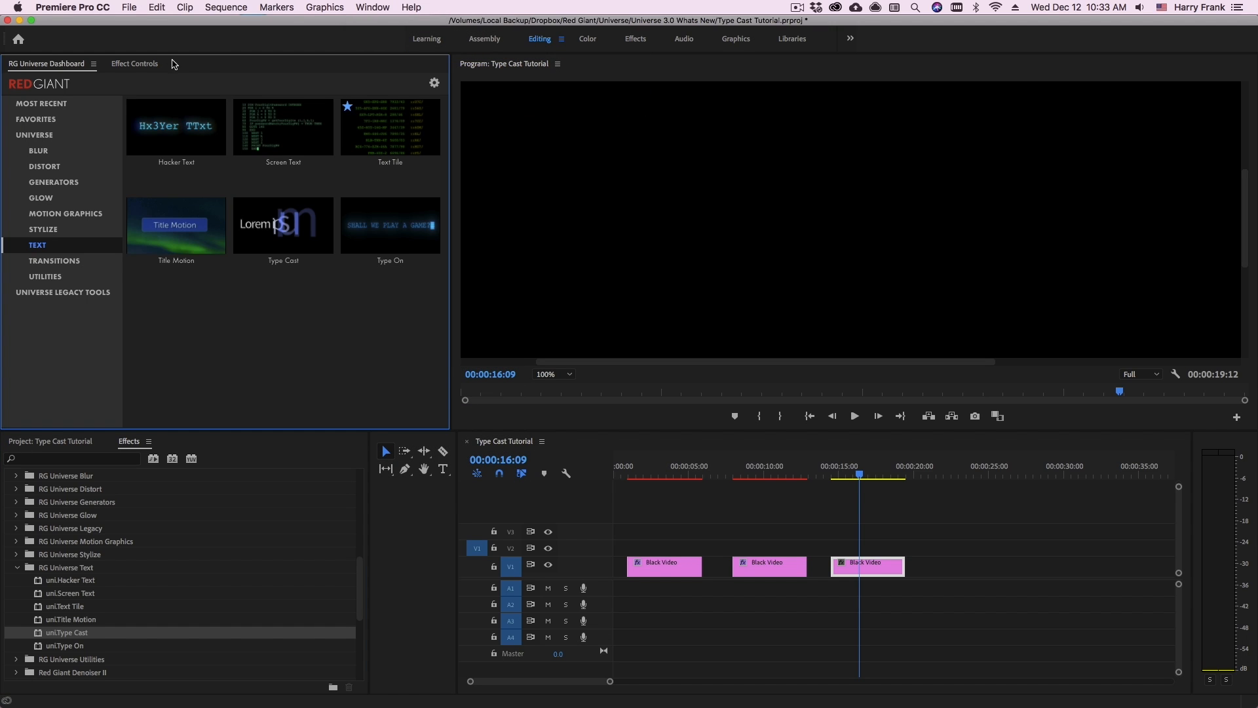
left_click(34, 135)
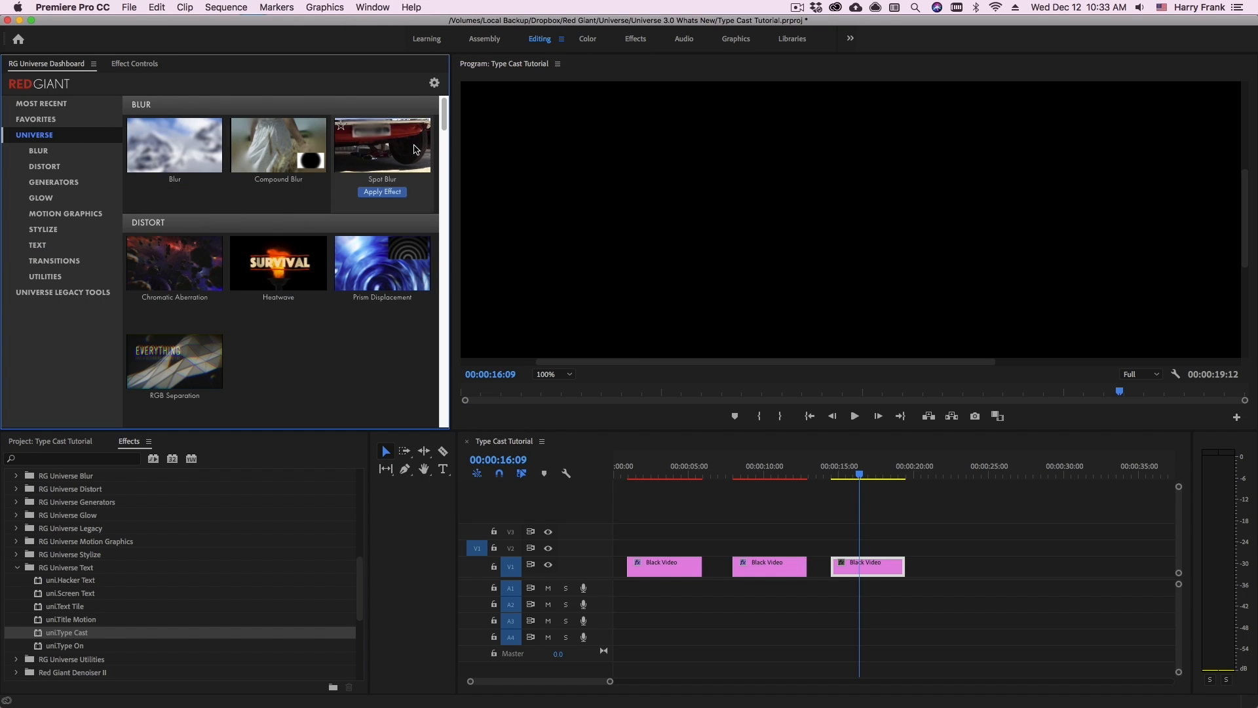
scroll("down", 3)
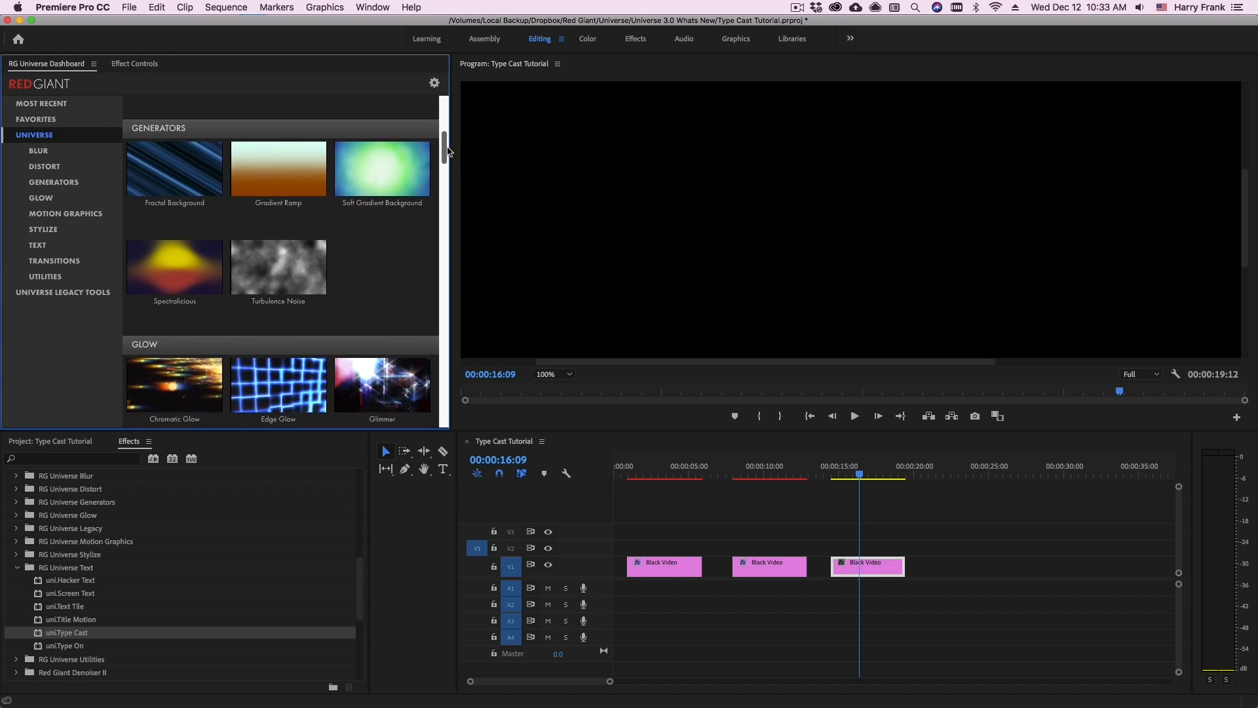
scroll("down", 3)
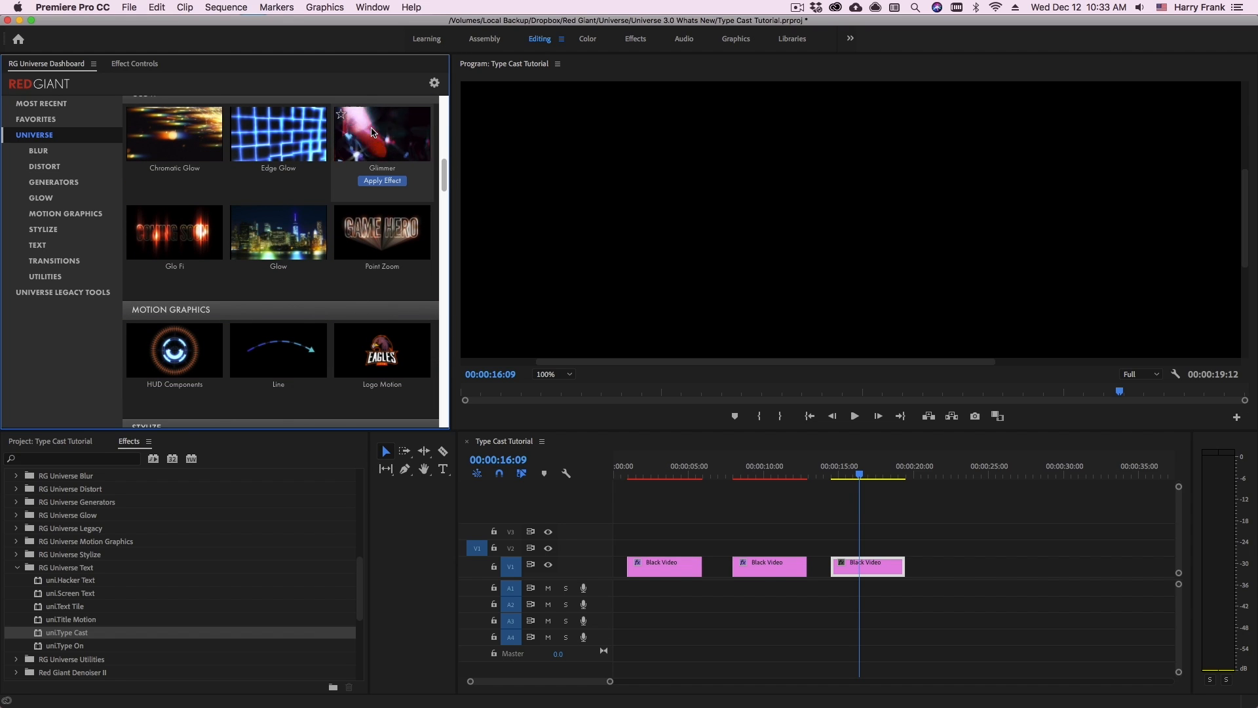
mouse_move(356, 202)
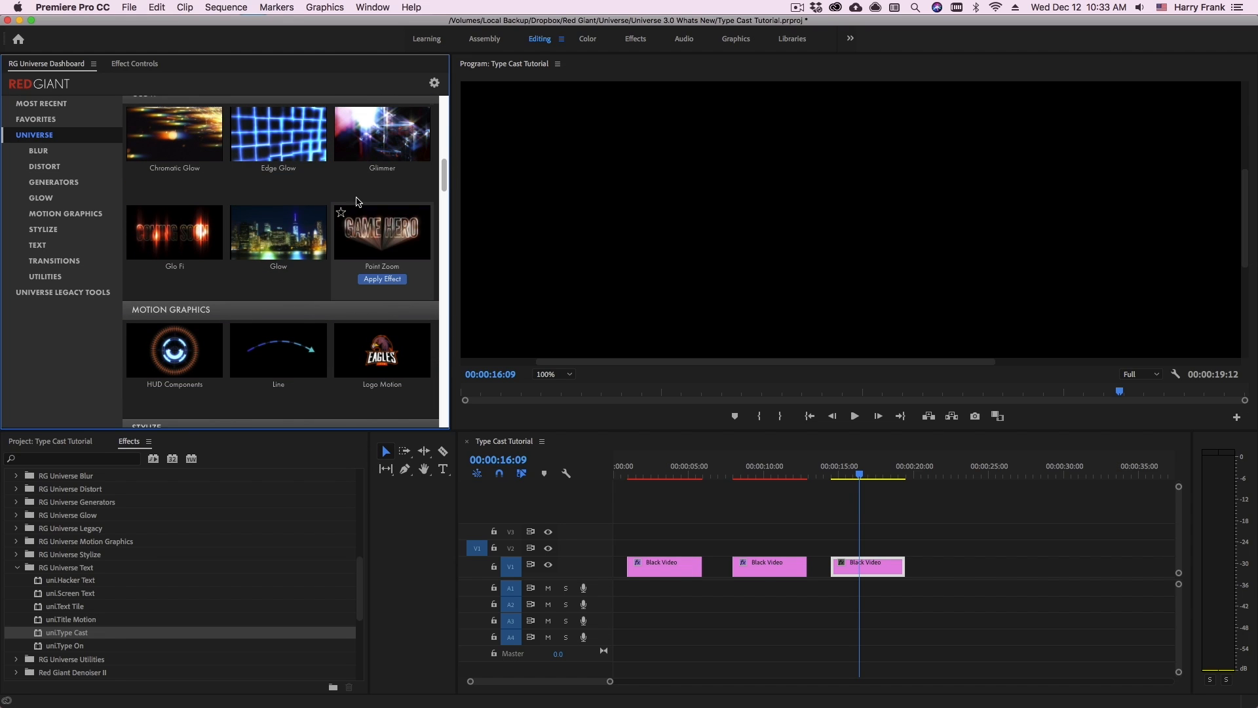
left_click(383, 231)
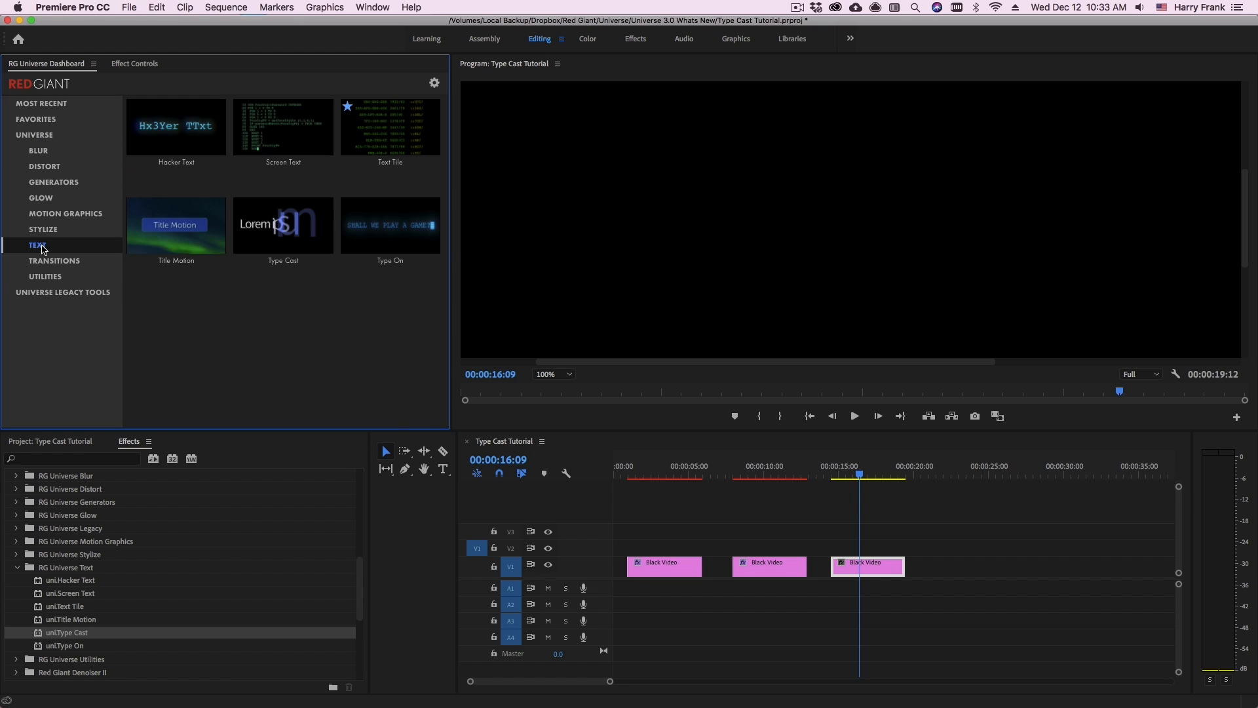
mouse_move(283, 237)
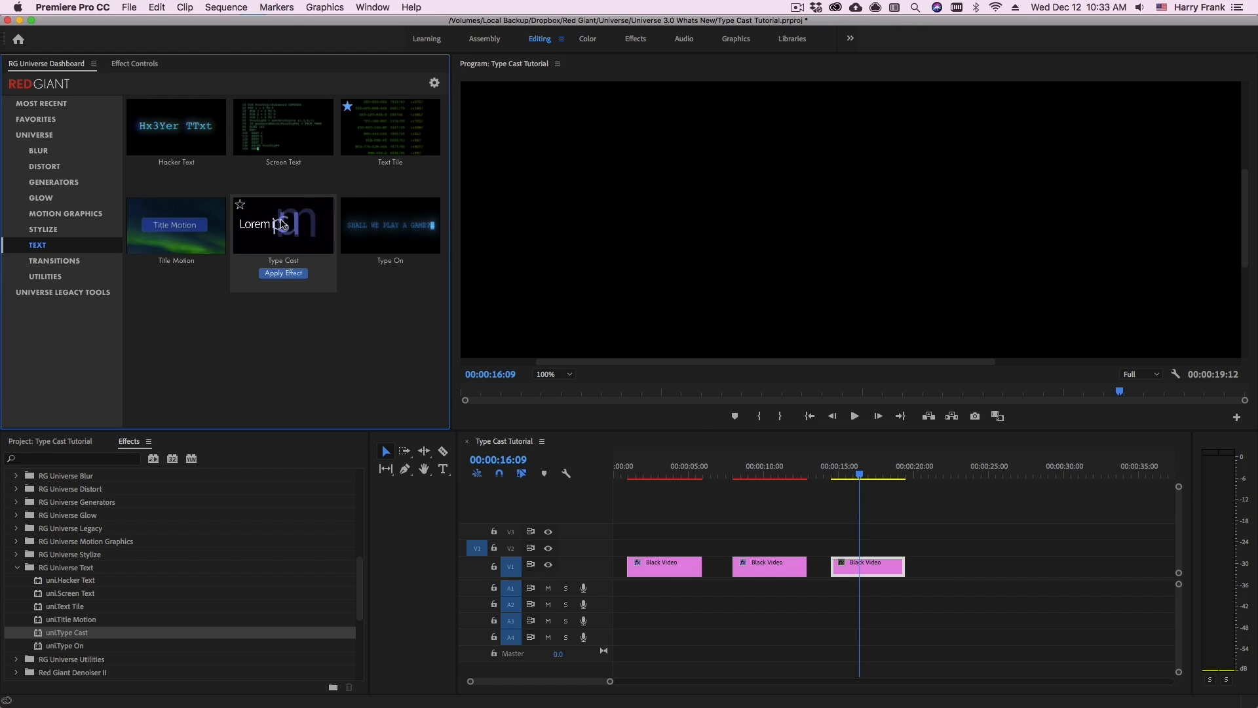
Apply the Type Cast effect so animated Lorem ipsum text appears on the clip
left_click(842, 473)
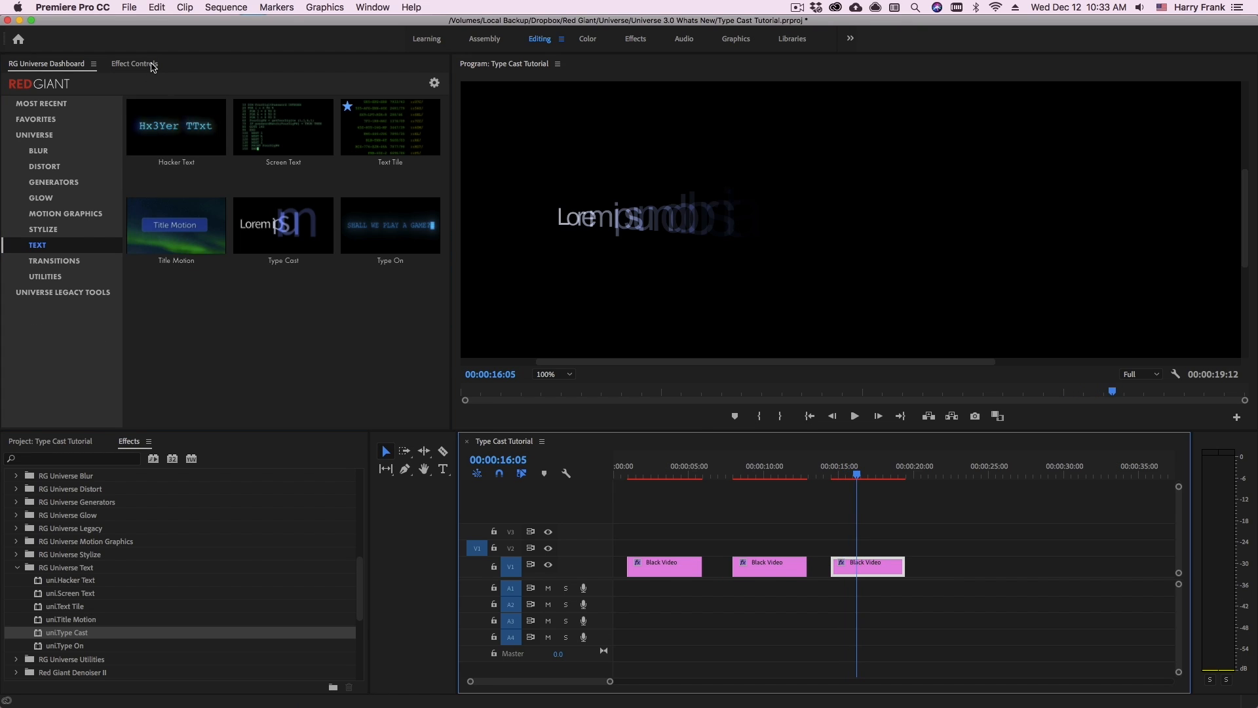
In Effect Controls, raise the uni.Type Cast Effect Start to 23%
left_click(134, 63)
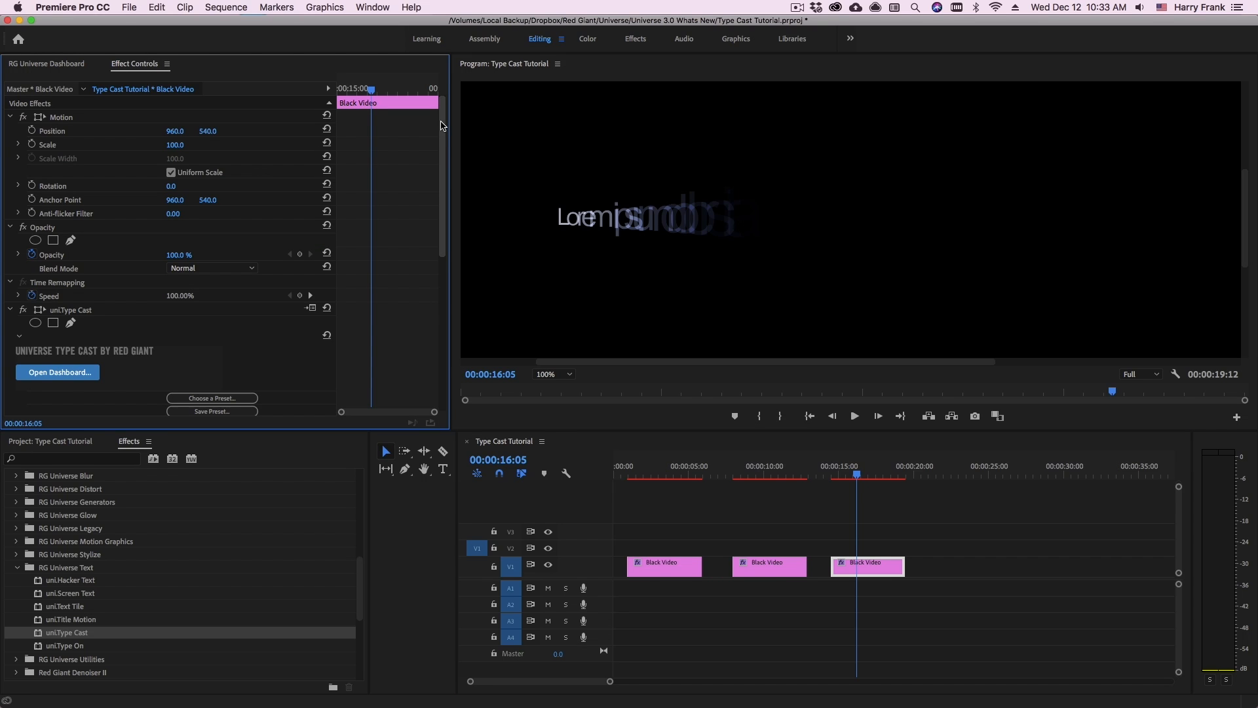
scroll("down", 3)
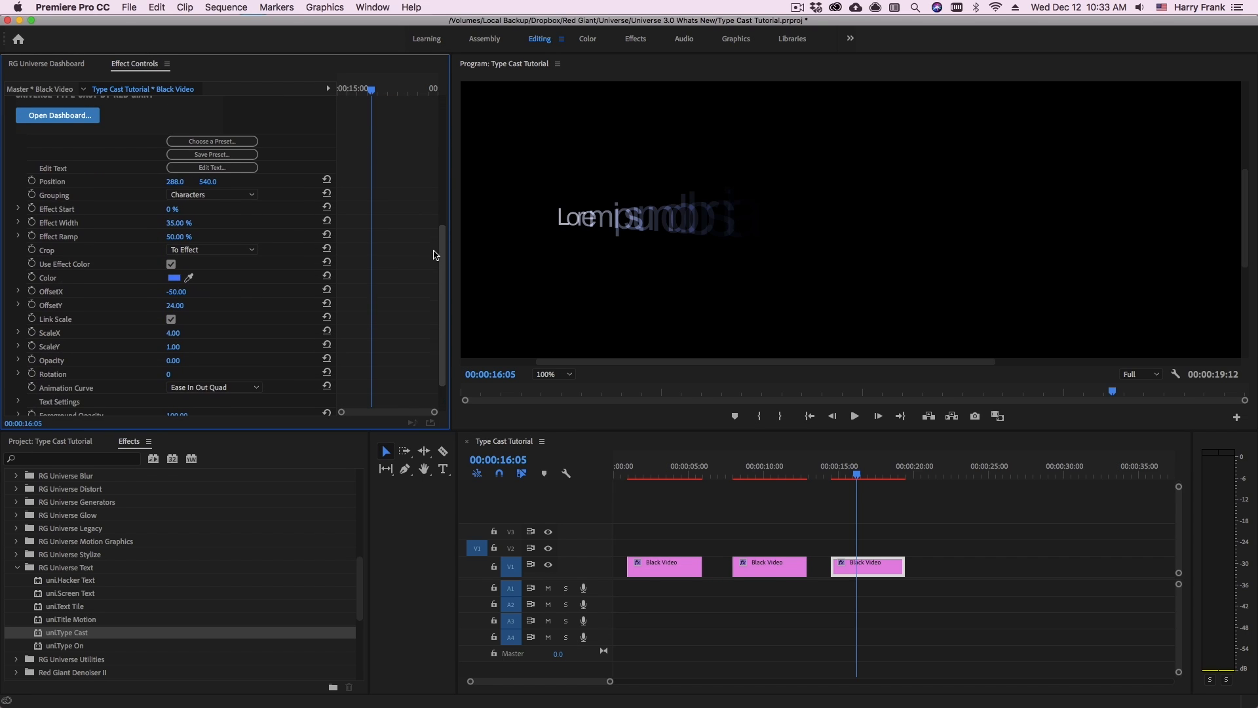
mouse_move(71, 210)
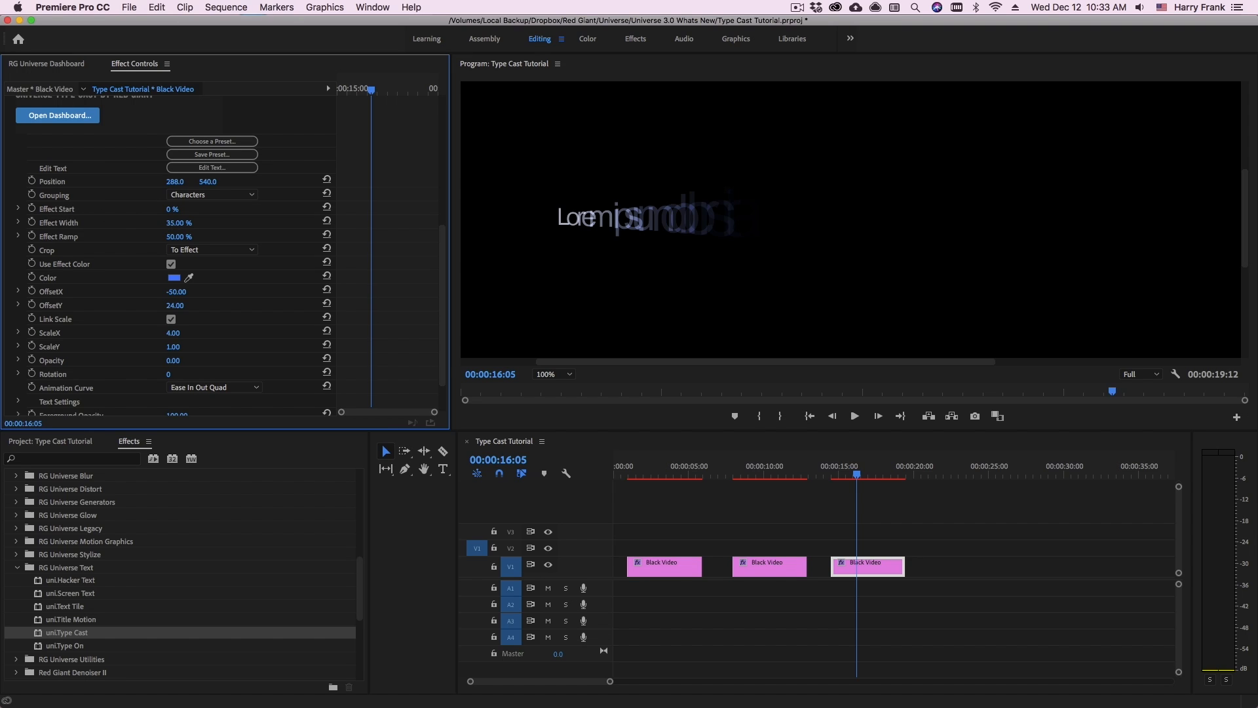
left_click_drag(172, 208, 197, 208)
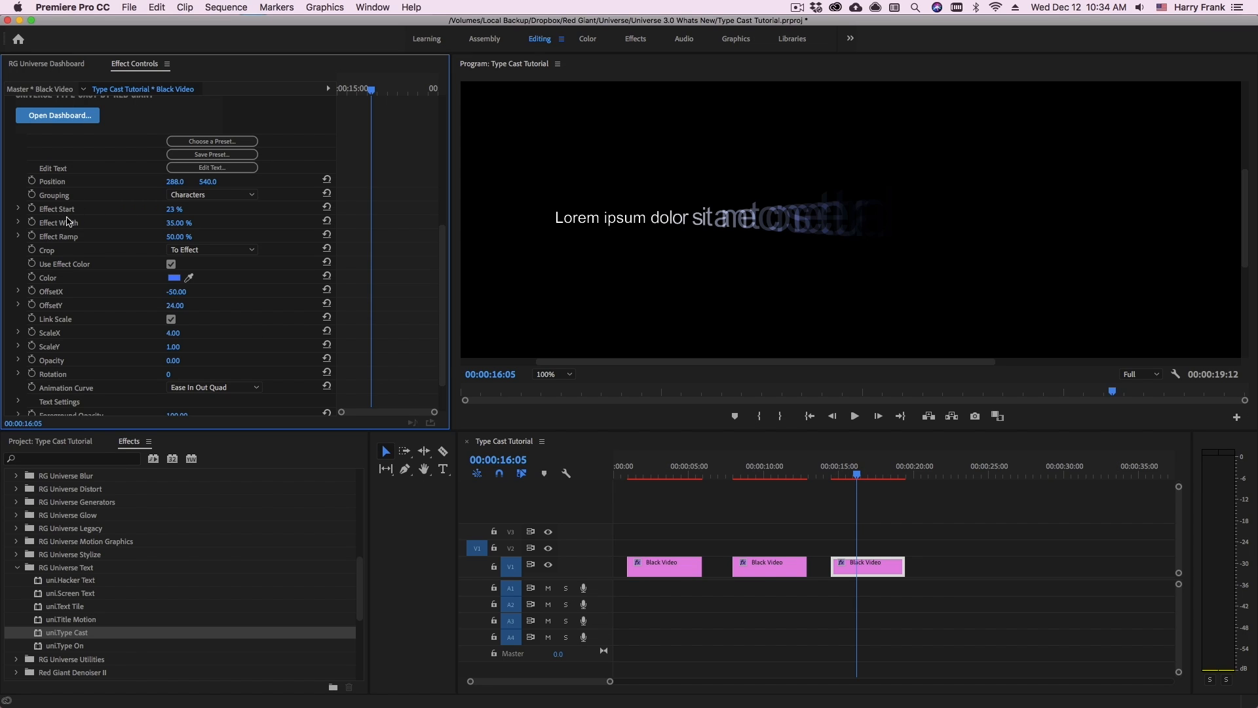
mouse_move(138, 264)
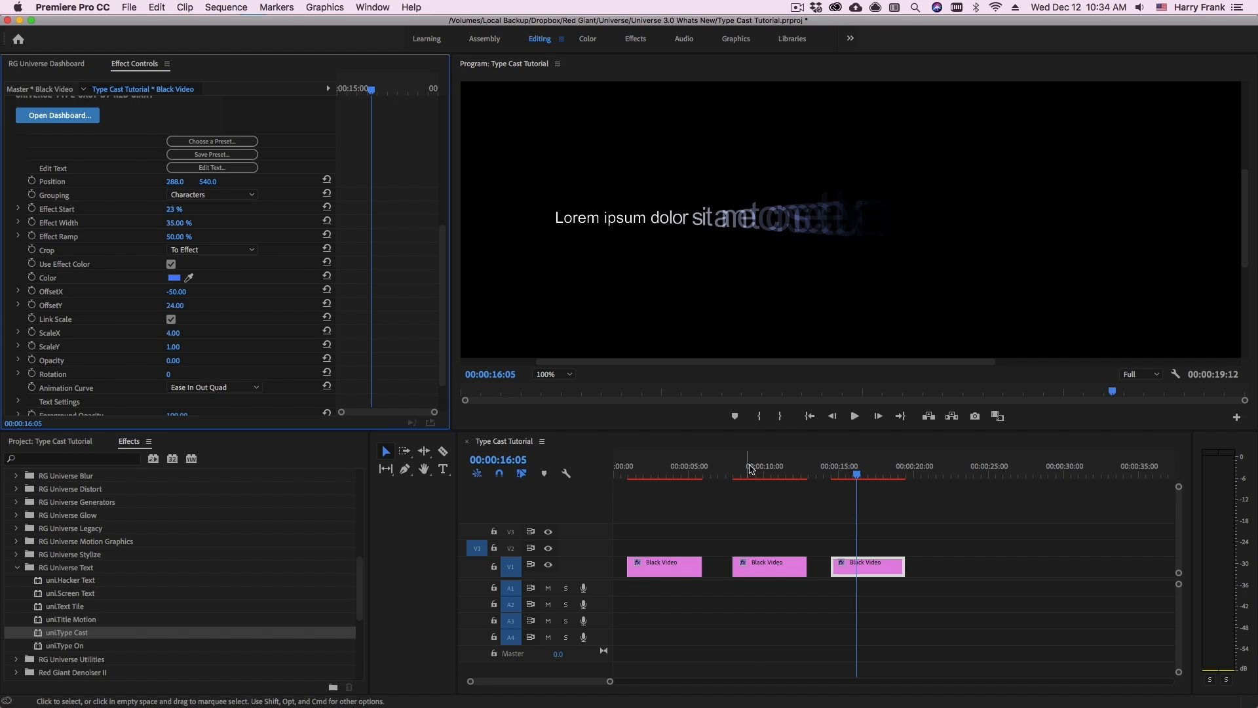
Select the second clip and reduce its Type Cast ScaleX to 3.60
left_click(769, 566)
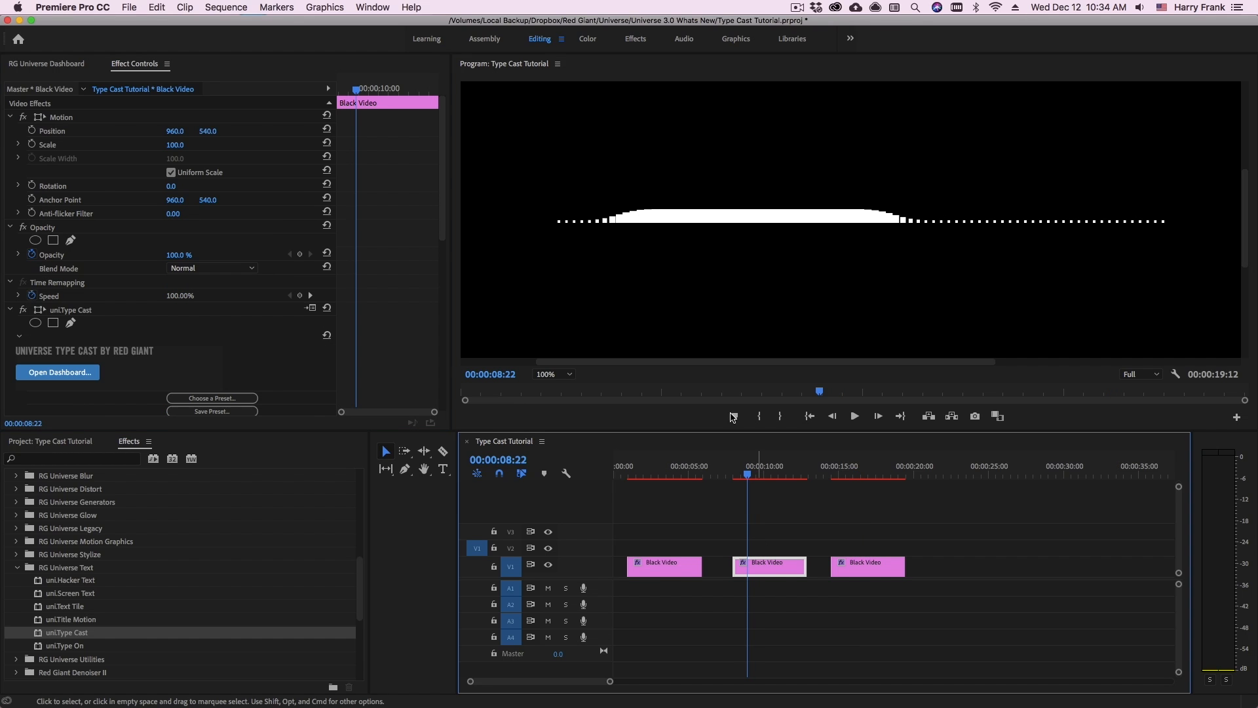
scroll("down", 3)
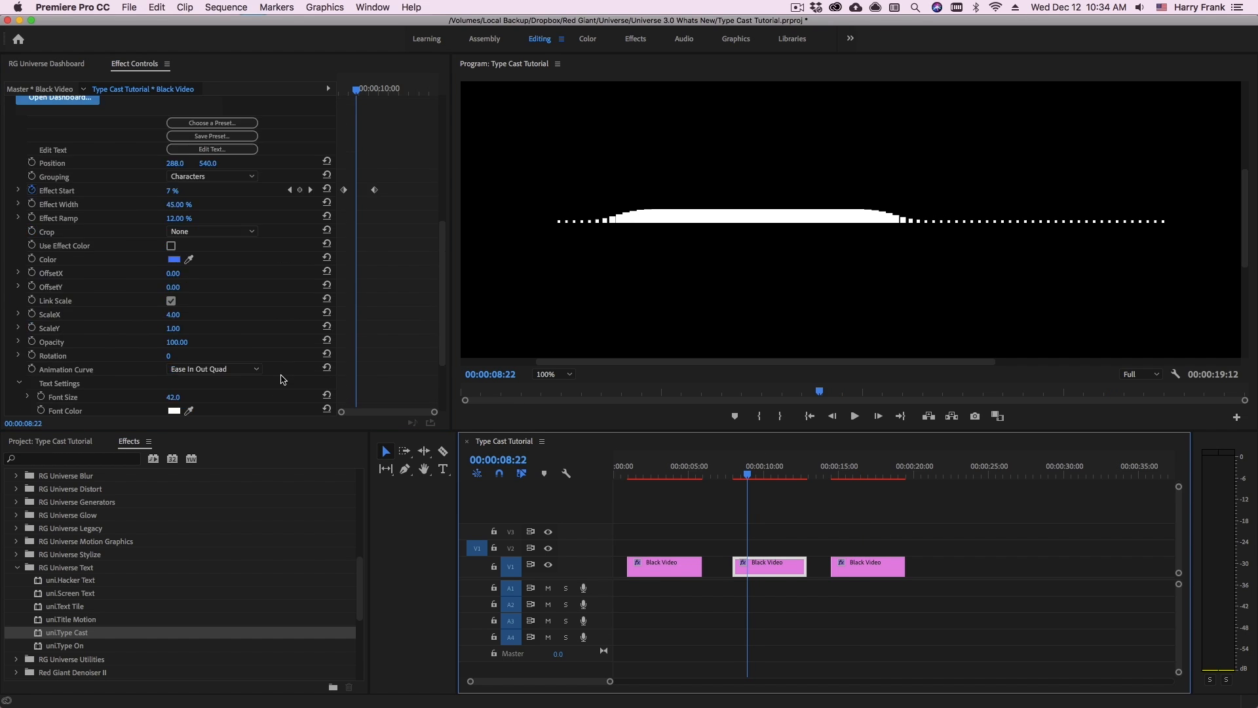
mouse_move(625, 245)
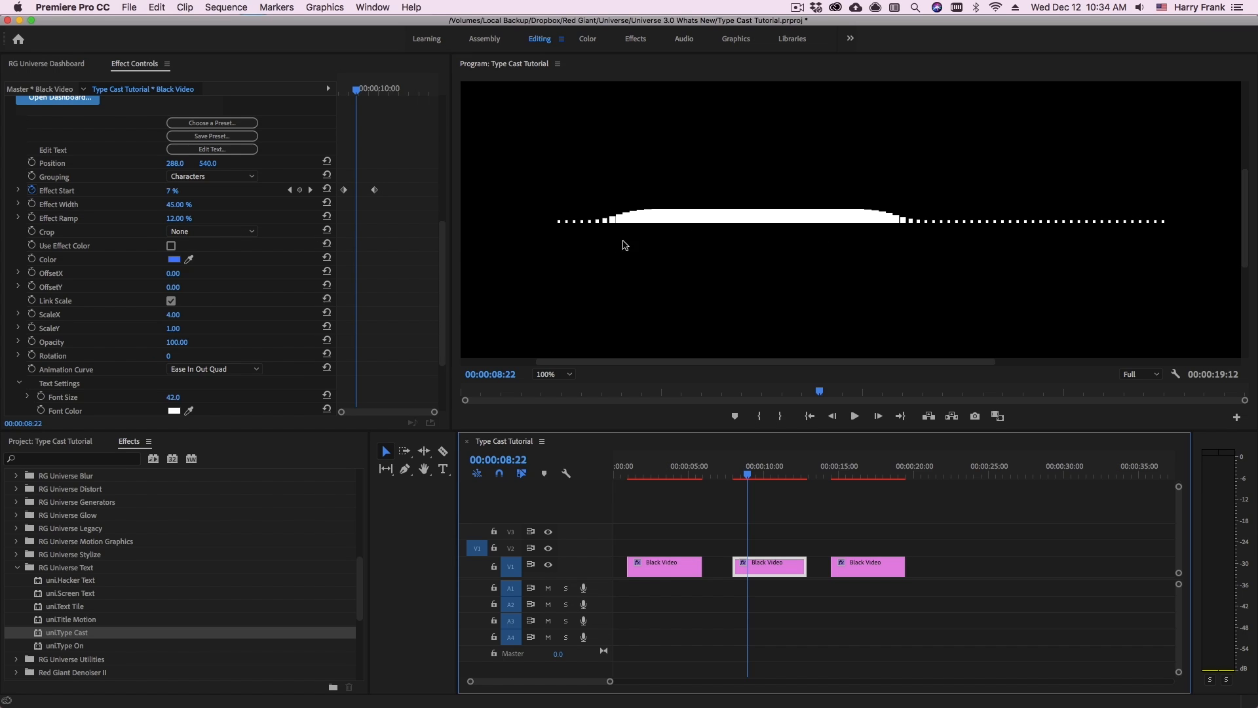
mouse_move(624, 213)
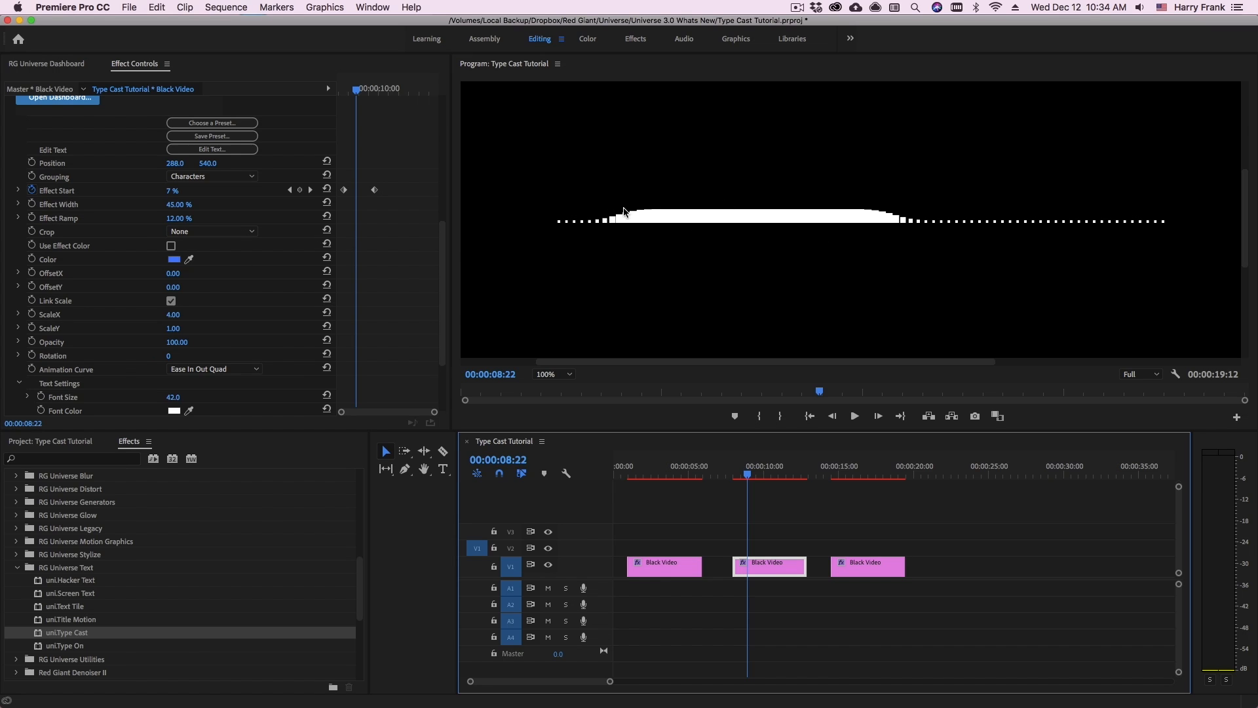
mouse_move(568, 228)
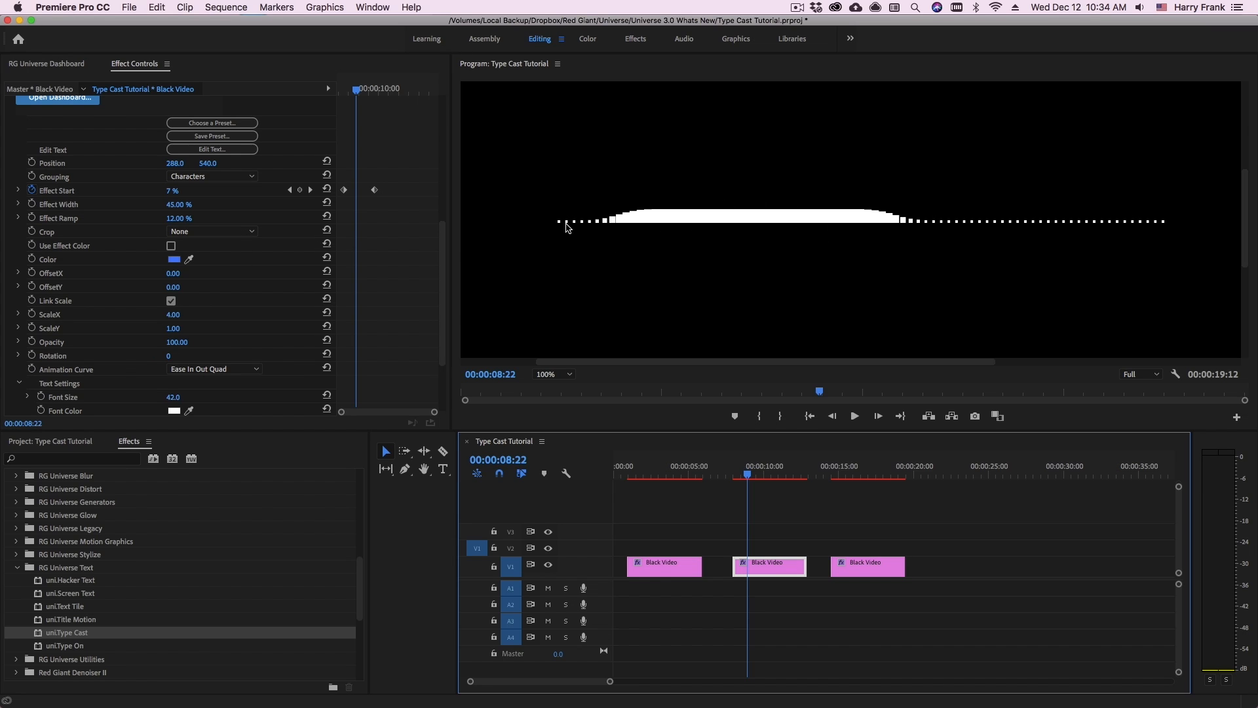
scroll("down", 3)
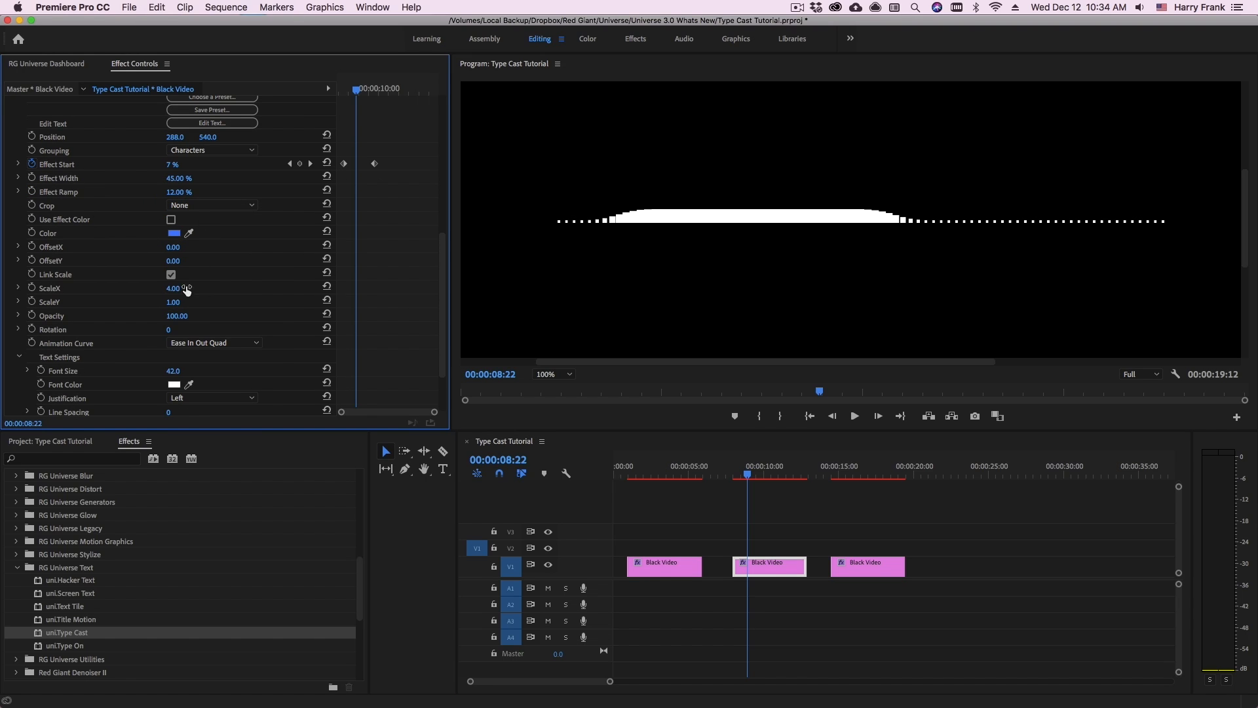
left_click_drag(177, 288, 173, 288)
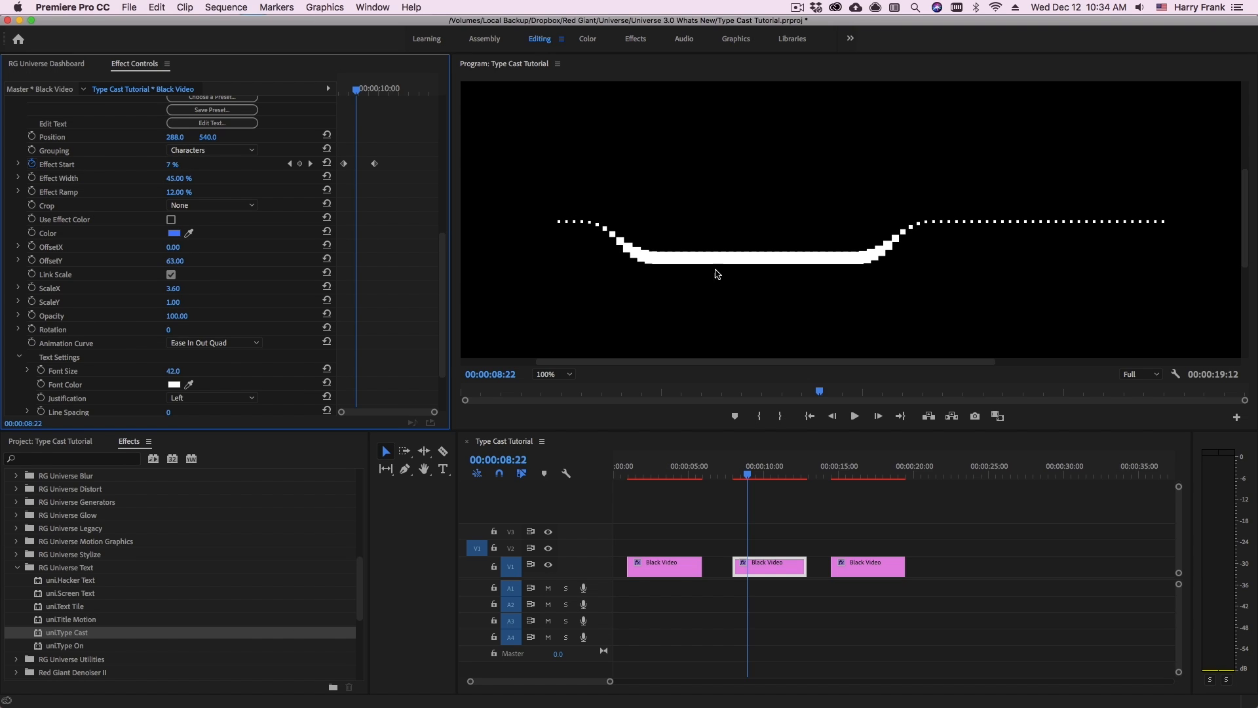
mouse_move(663, 286)
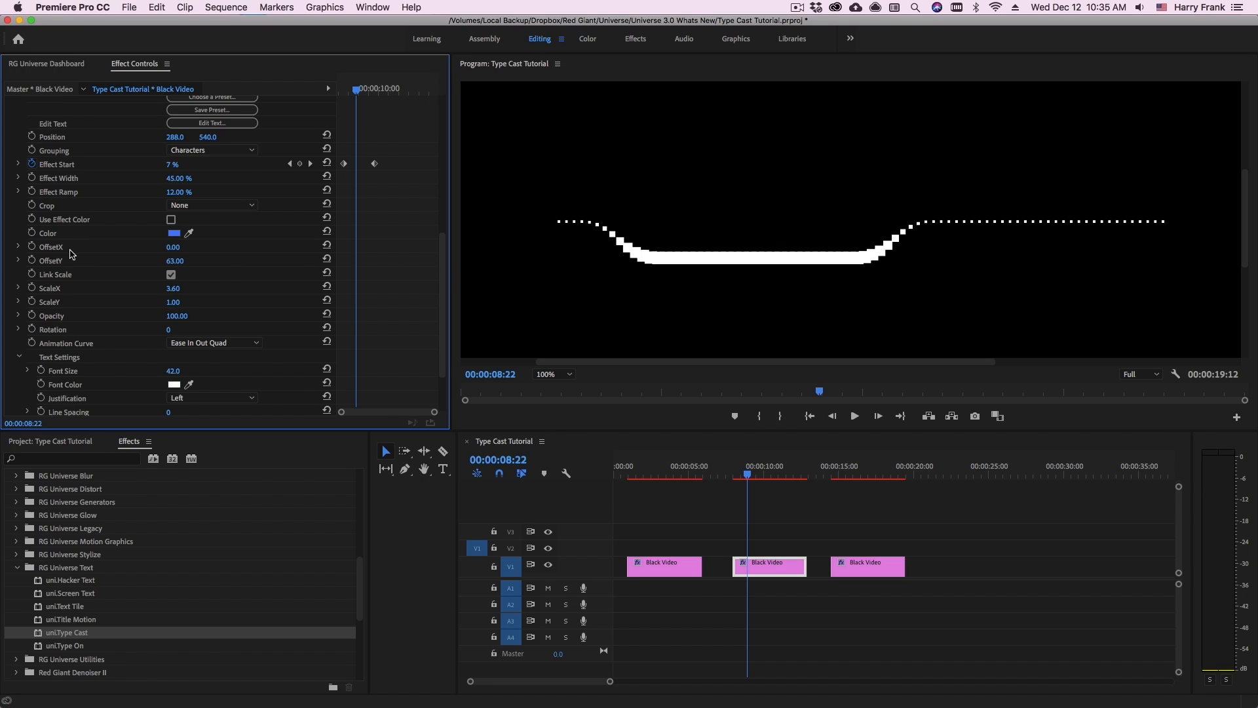
mouse_move(71, 315)
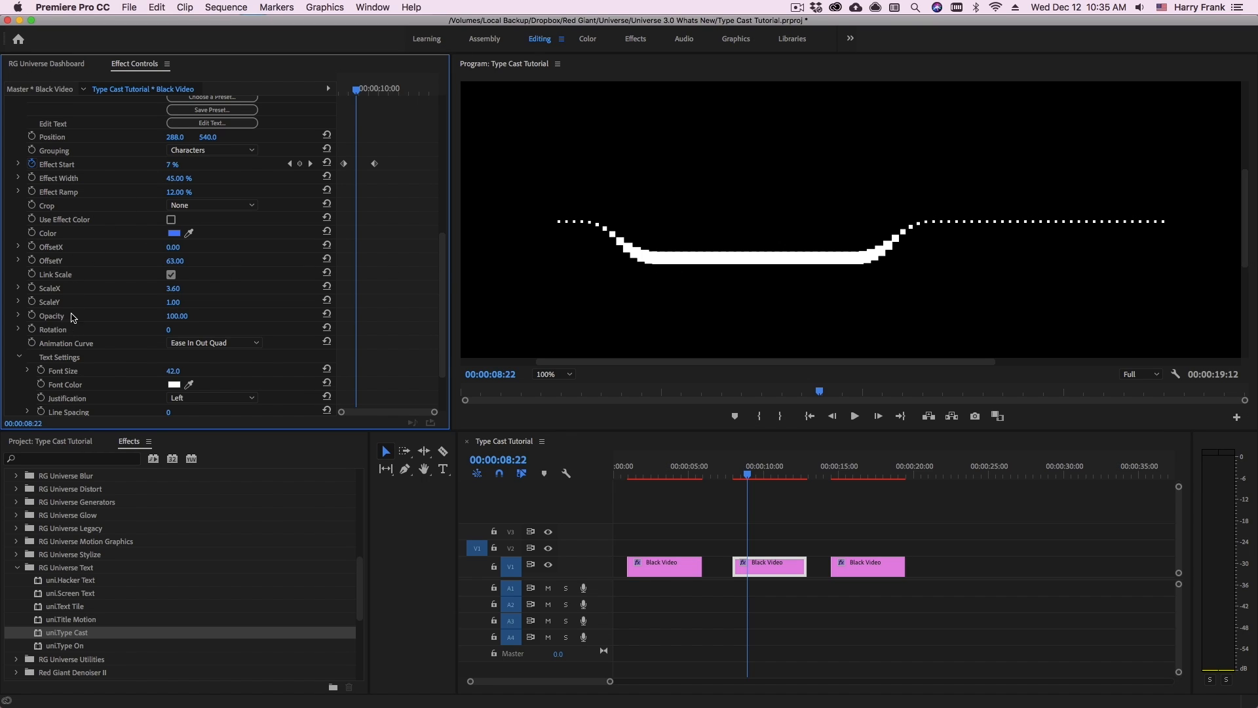
mouse_move(35, 258)
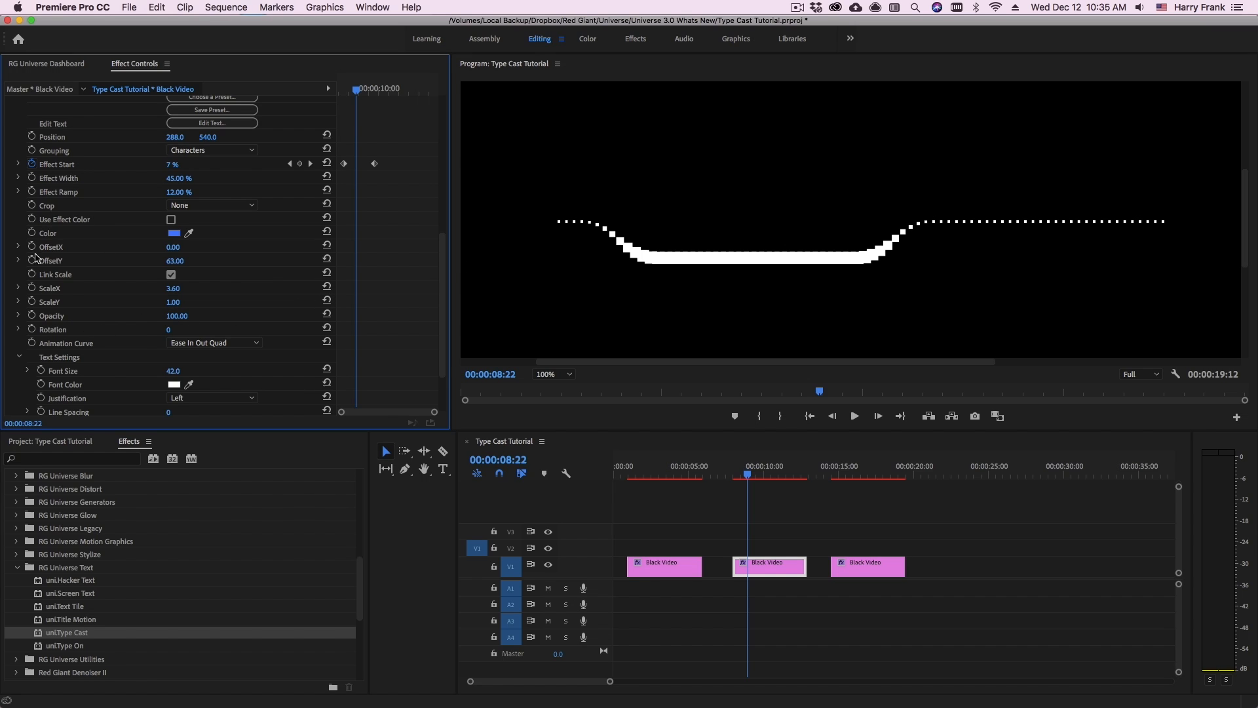
mouse_move(823, 258)
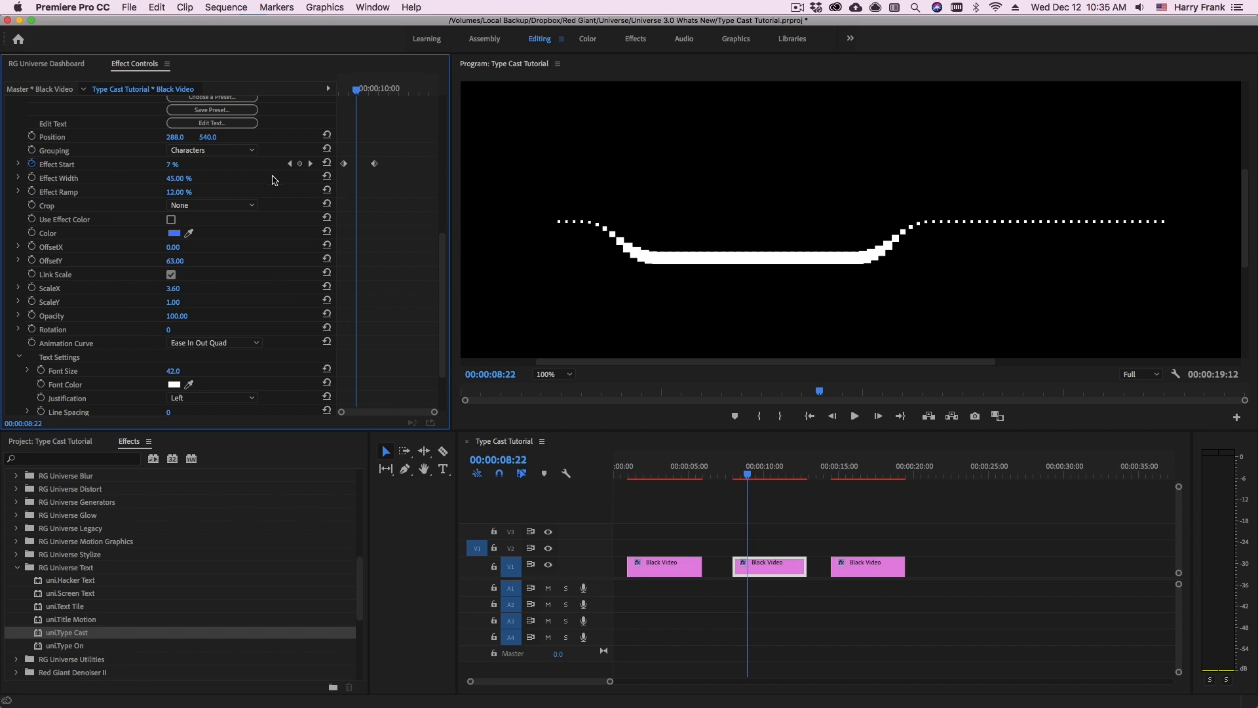
mouse_move(589, 210)
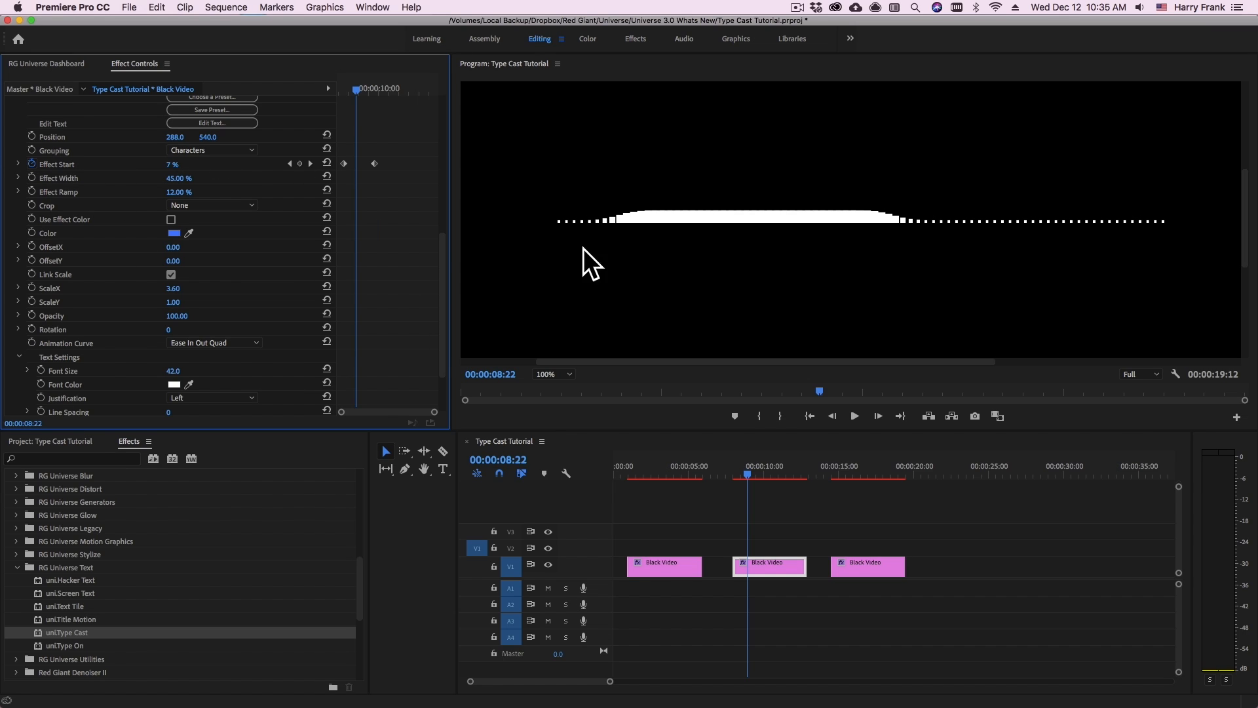
mouse_move(630, 221)
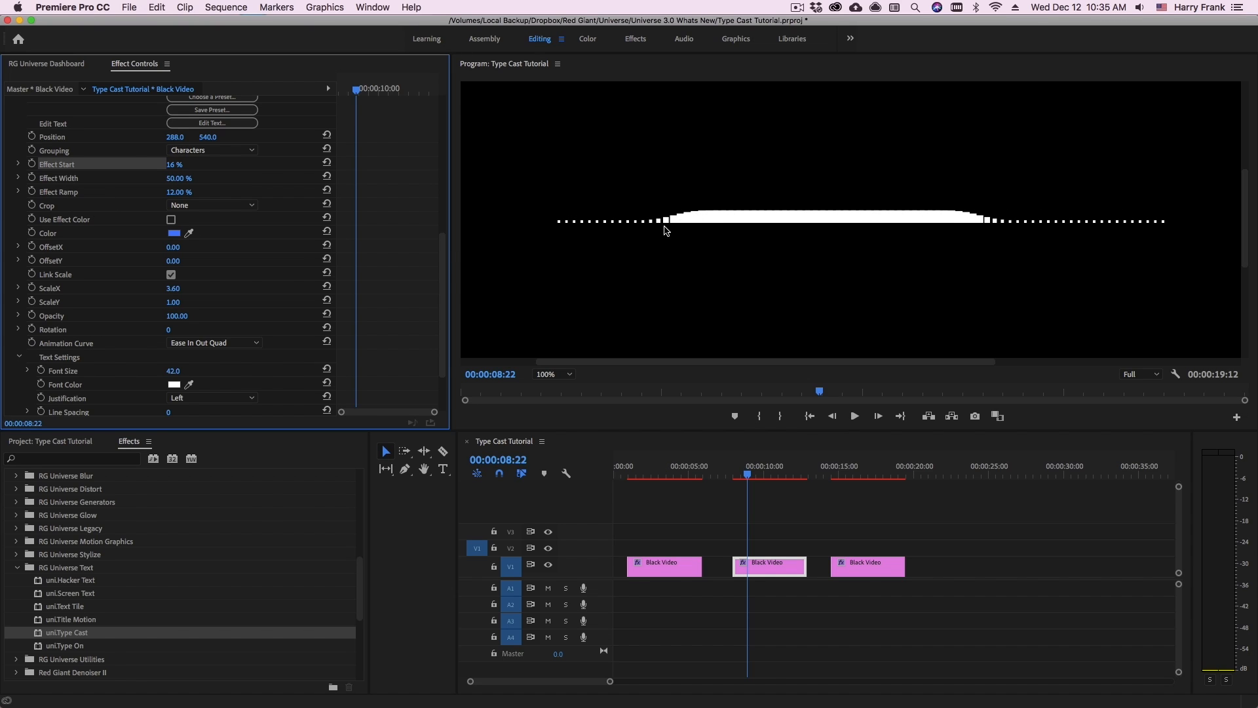
mouse_move(661, 228)
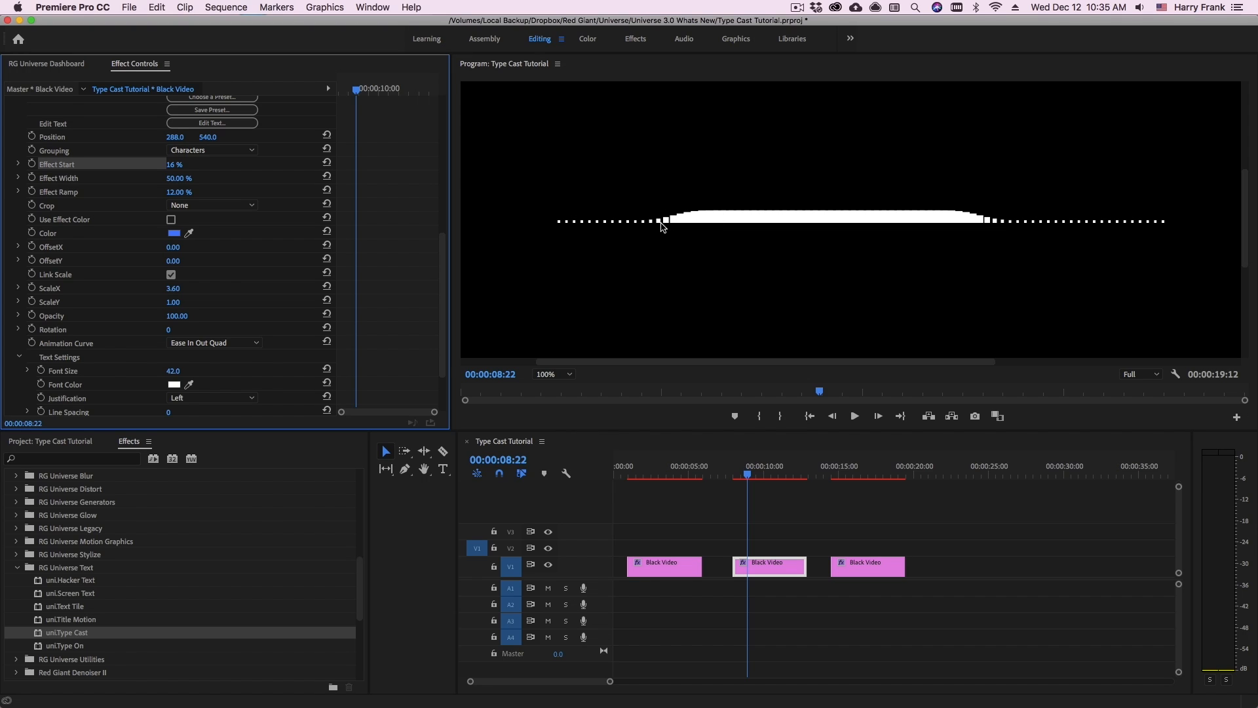
mouse_move(775, 202)
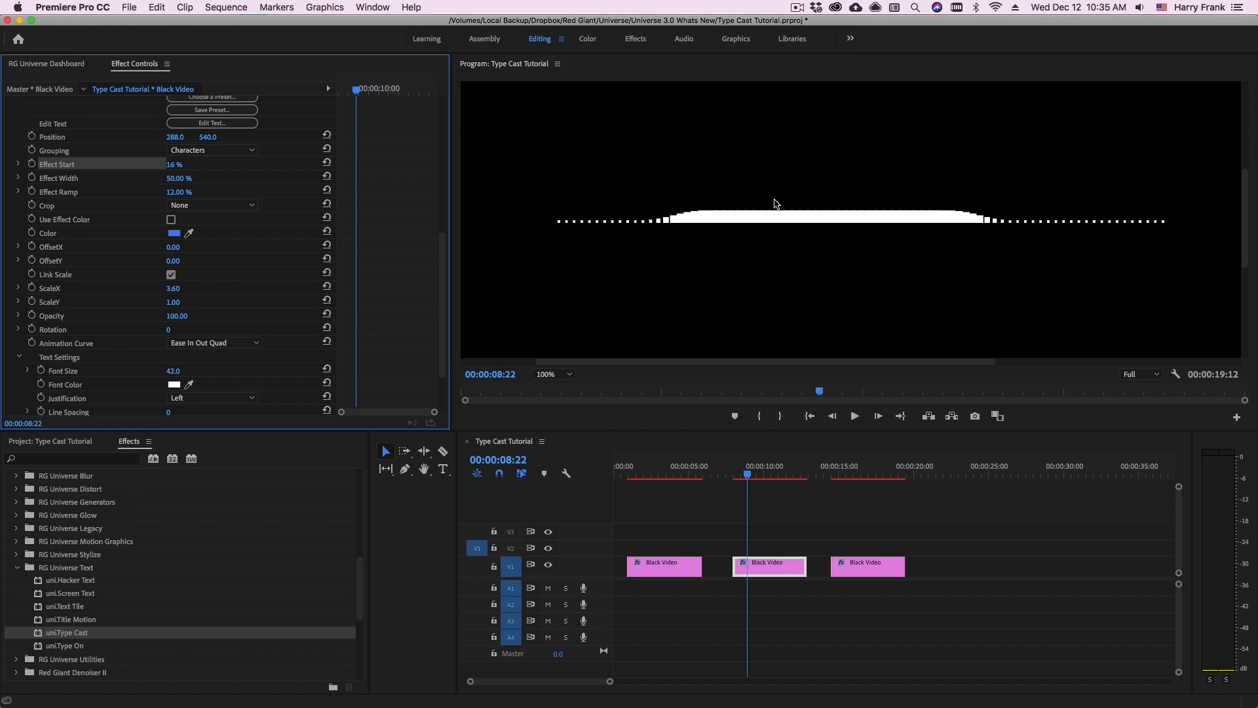
mouse_move(144, 184)
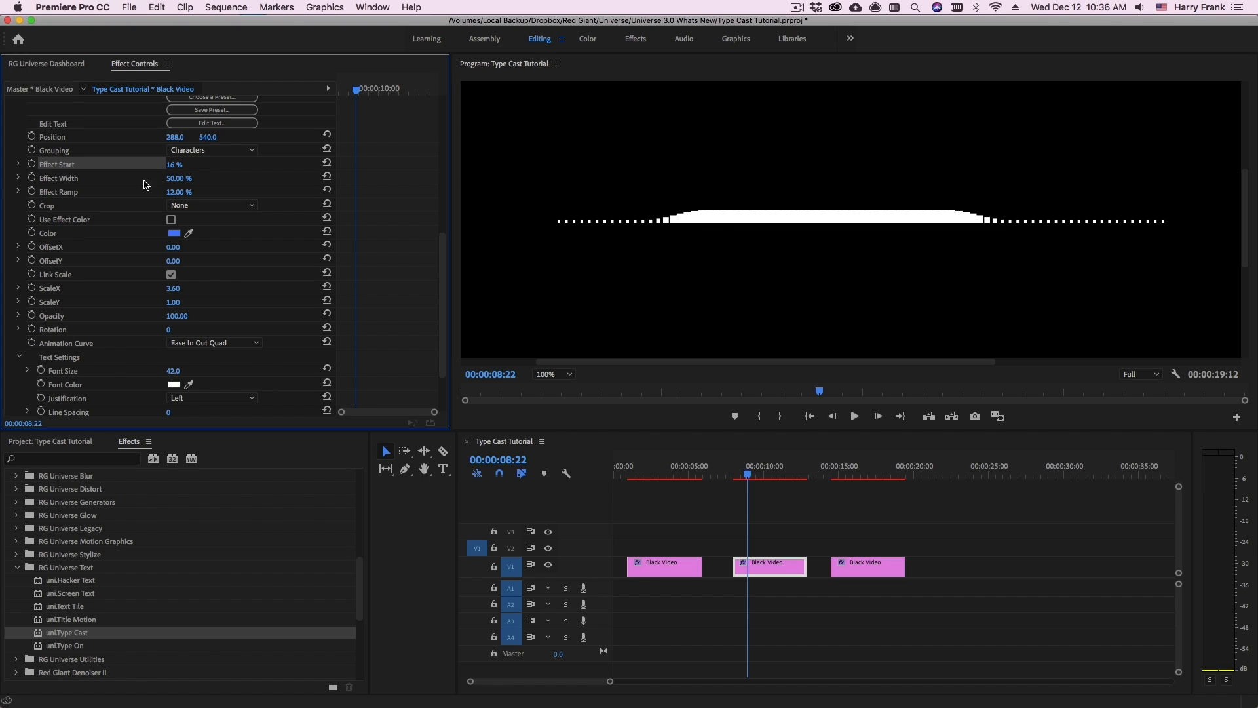
mouse_move(701, 238)
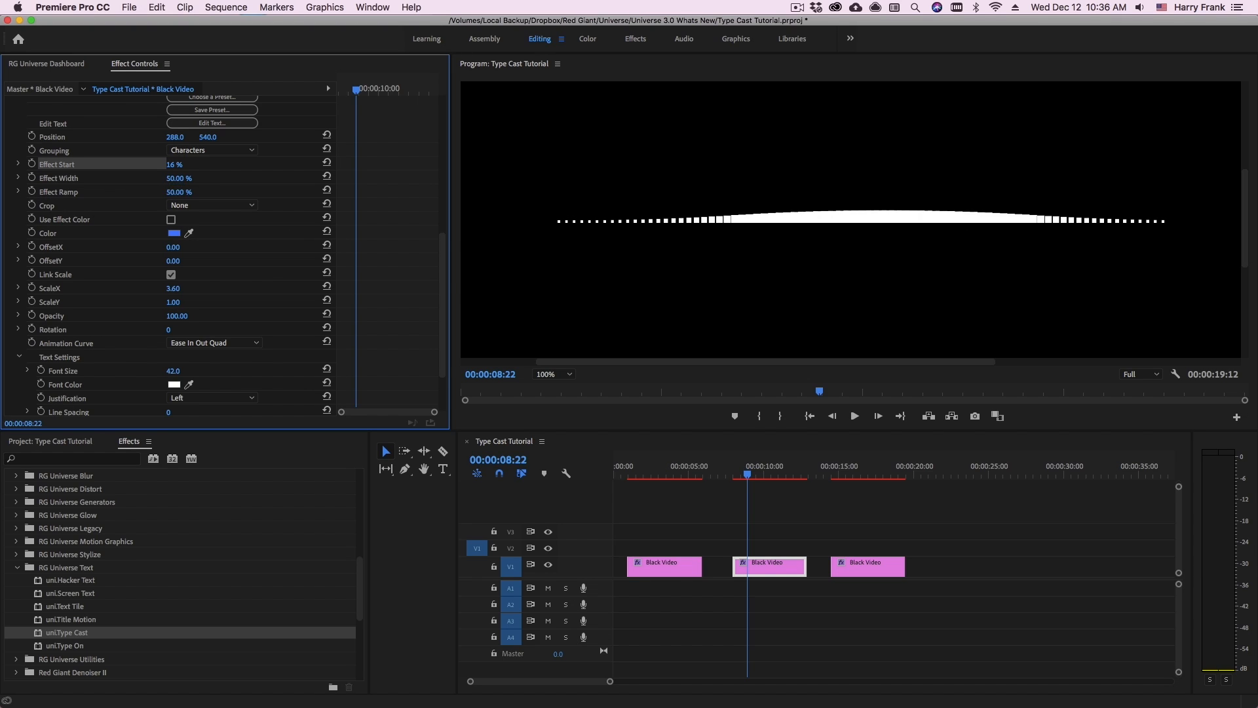
mouse_move(880, 208)
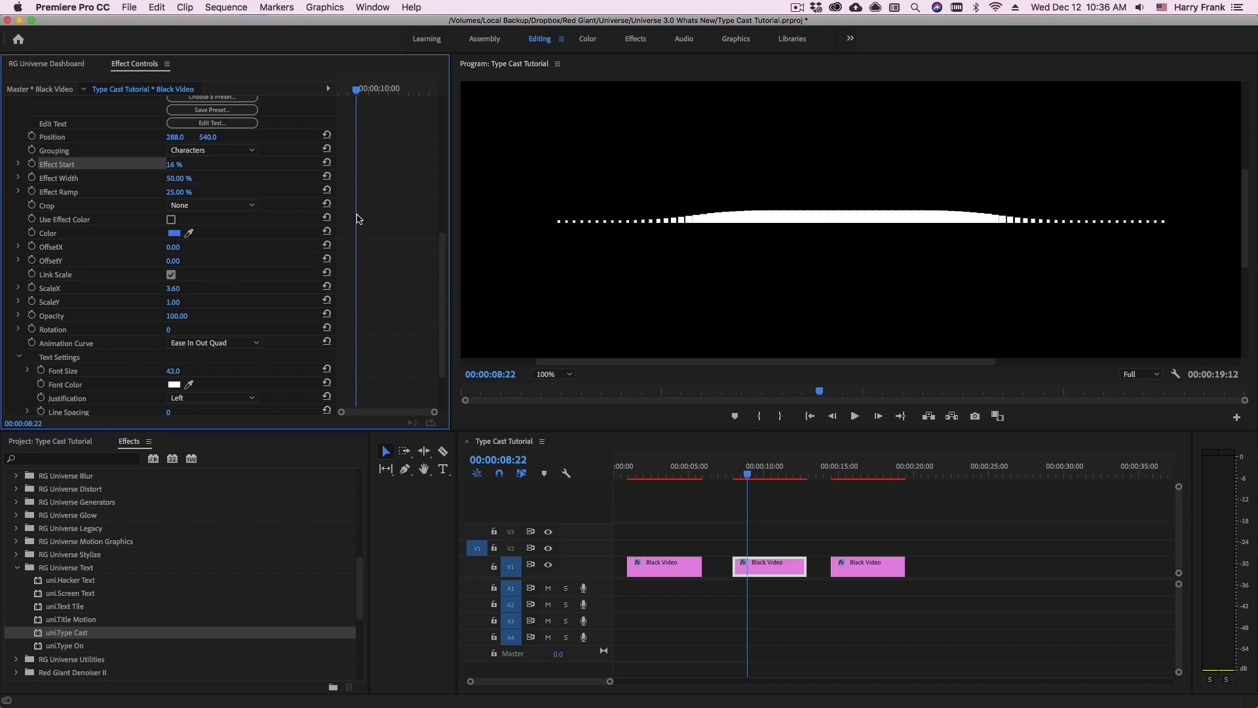
mouse_move(828, 202)
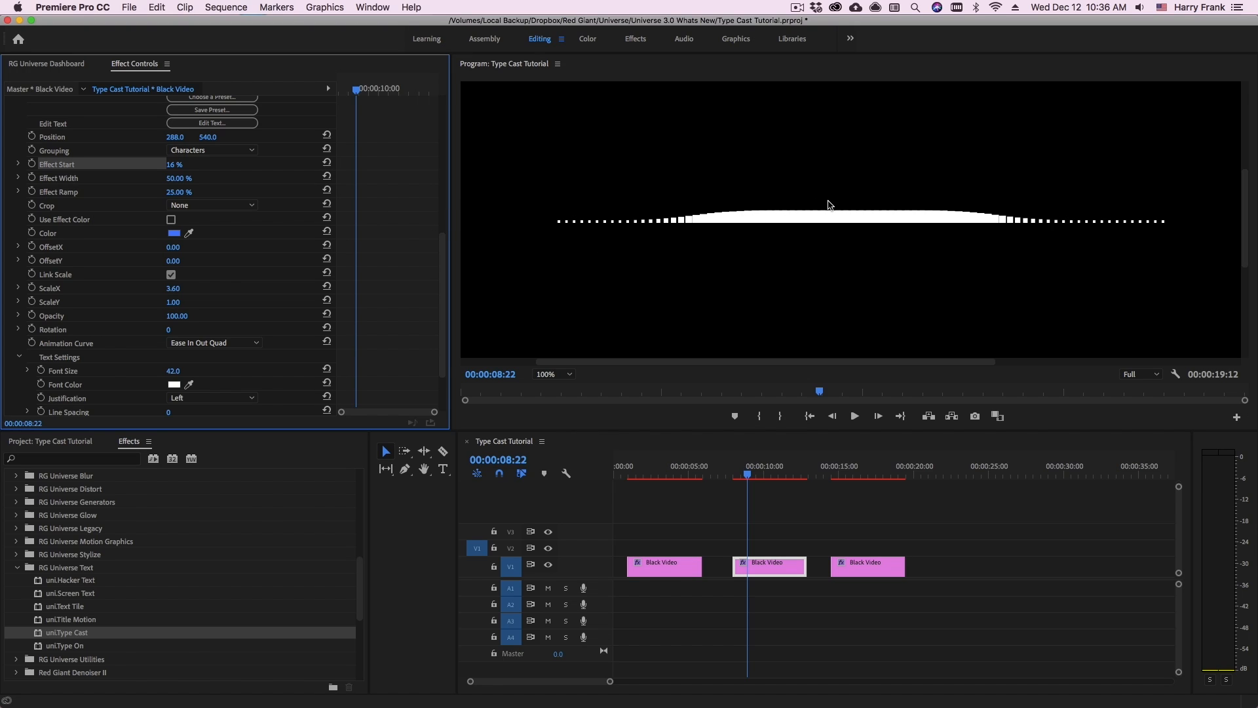
mouse_move(1045, 241)
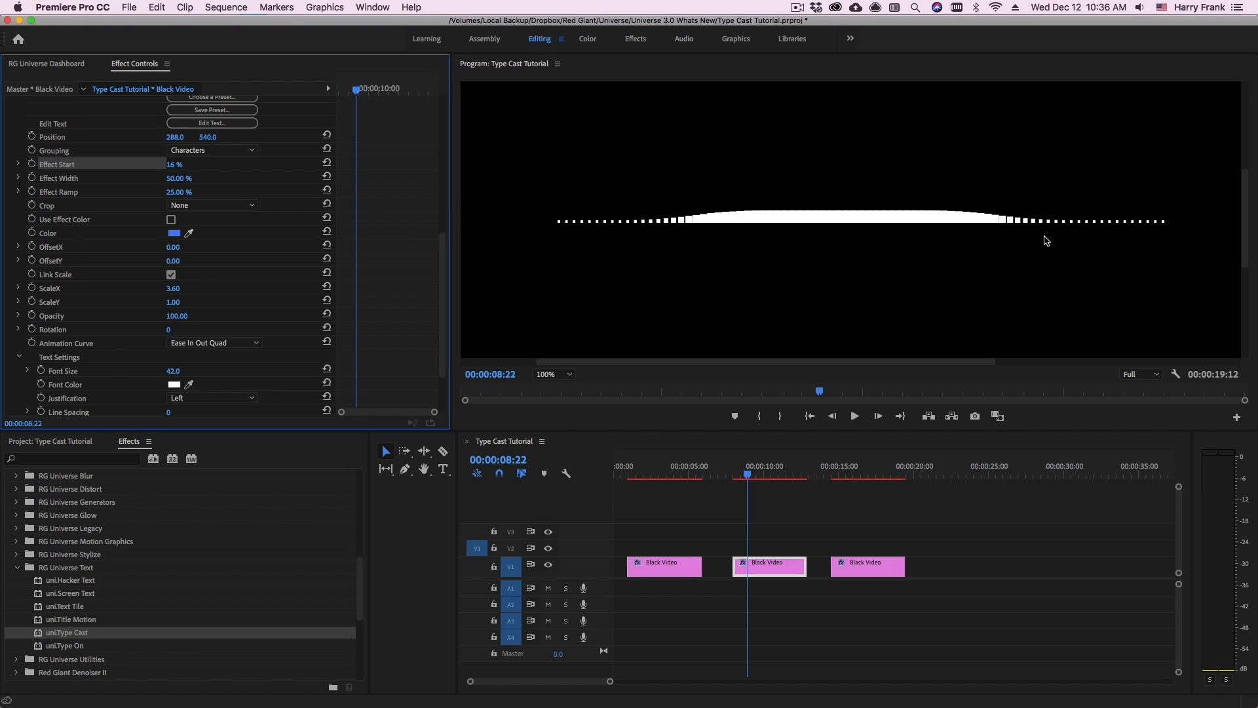
mouse_move(891, 223)
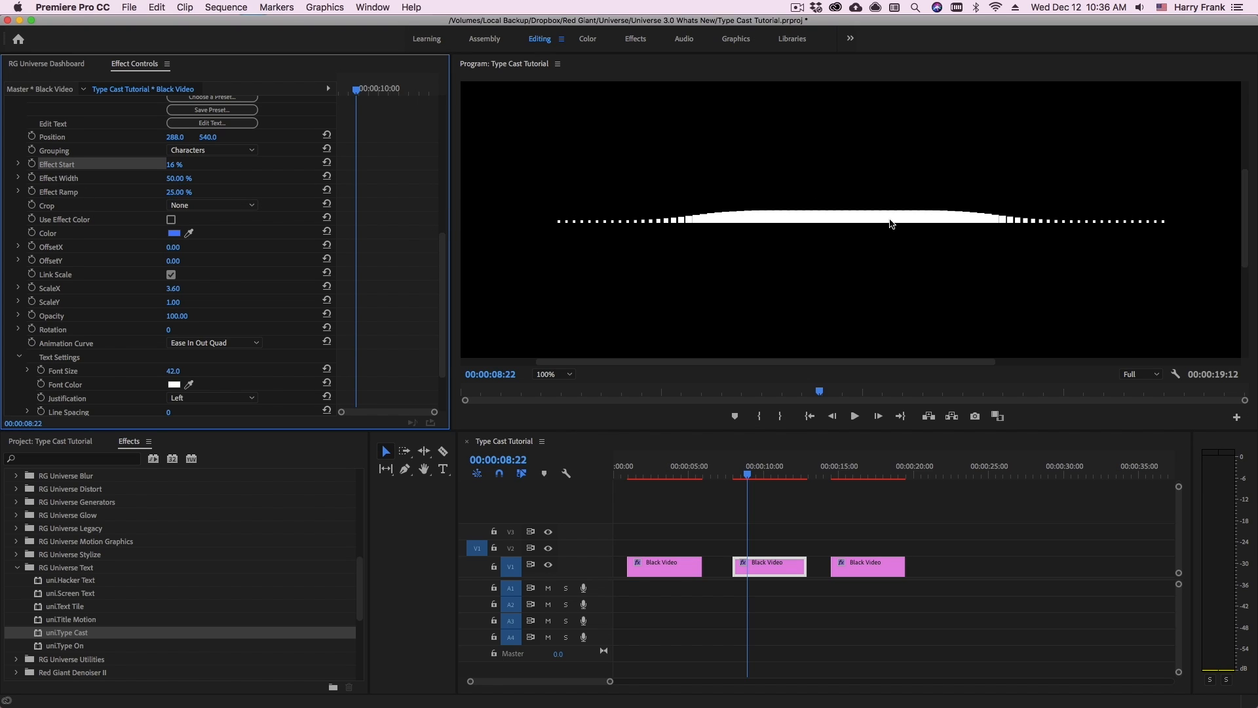
mouse_move(768, 195)
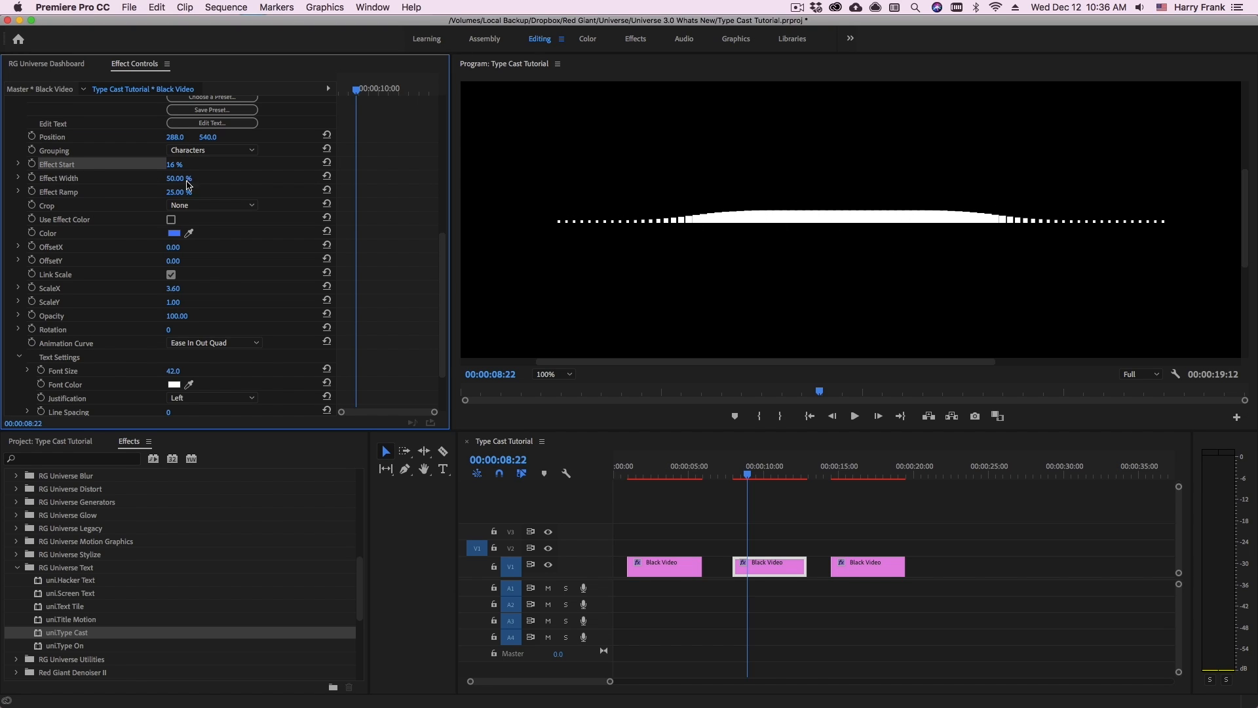
mouse_move(721, 209)
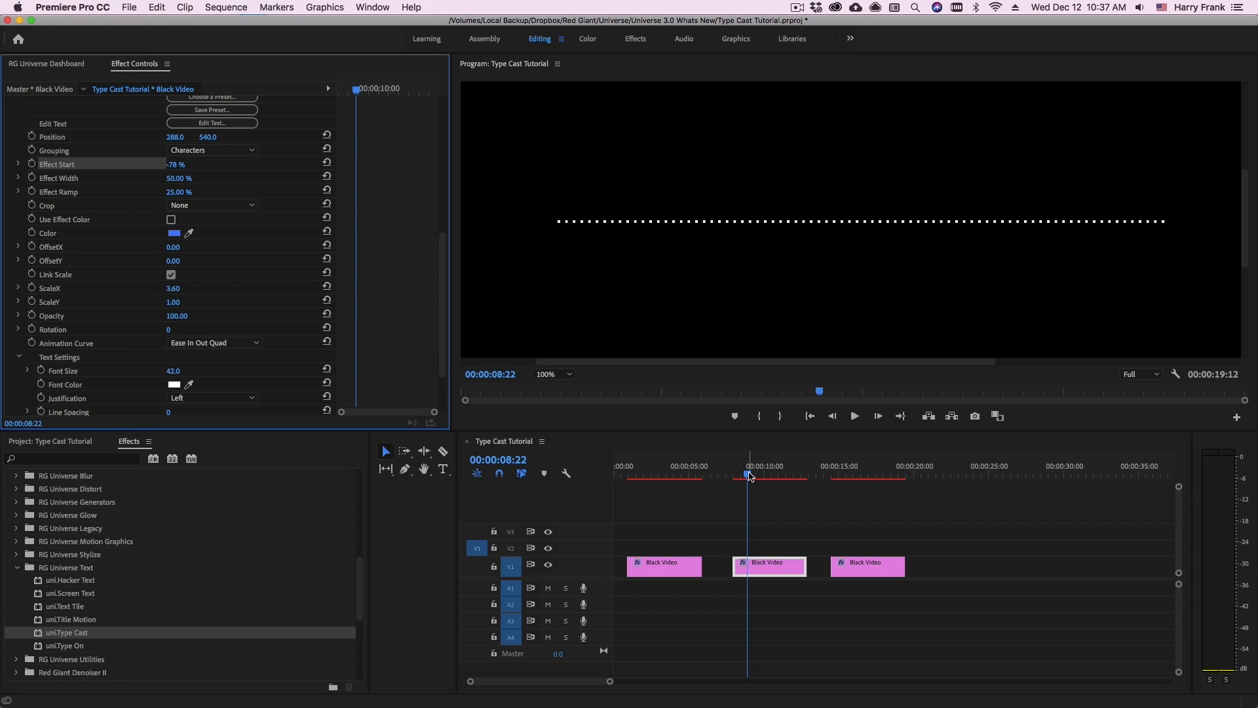
Replace the third clip's text with 'Discover New Artists and Genres' in Alternate Gothic No1 D
left_click(858, 474)
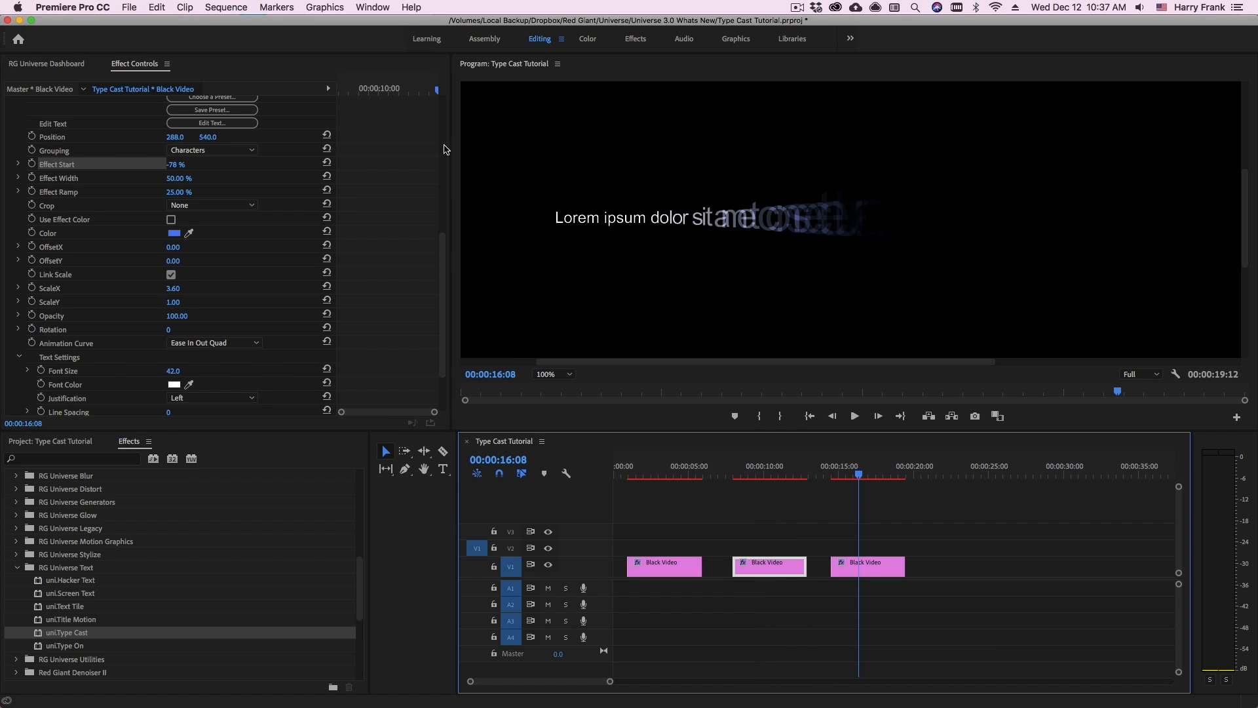
left_click(867, 565)
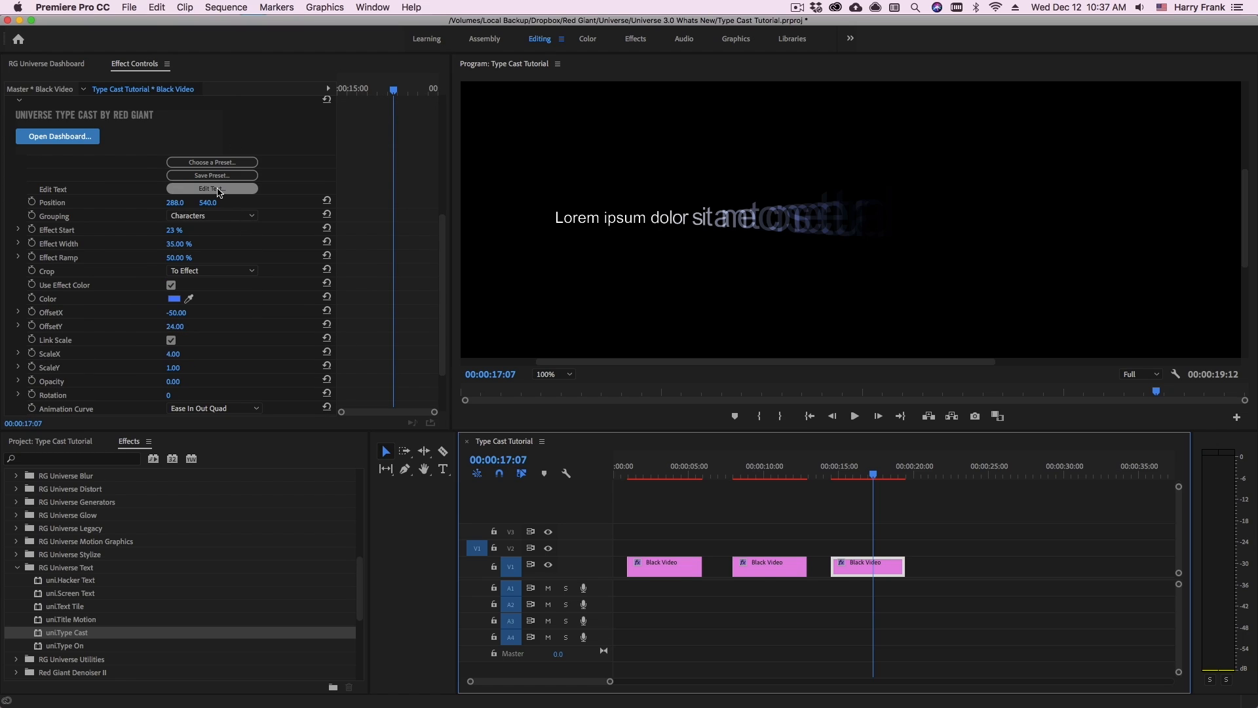
left_click(212, 189)
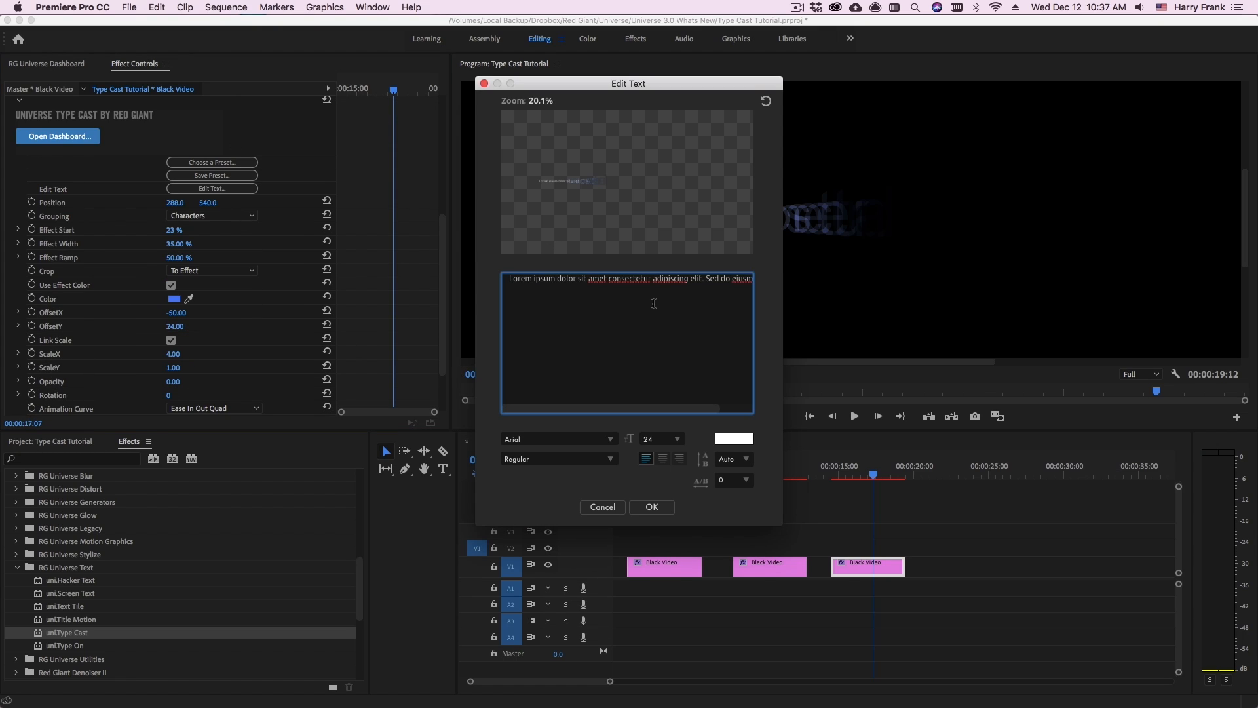
type("Discover New Artists and Genres")
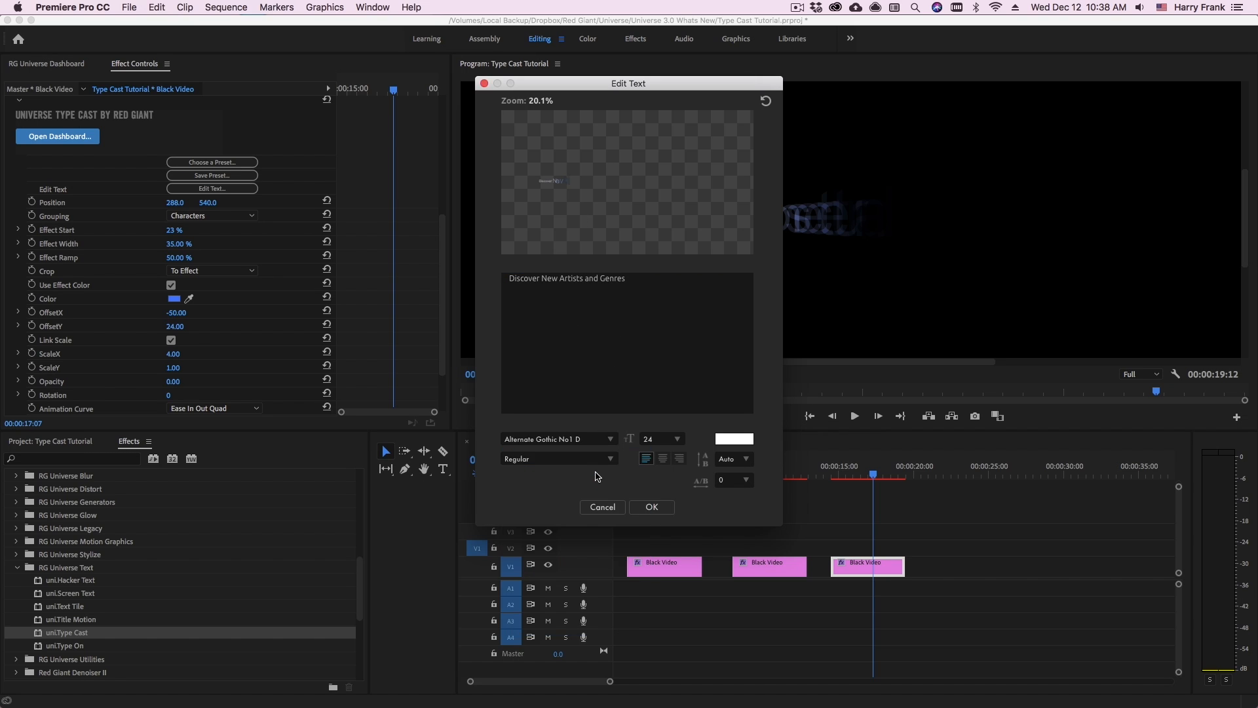
left_click(652, 506)
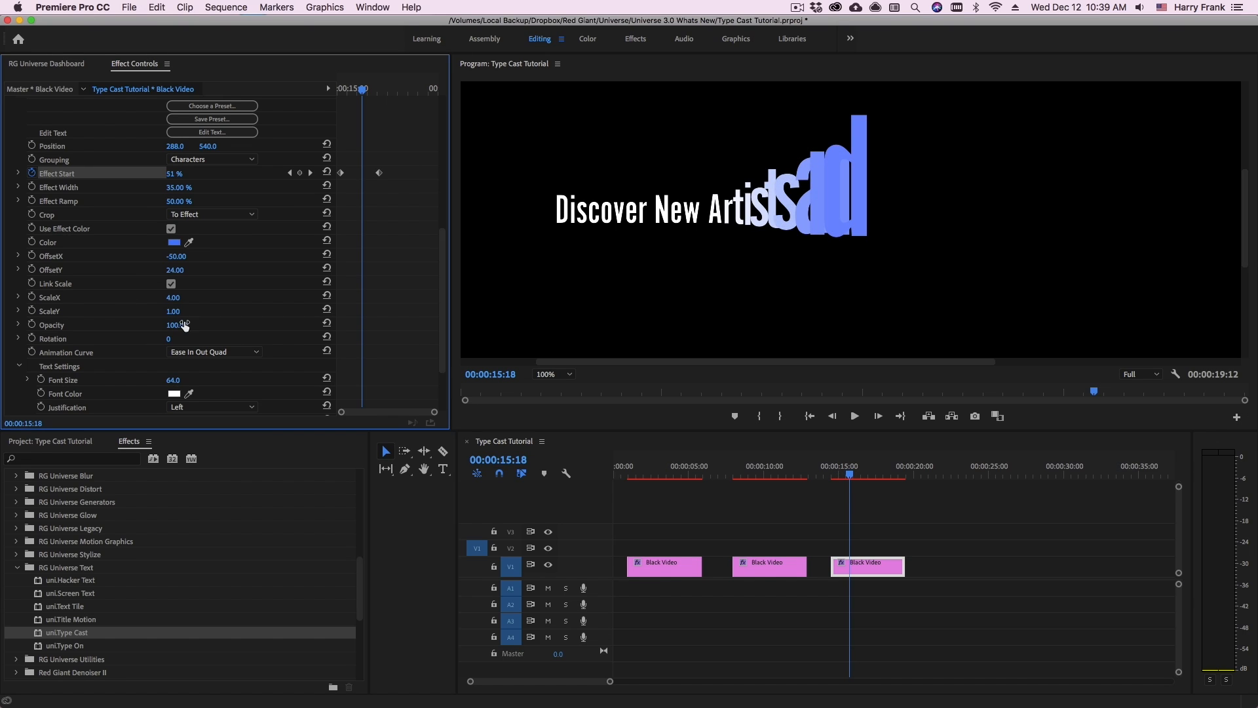
mouse_move(858, 245)
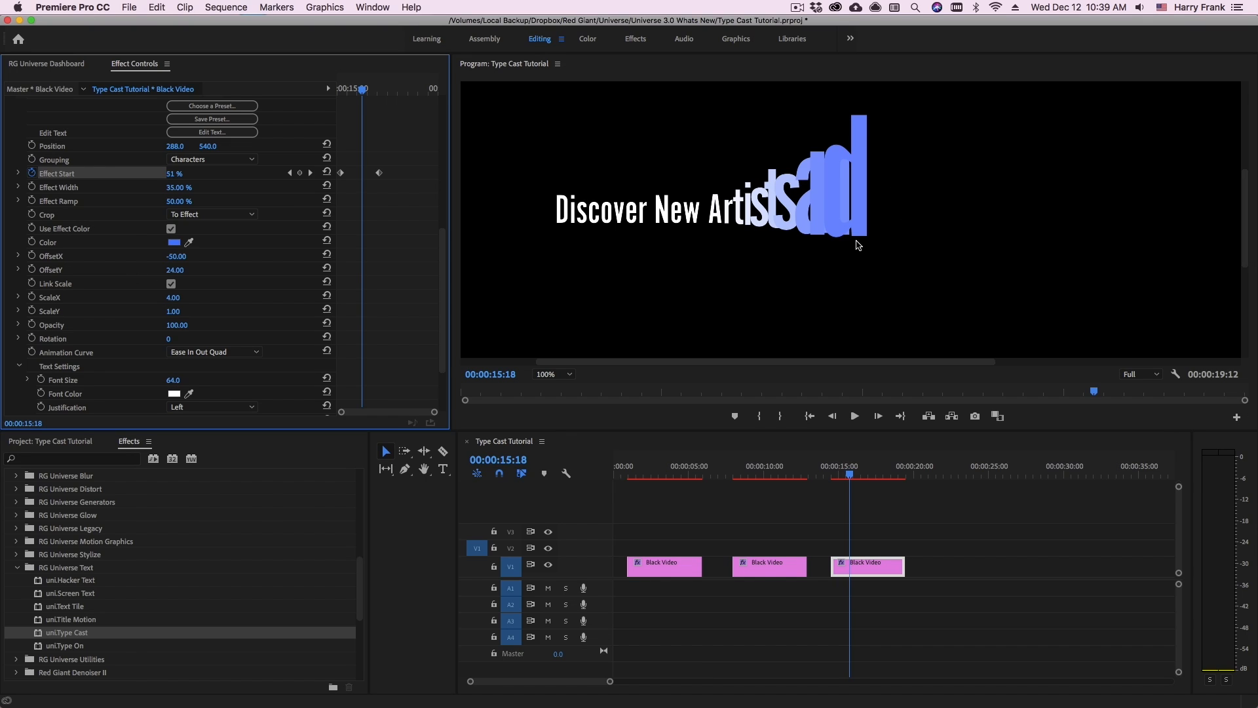
mouse_move(296, 287)
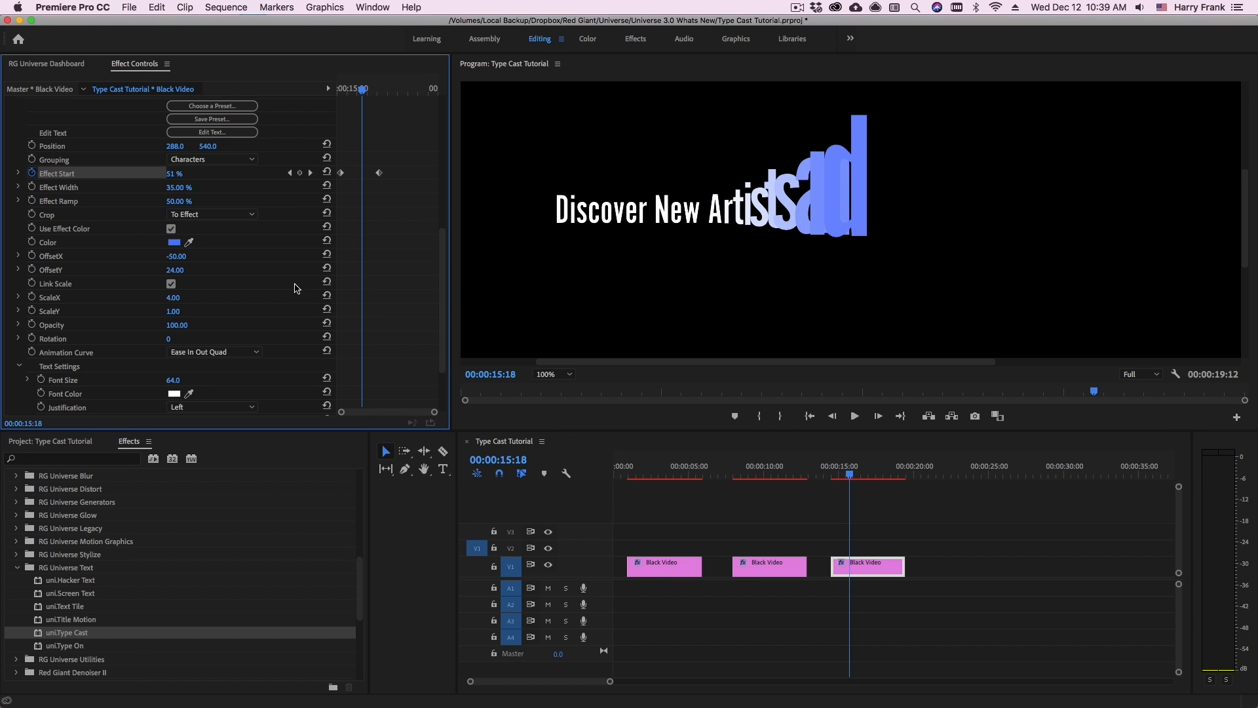
mouse_move(144, 265)
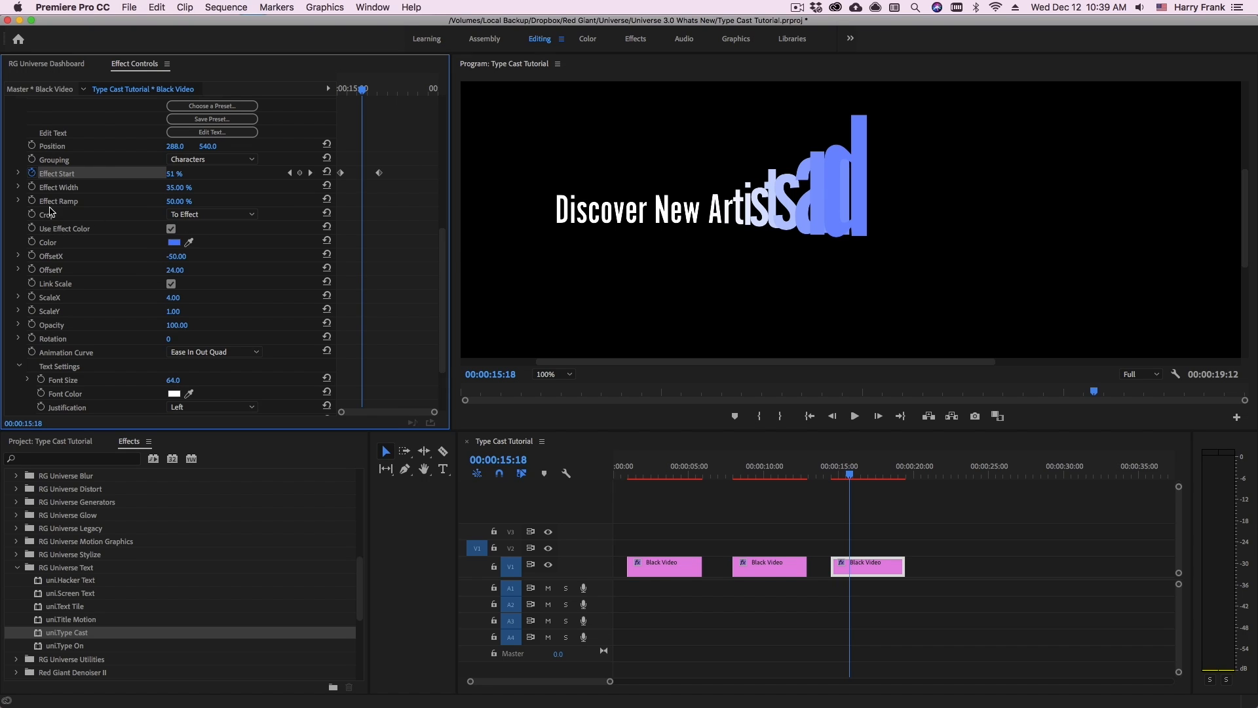
left_click(213, 215)
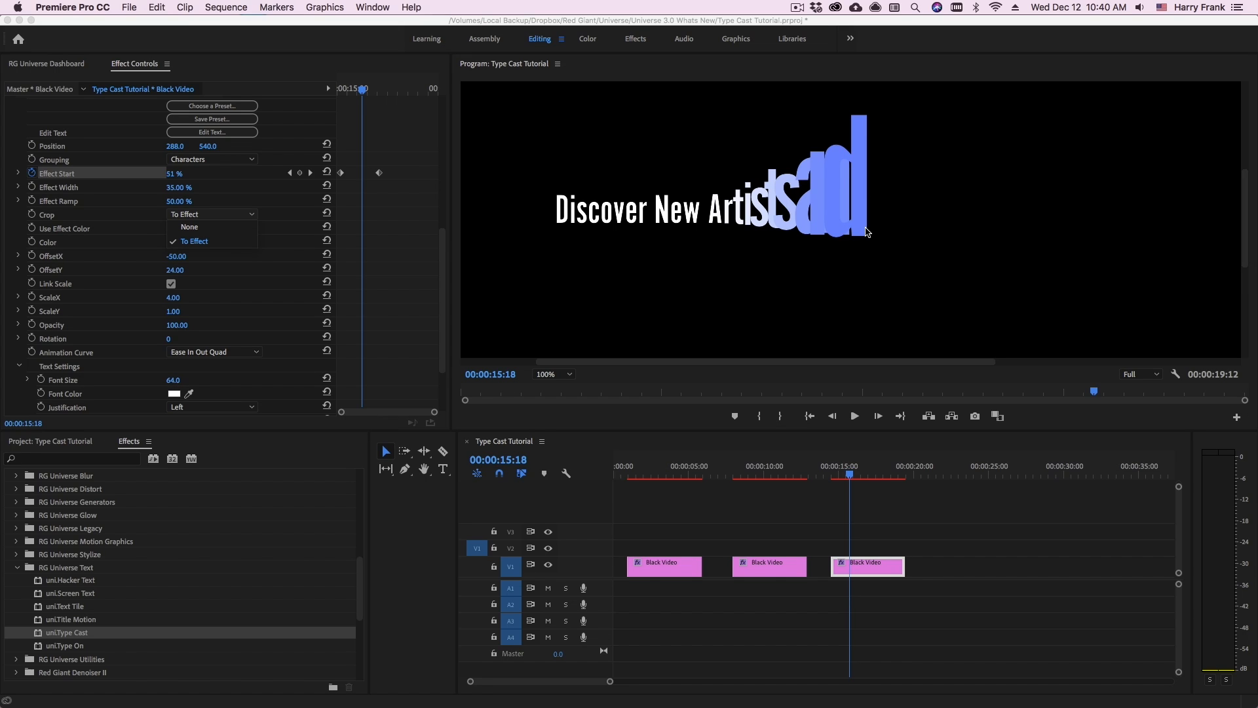
mouse_move(873, 187)
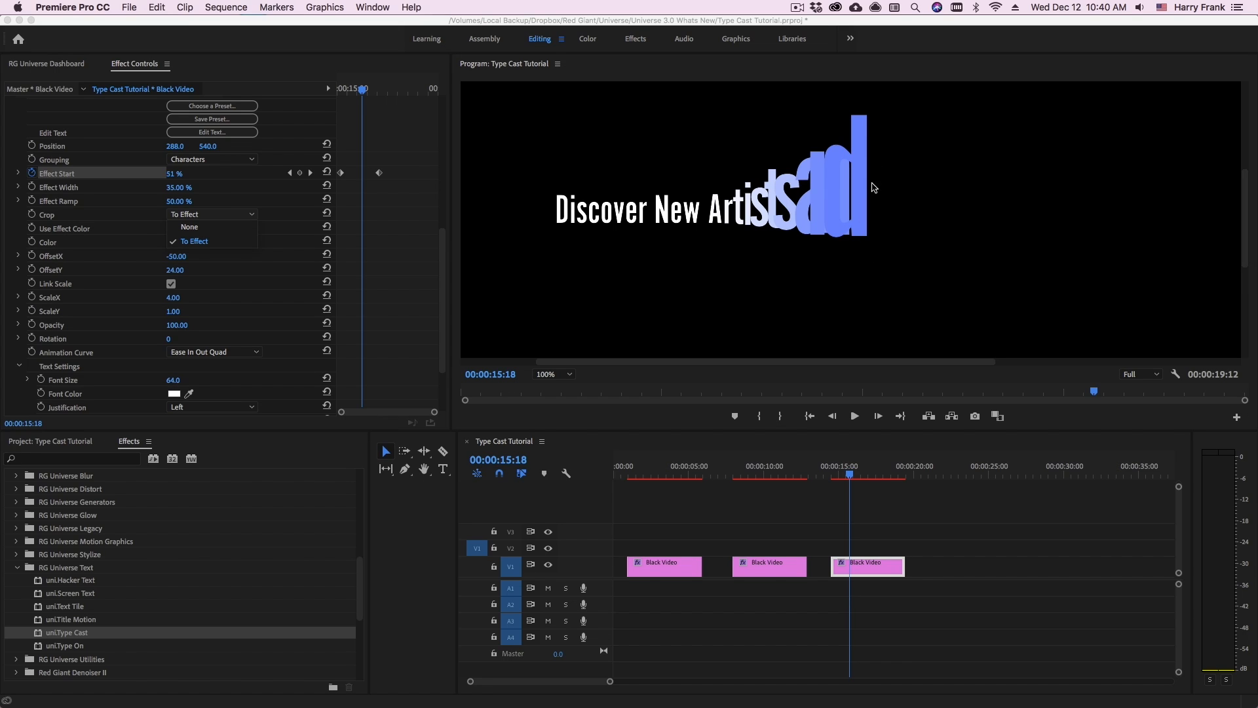
mouse_move(859, 207)
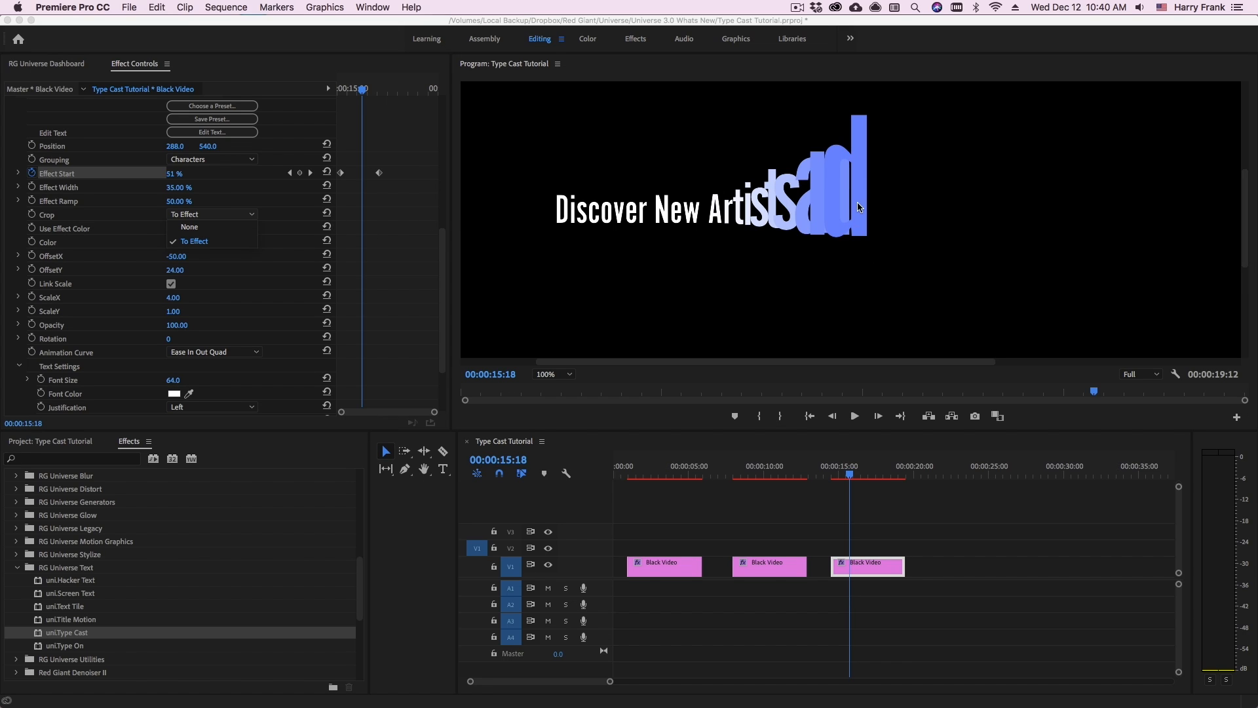
mouse_move(884, 177)
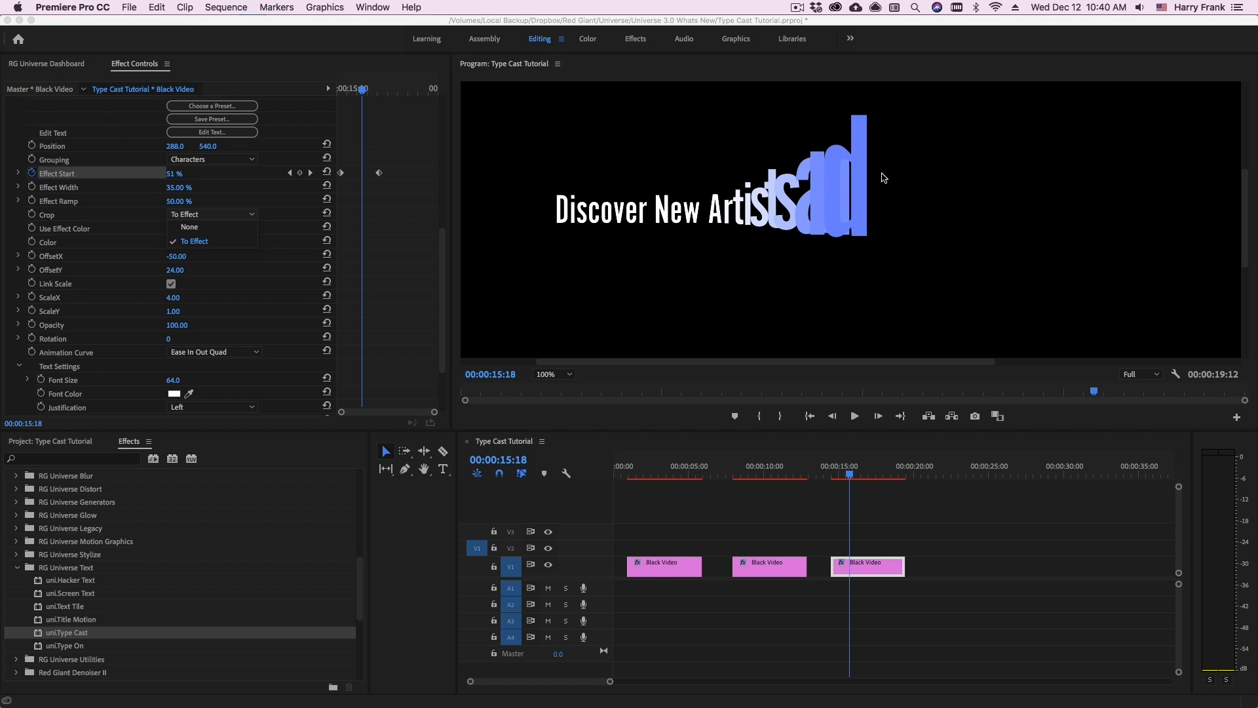
mouse_move(933, 273)
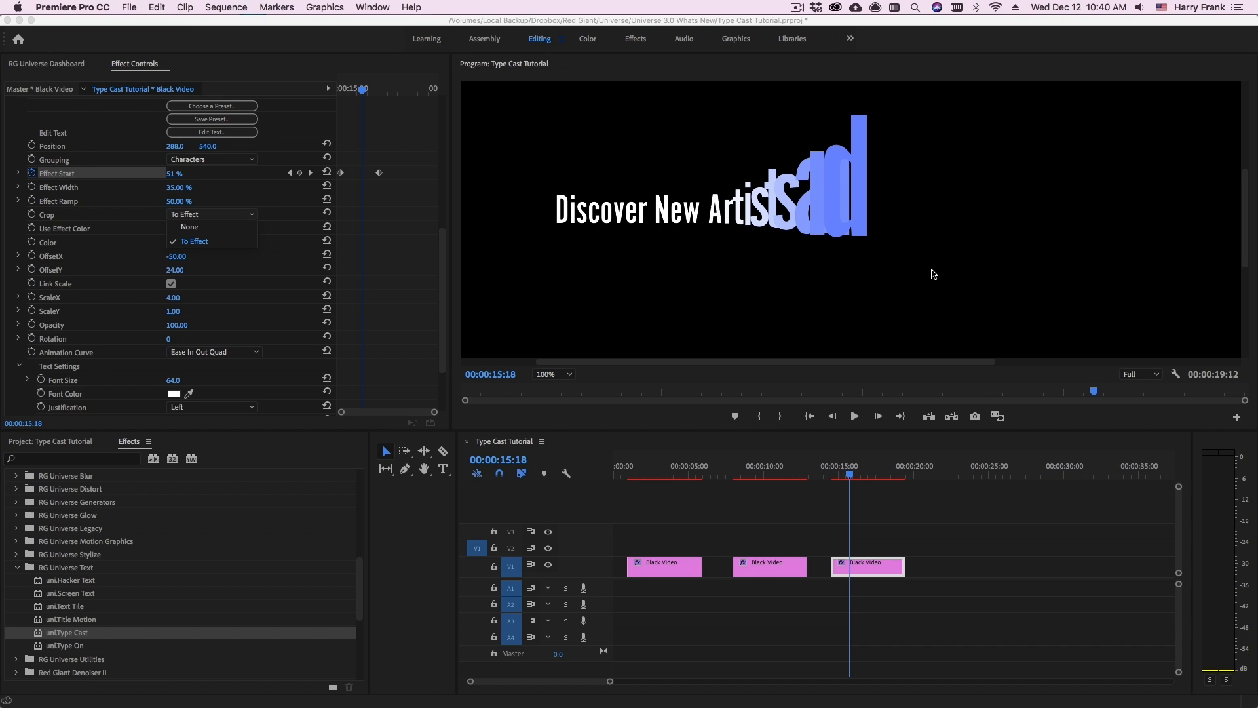
left_click(189, 225)
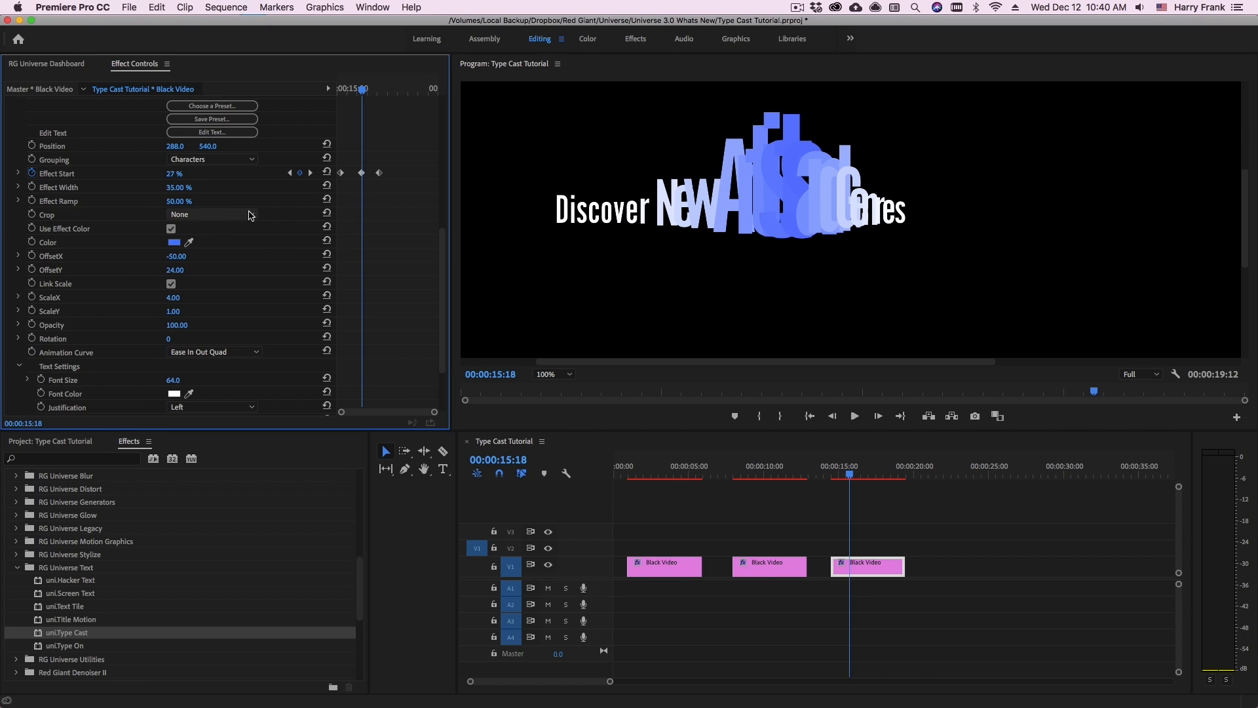
left_click(211, 215)
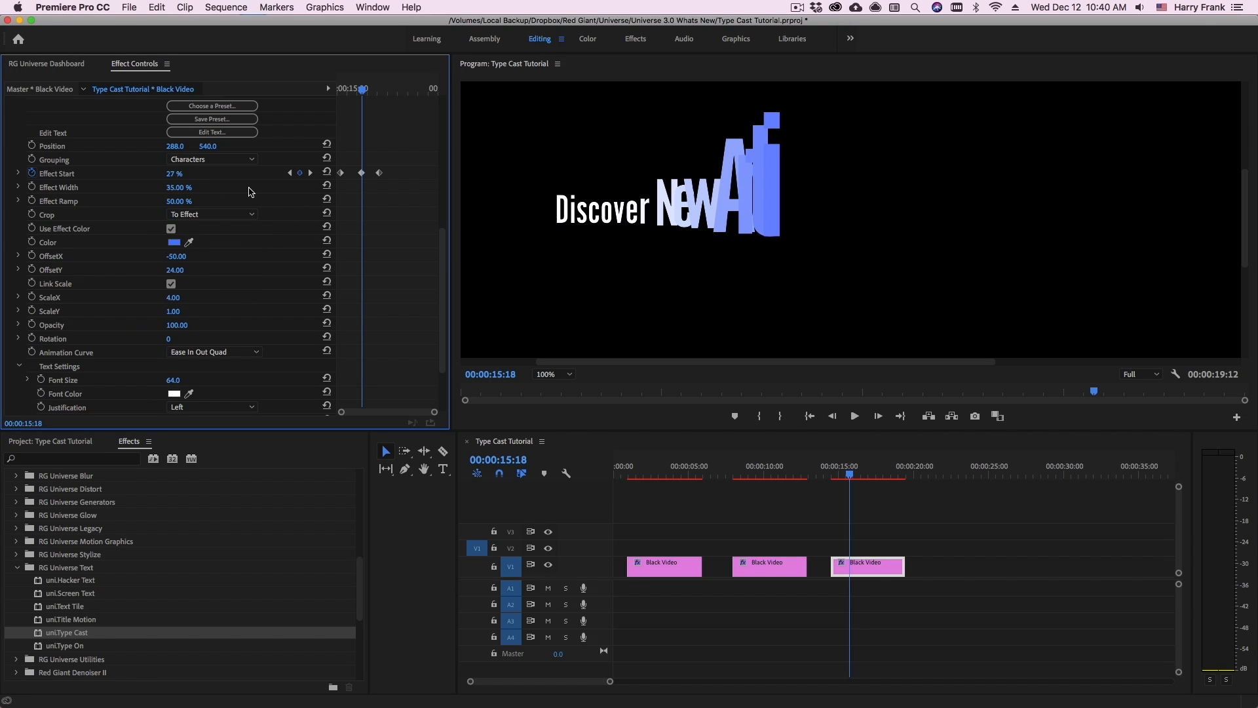
mouse_move(362, 191)
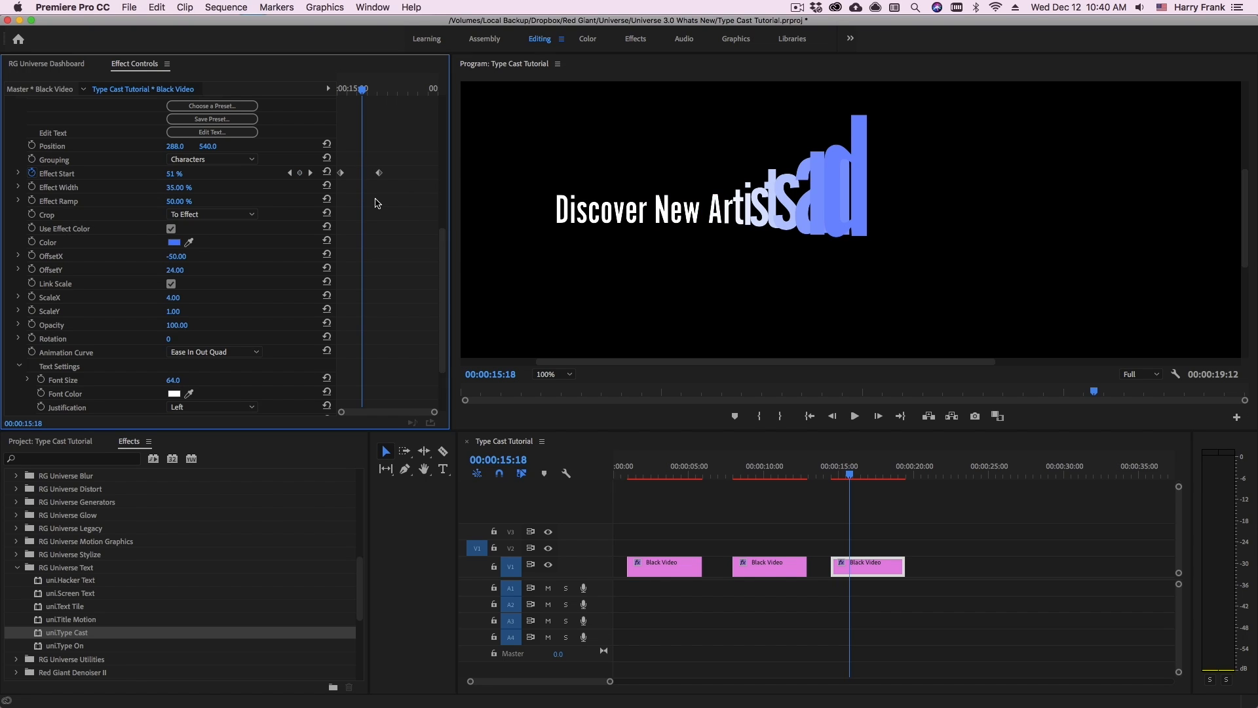
left_click(175, 255)
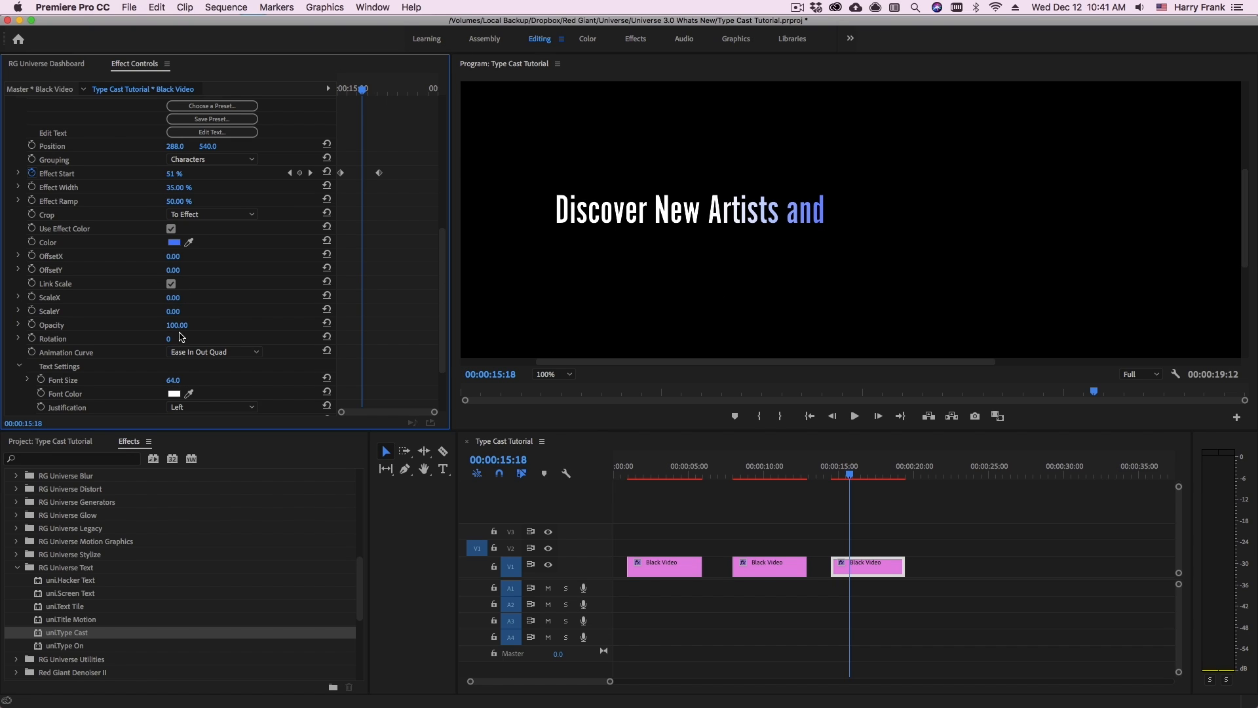
mouse_move(369, 248)
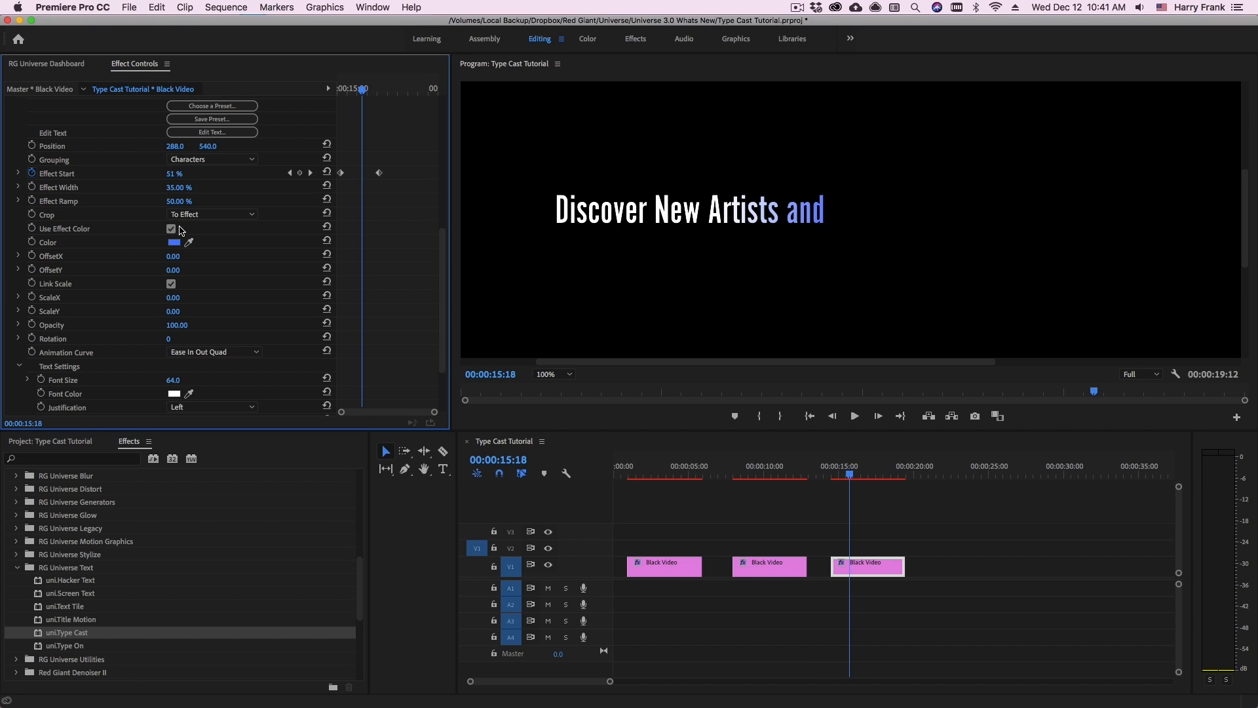
Uncheck Use Effect Color so the animating letters render plain white
left_click(172, 228)
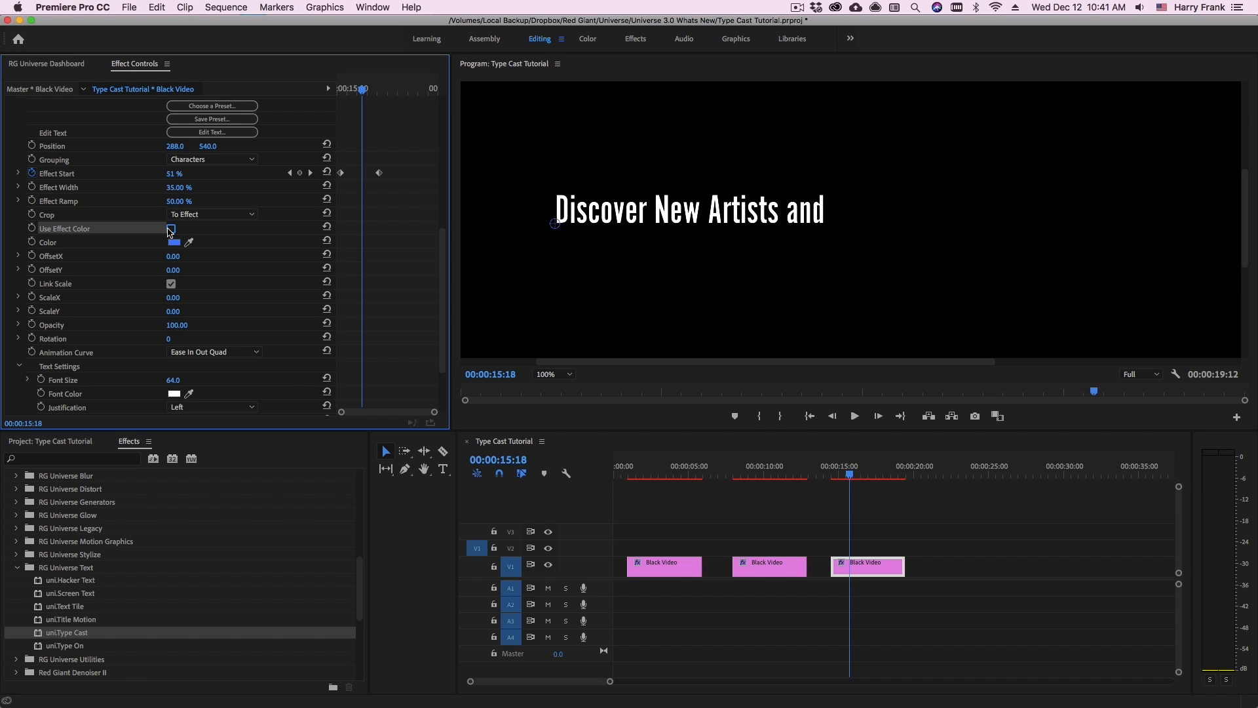
left_click(171, 228)
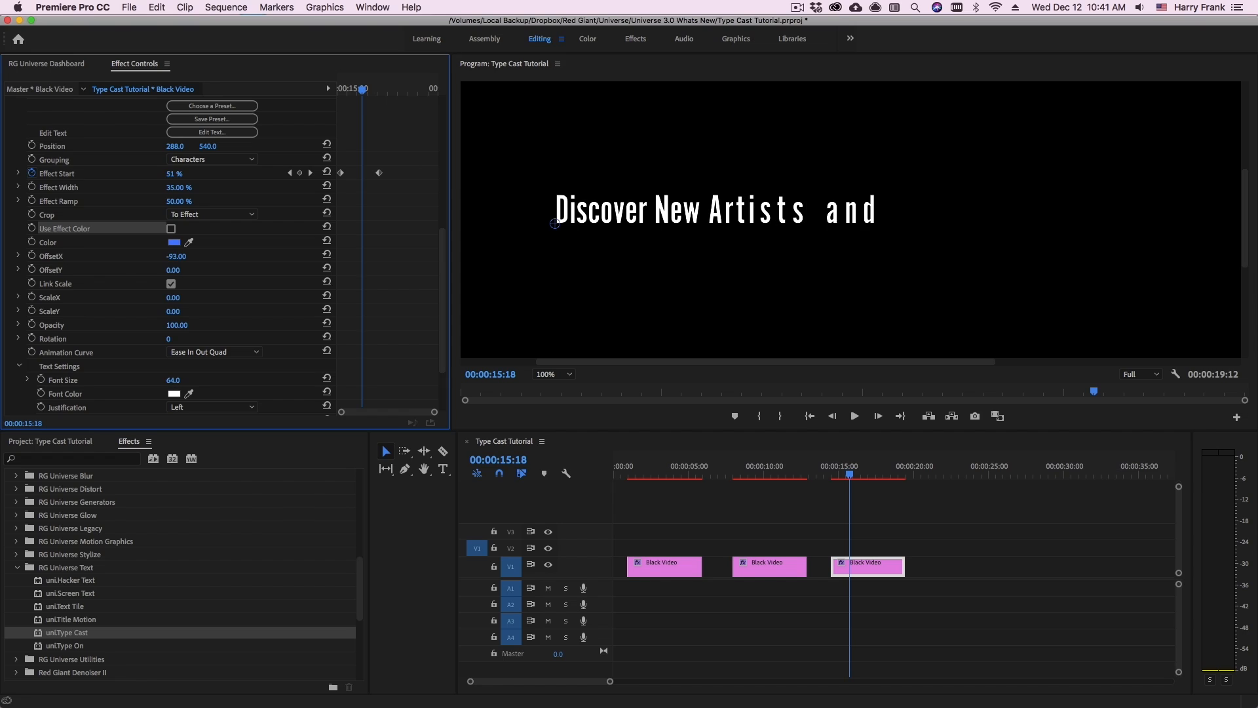
Scrub Offset X to -150 and preview the type-on from its start
left_click_drag(184, 256, 181, 255)
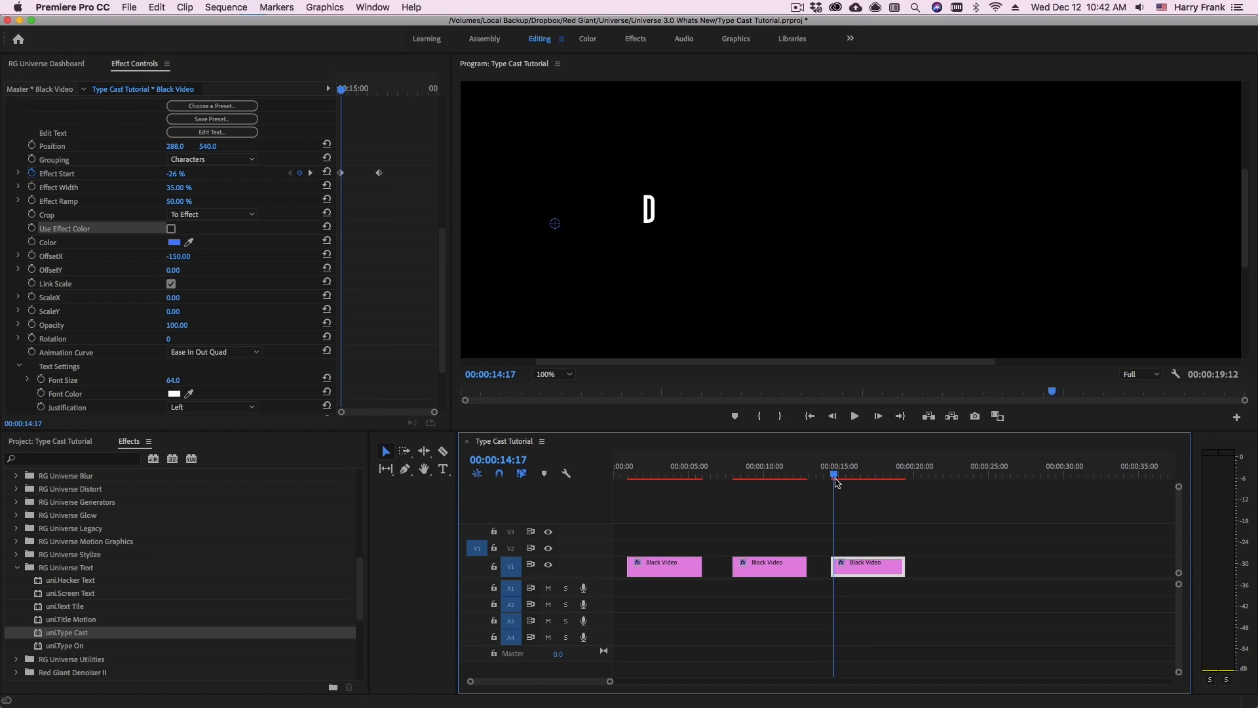
left_click(854, 416)
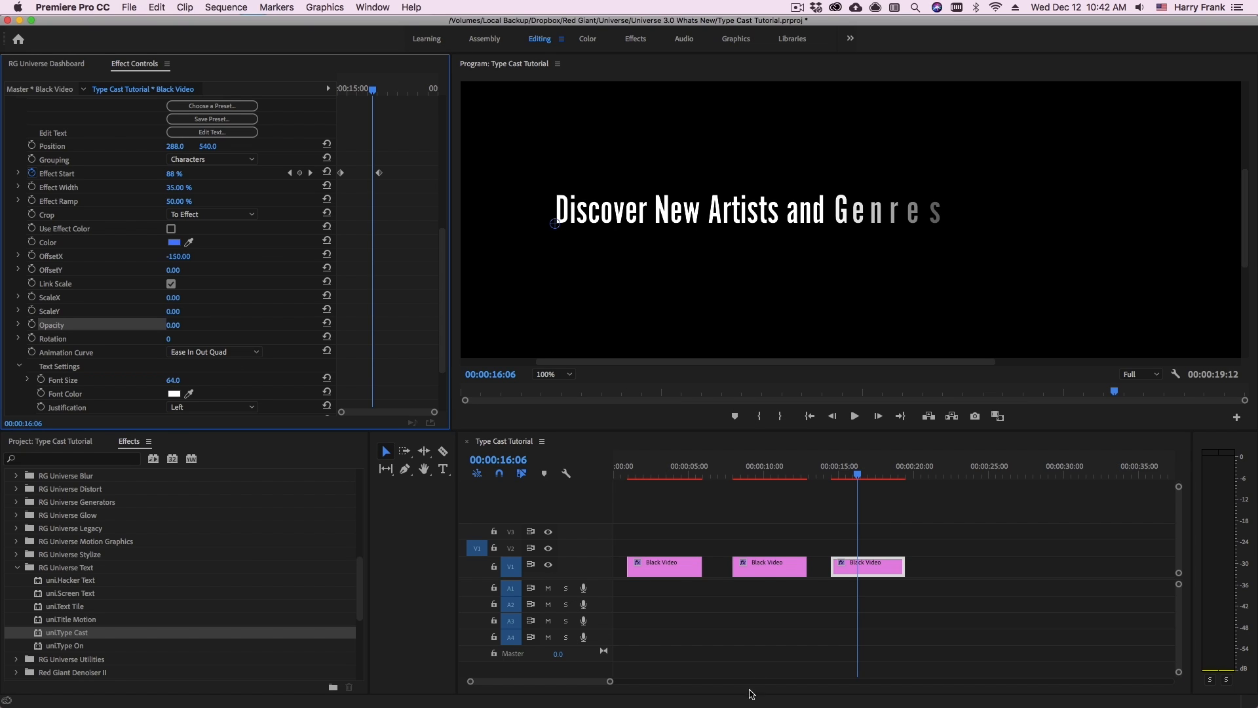
left_click(830, 473)
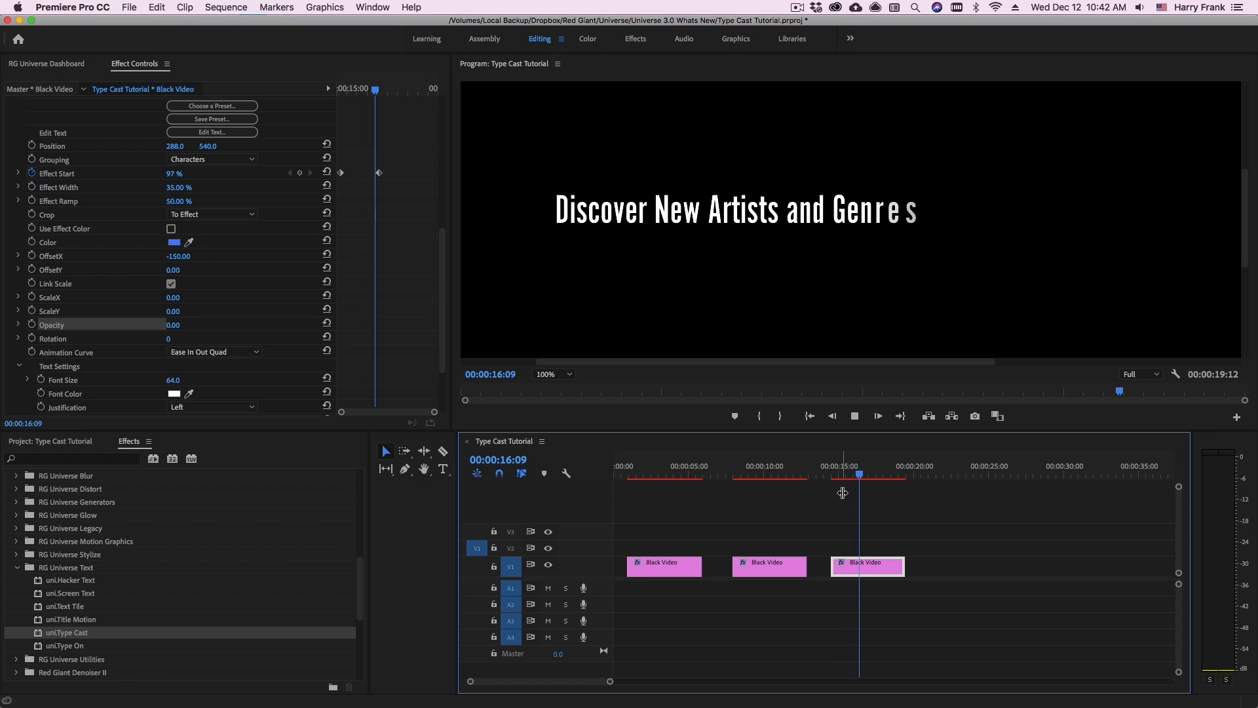
Keep the Grouping set to Characters so letters animate one by one
left_click(211, 159)
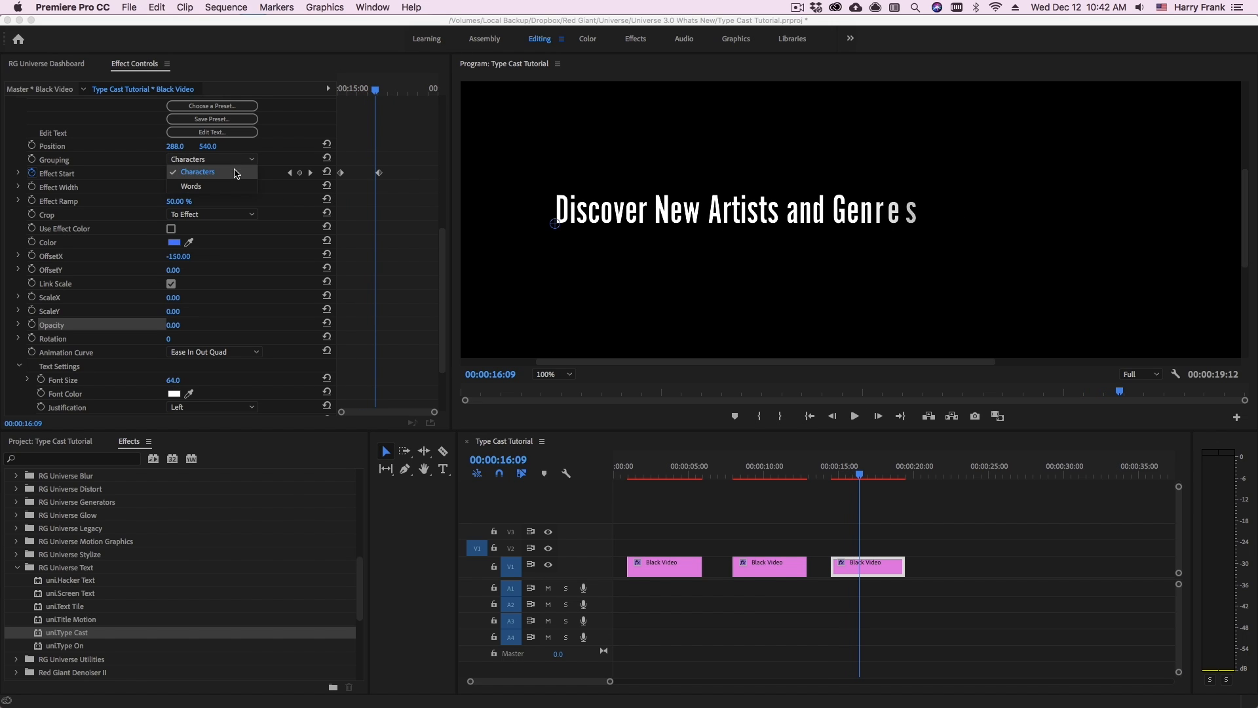
left_click(191, 186)
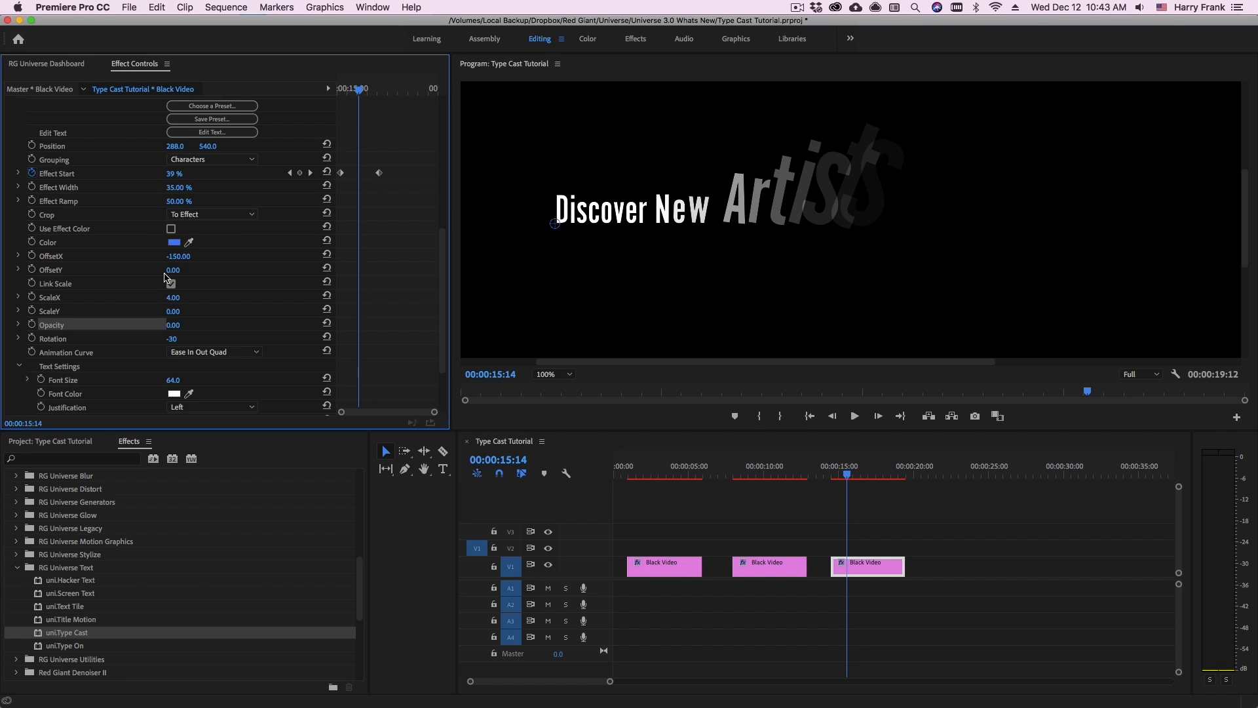
Enable Use Effect Color, set the tint to orange, and preview the type-on
left_click(172, 228)
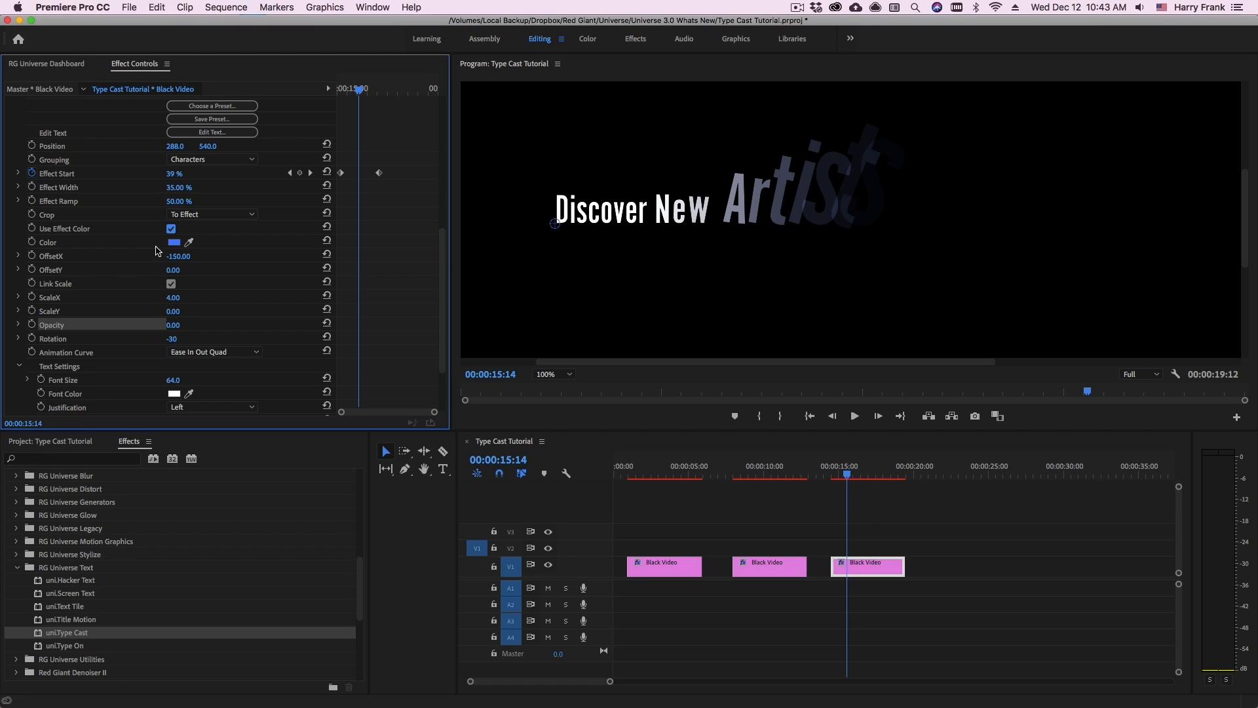
left_click(173, 243)
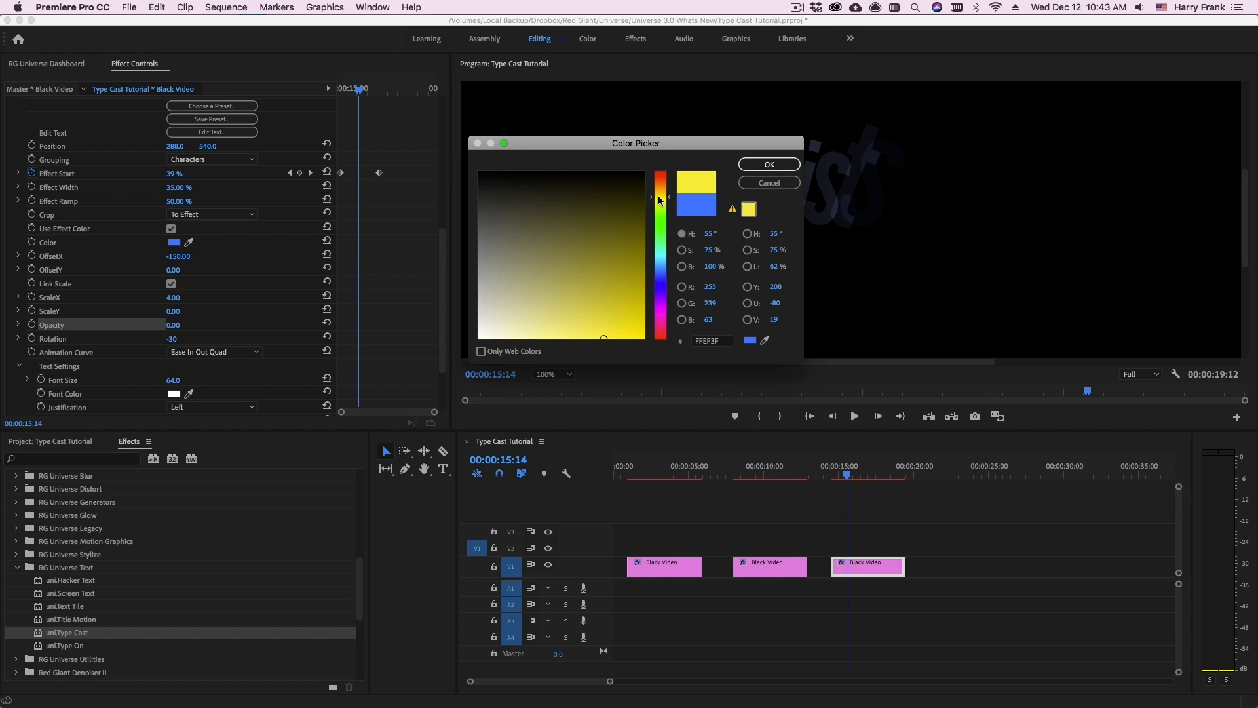
left_click_drag(657, 199, 657, 188)
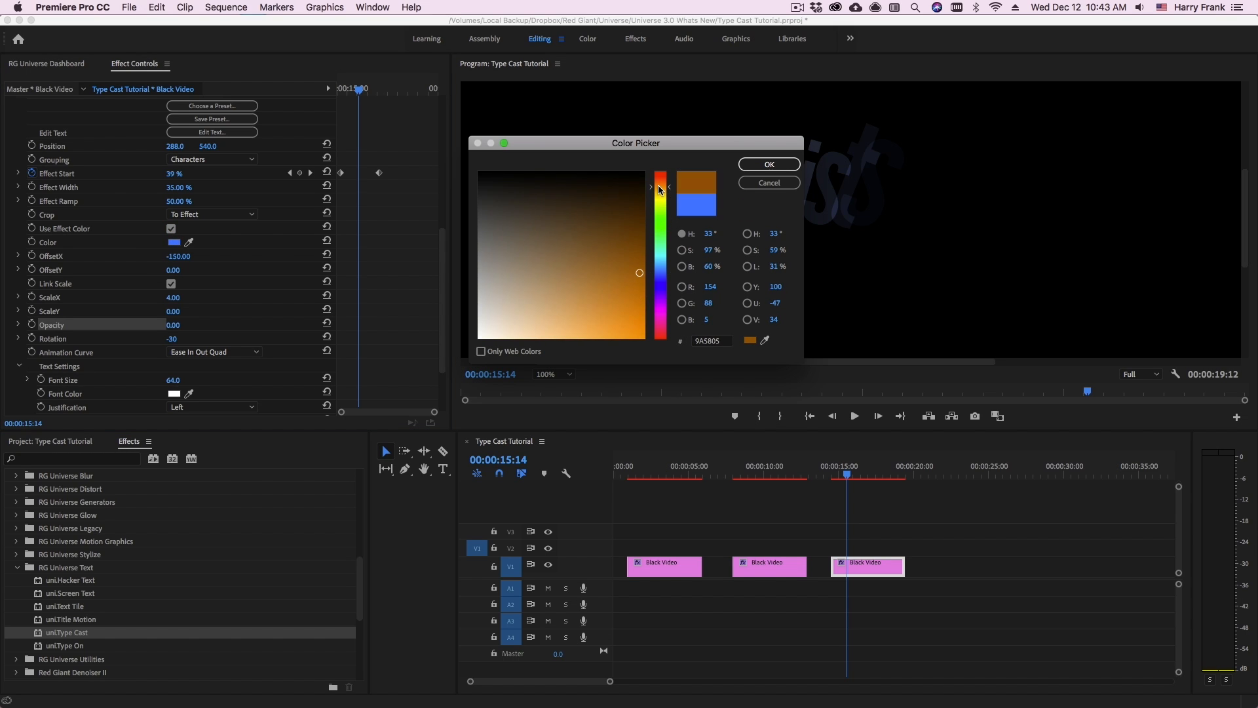
left_click(768, 164)
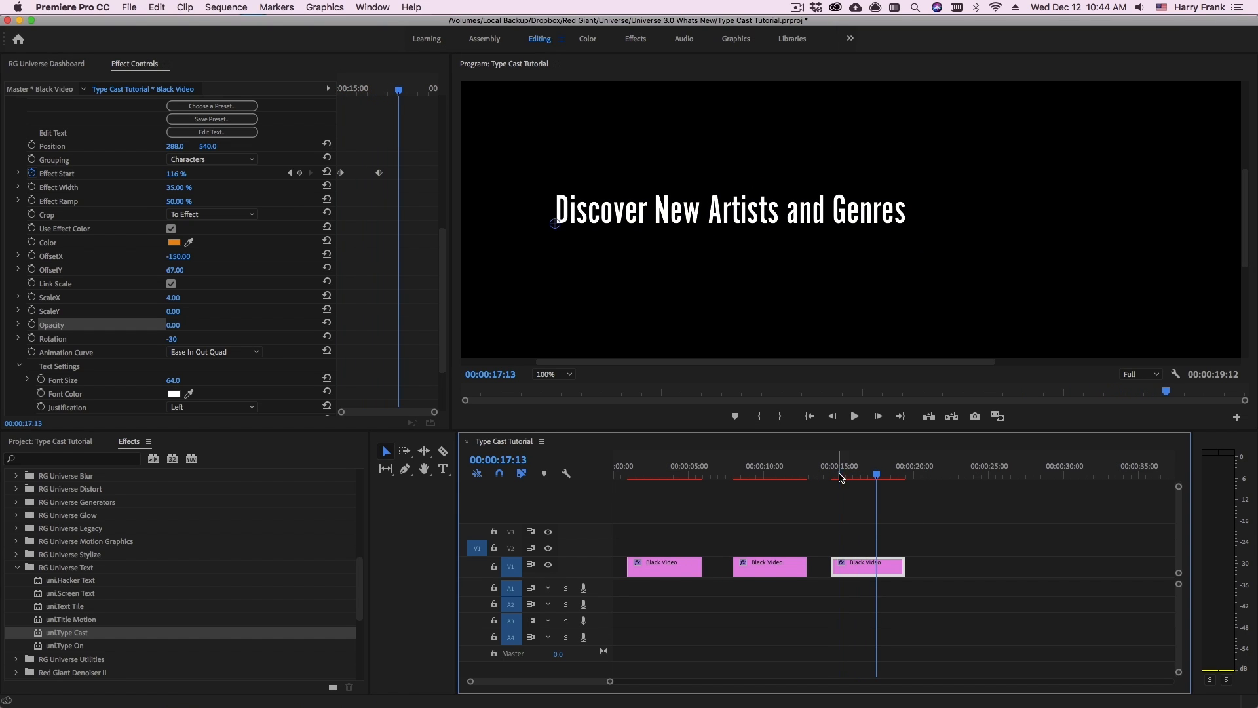
left_click(860, 474)
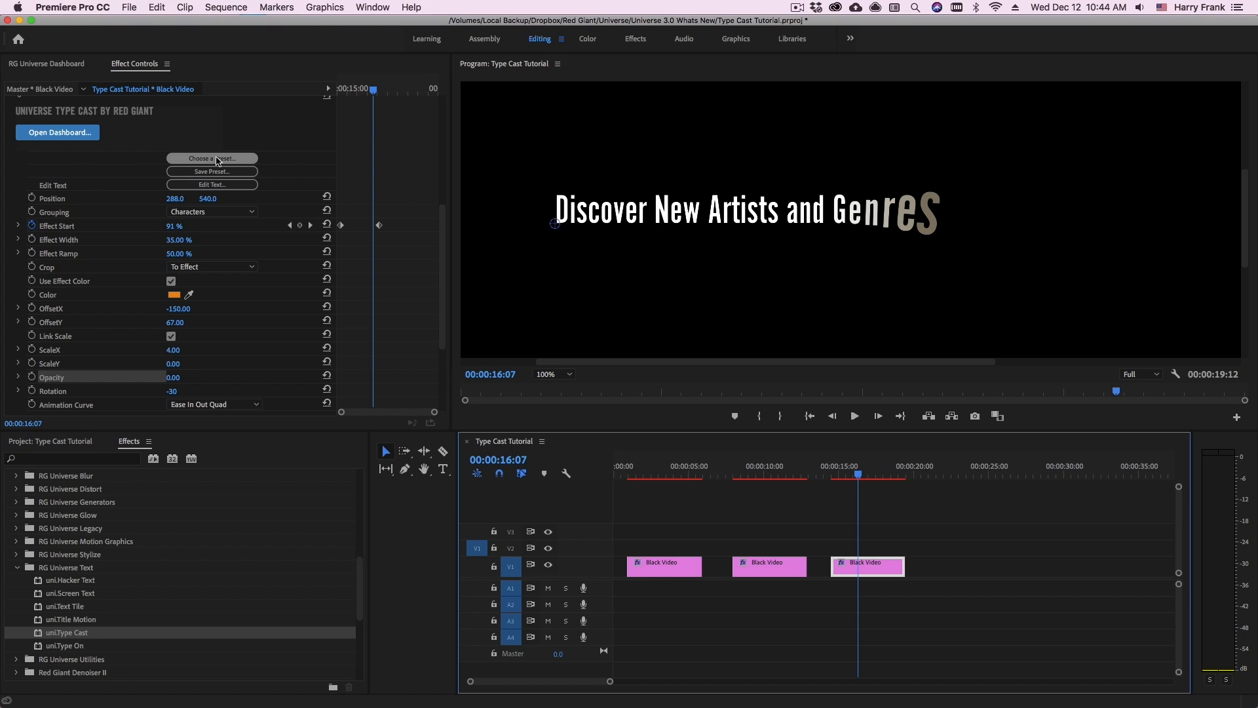
Apply a Float Up words Type Cast preset from the dashboard and scrub the result
left_click(212, 158)
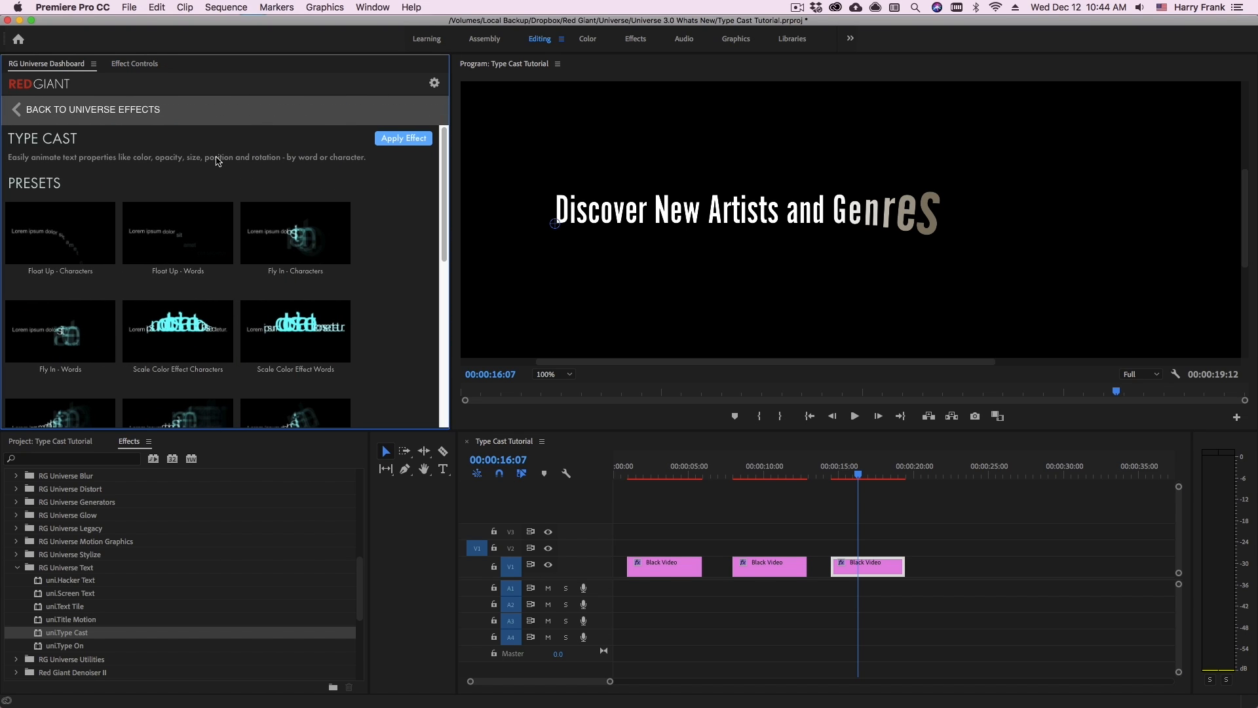
scroll("down", 3)
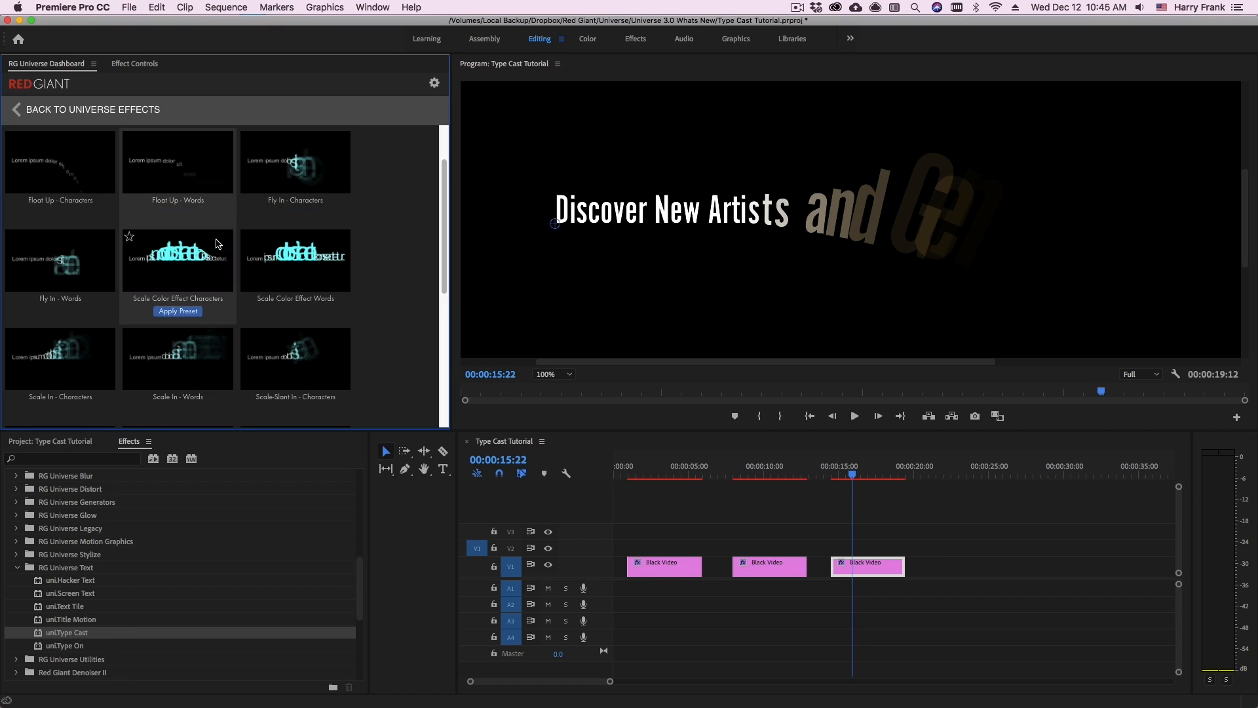
mouse_move(170, 178)
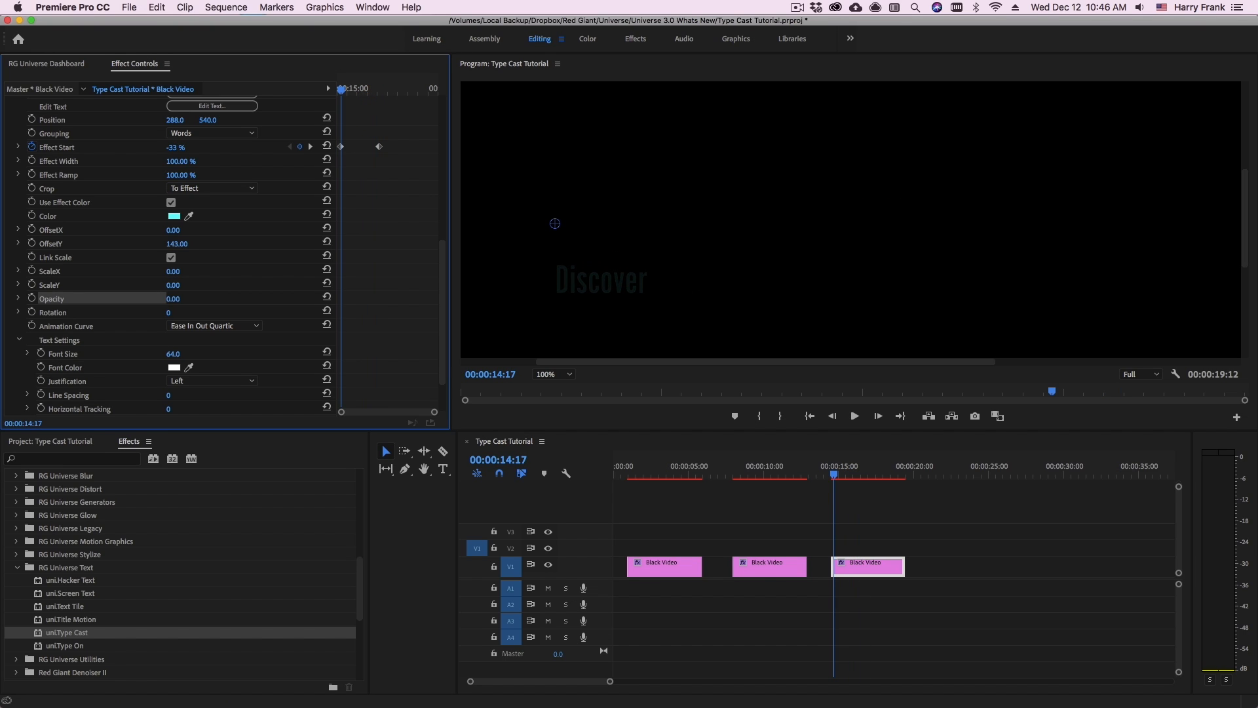
left_click_drag(177, 147, 169, 146)
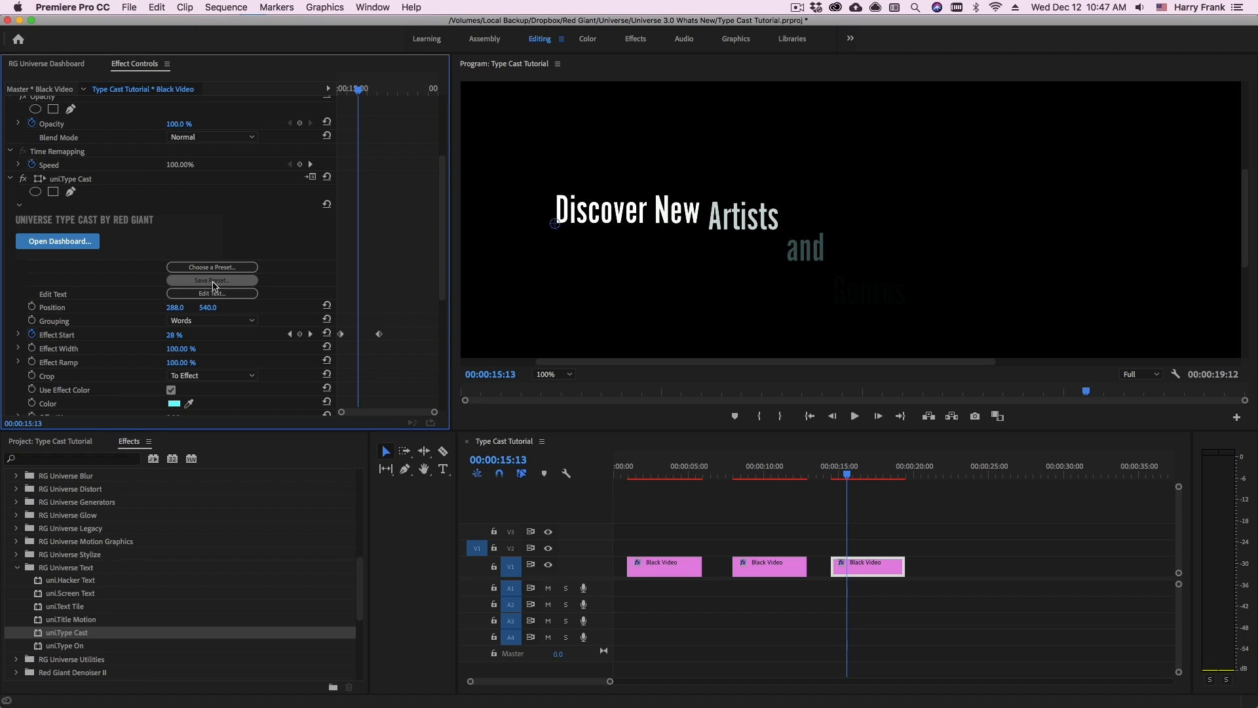
Save the animation as custom preset 'Float Up - Words' in the Universe dashboard
left_click(213, 279)
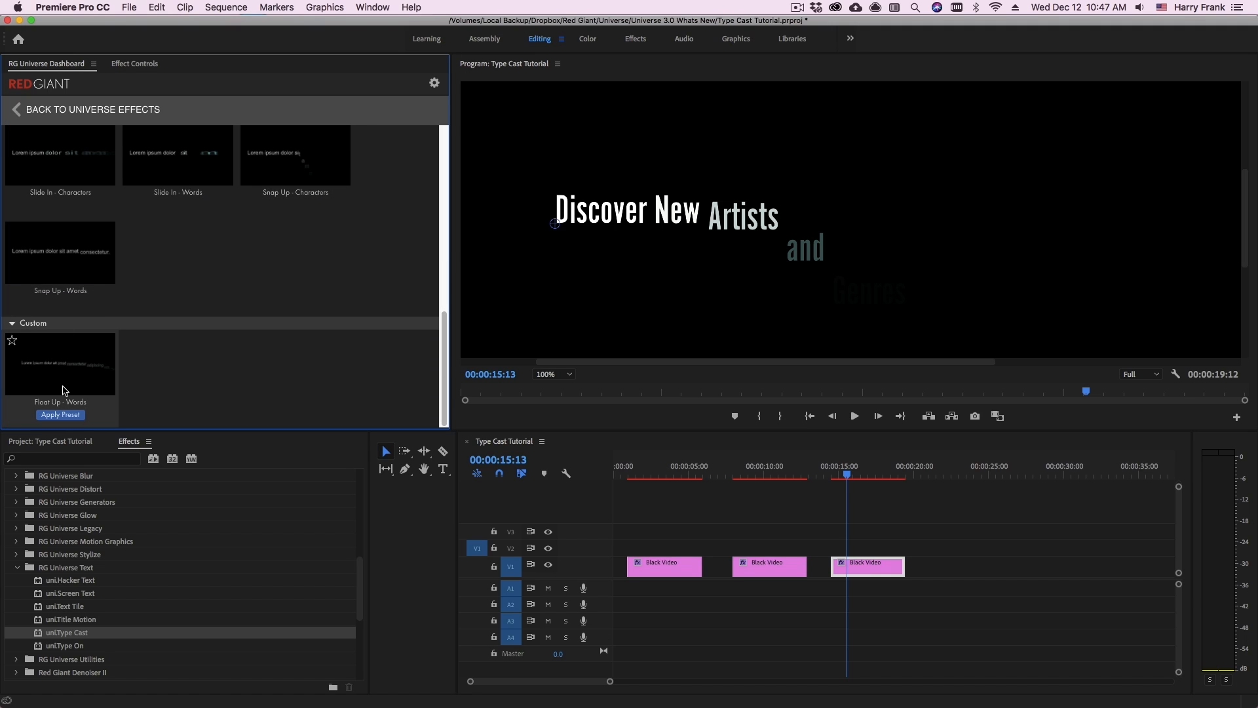
mouse_move(10, 359)
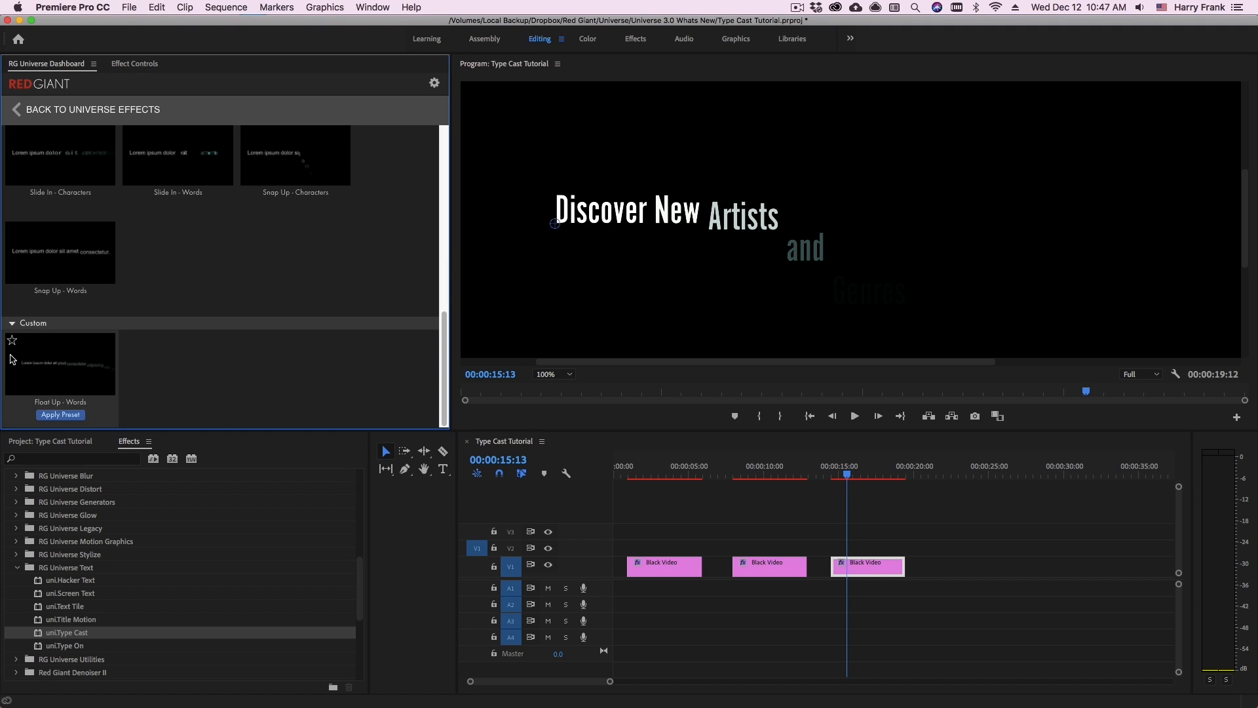
mouse_move(73, 359)
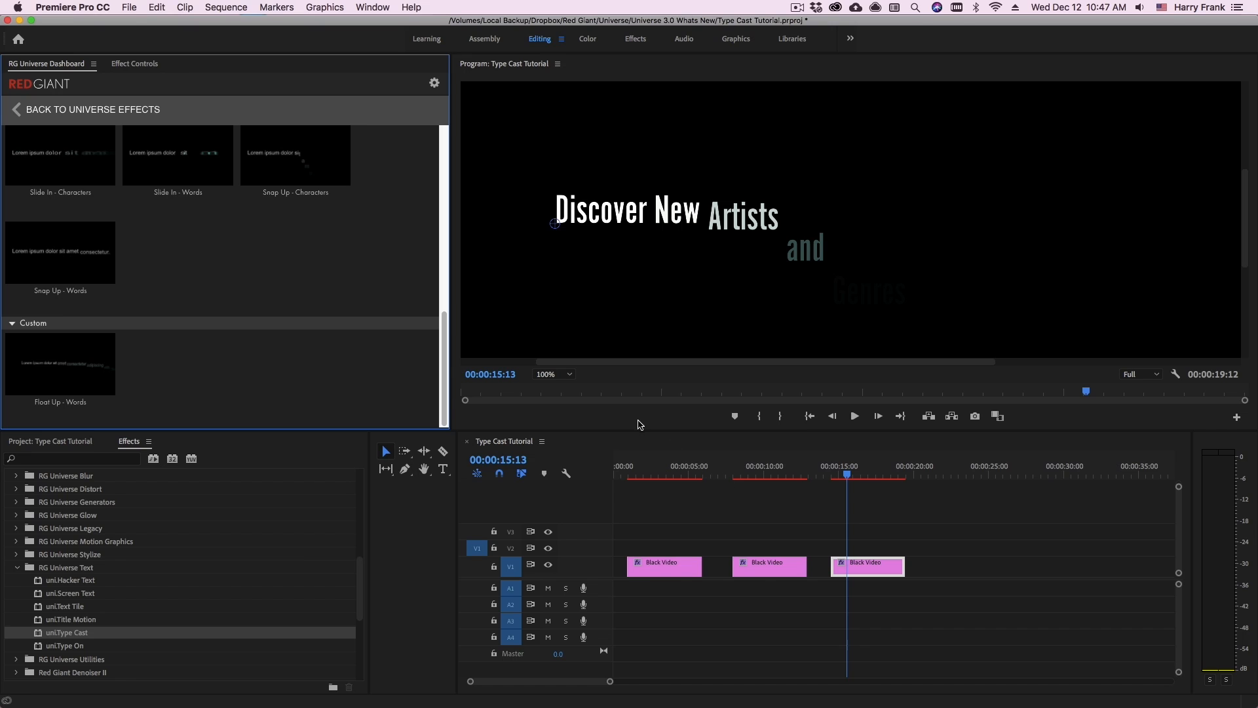
mouse_move(799, 472)
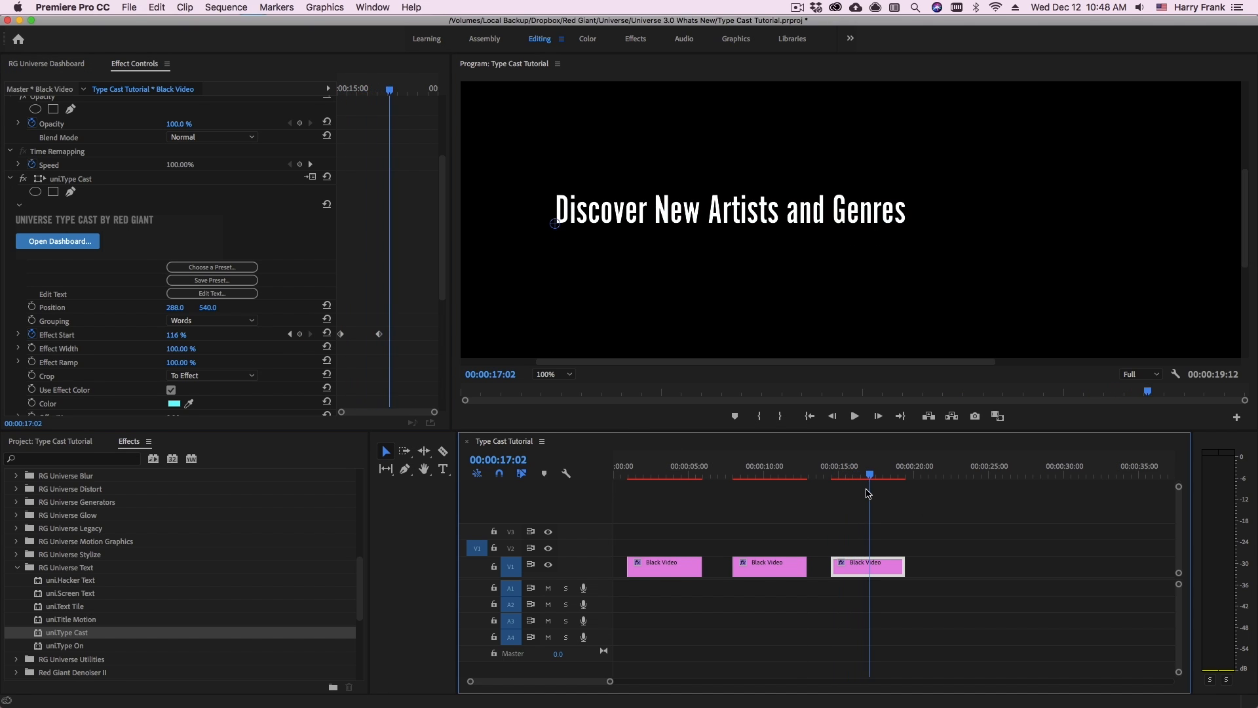
Move the playhead past the animation to preview the fully typed title
left_click(883, 472)
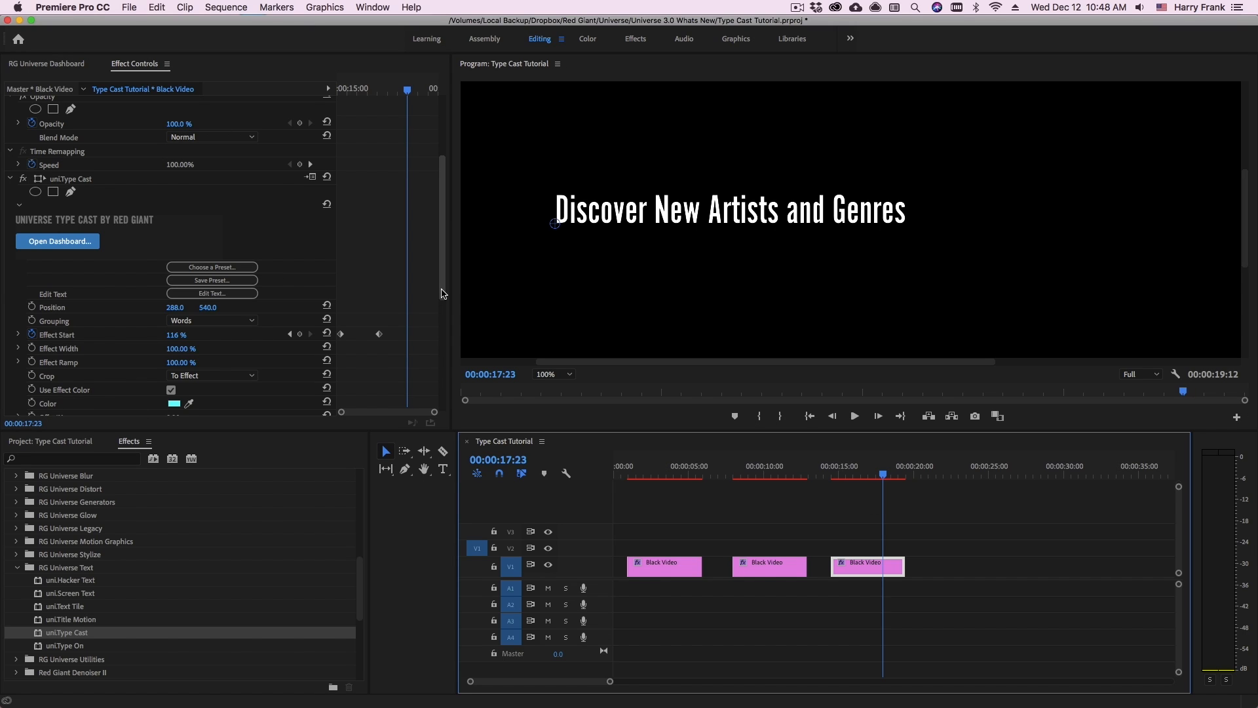
mouse_move(446, 271)
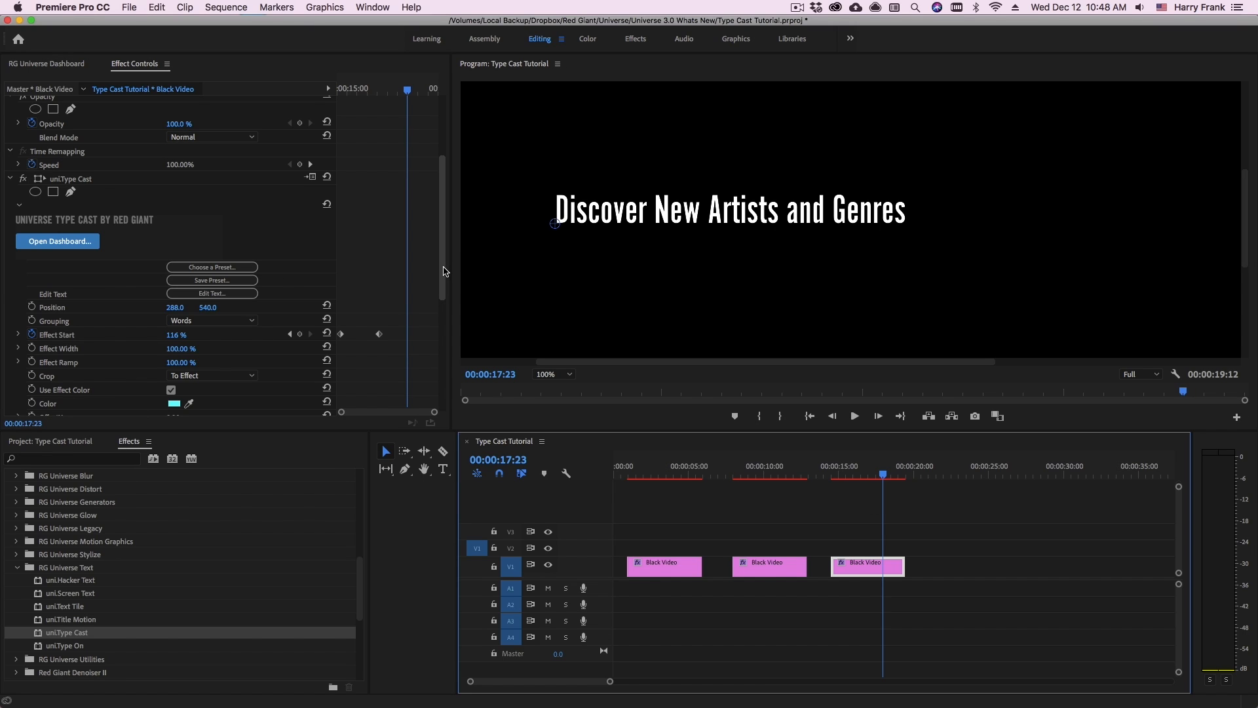